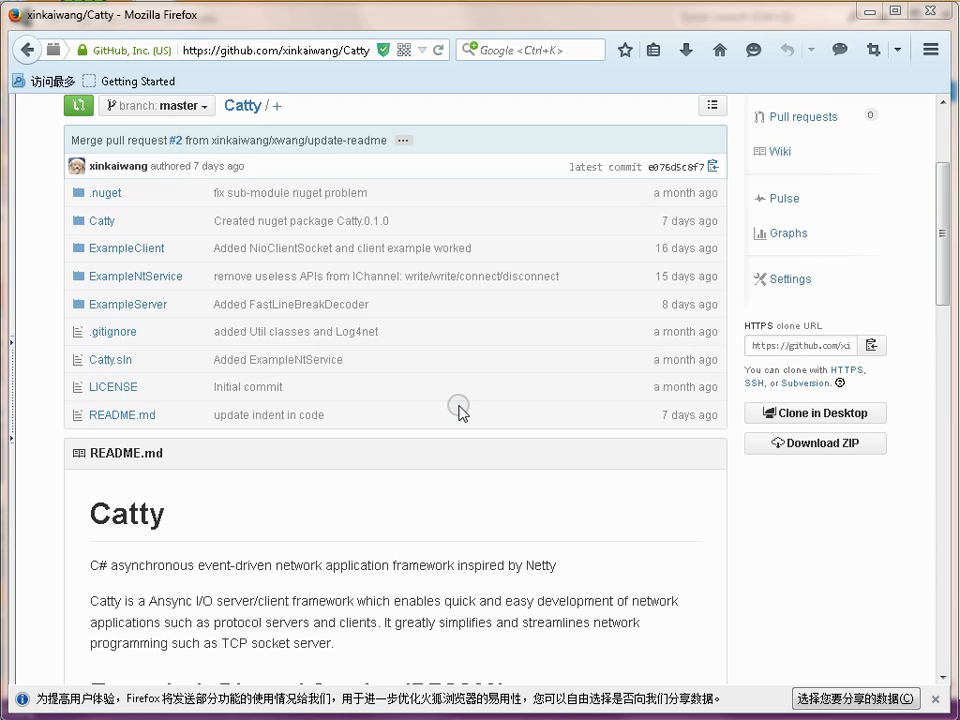
{"action": "mouse_move", "coordinate": [437, 548]}
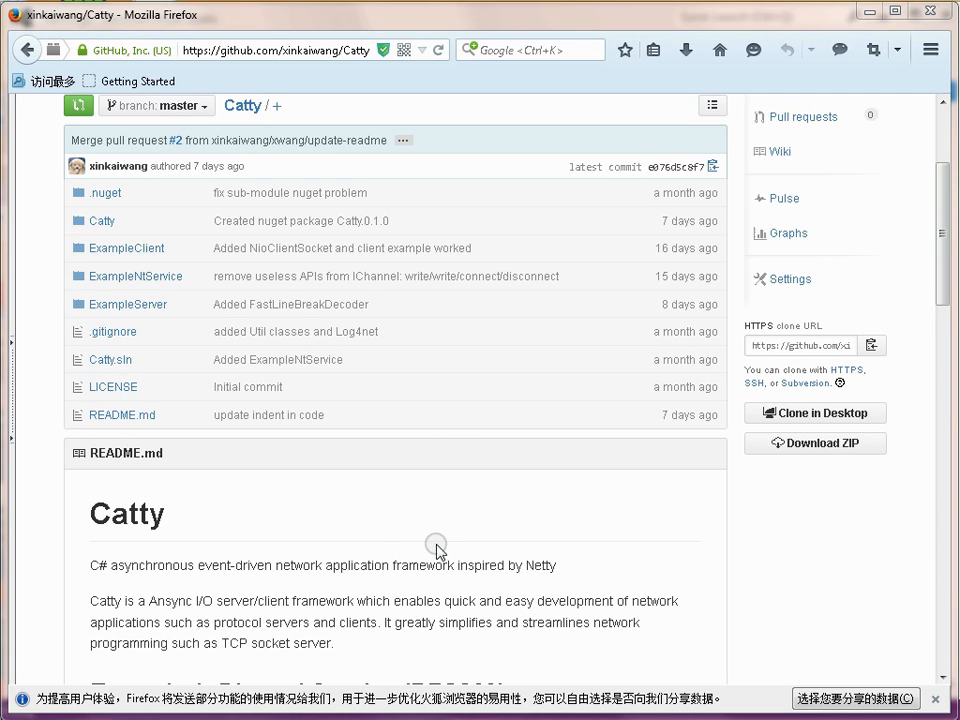
{"action": "mouse_move", "coordinate": [733, 536]}
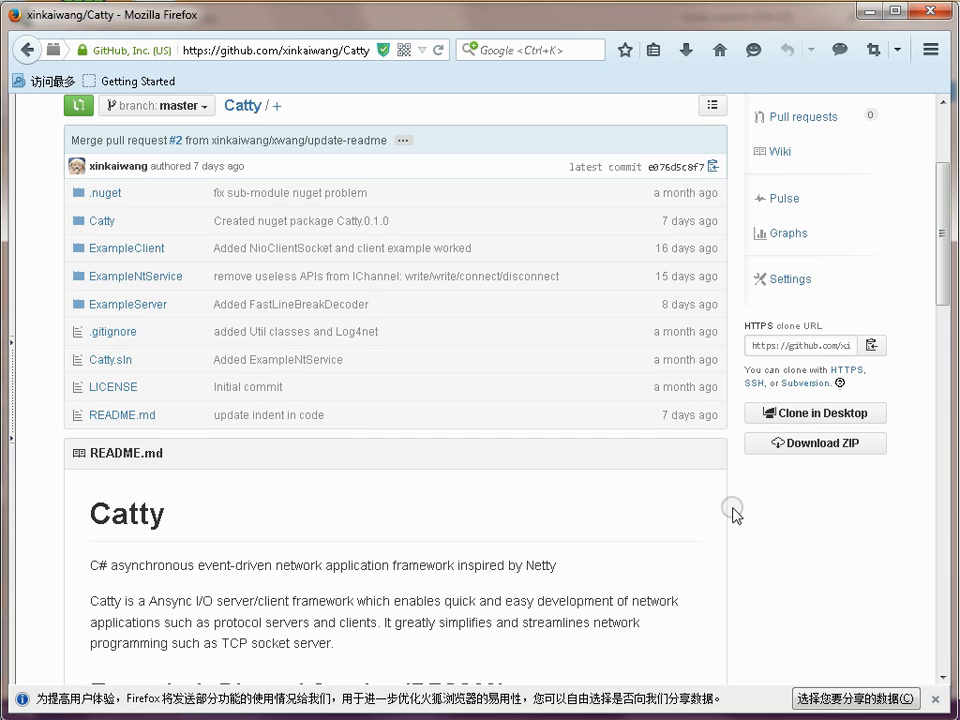
Create console project 'CattyTestServer' with 'Create directory for solution' ticked.
{"action": "scroll", "scroll_direction": "down", "scroll_amount": 3}
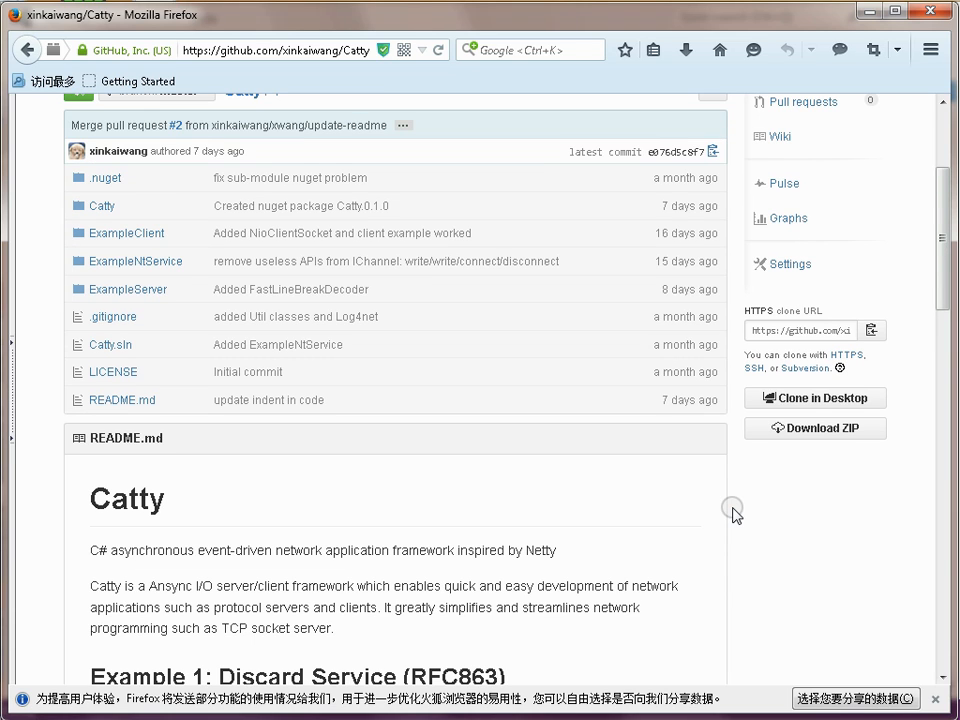
{"action": "scroll", "scroll_direction": "down", "scroll_amount": 3}
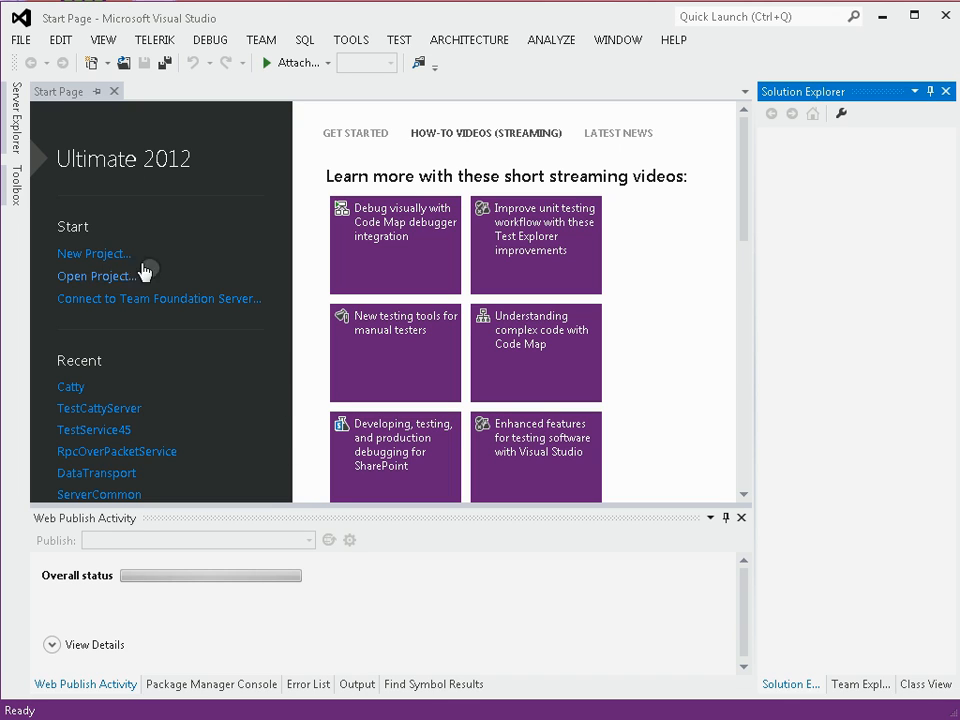
{"action": "left_click", "coordinate": [94, 253]}
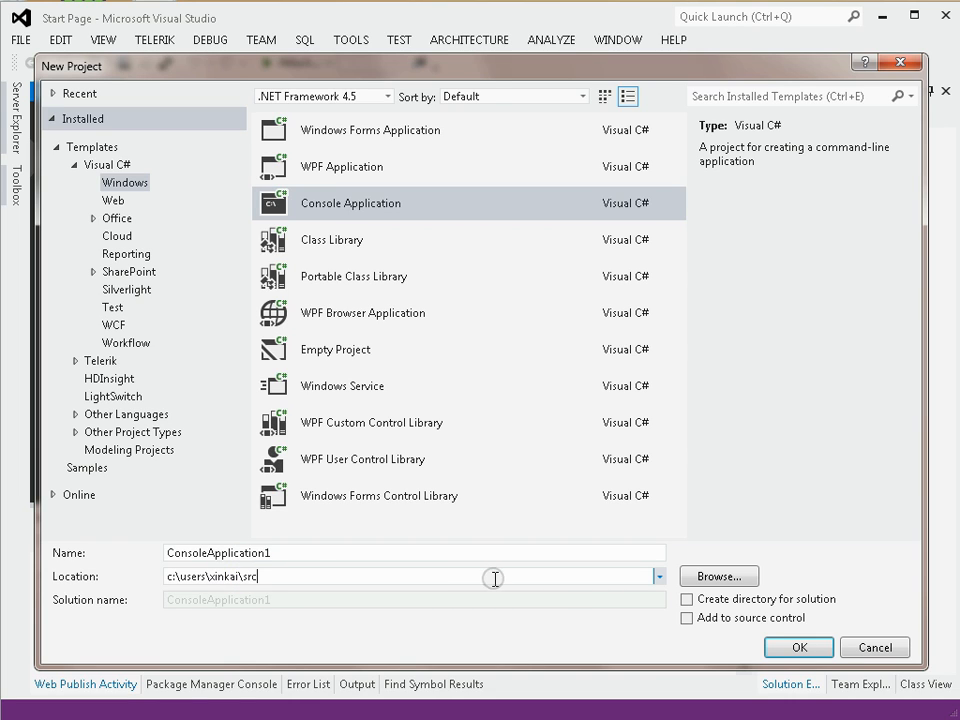
{"action": "triple_click", "coordinate": [413, 552]}
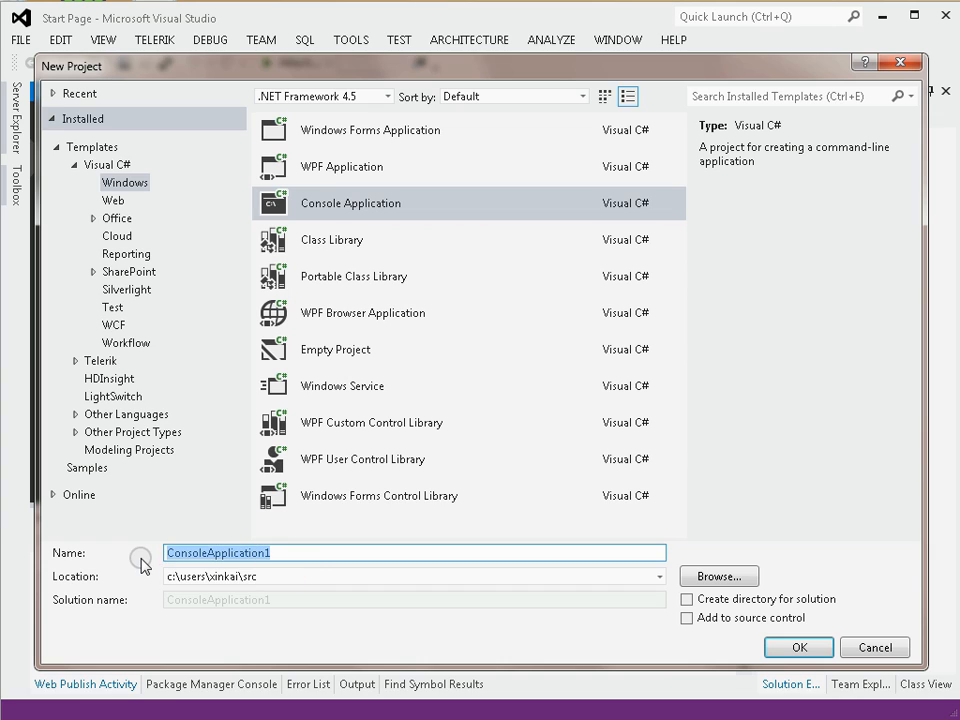
{"action": "type", "text": "Catty"}
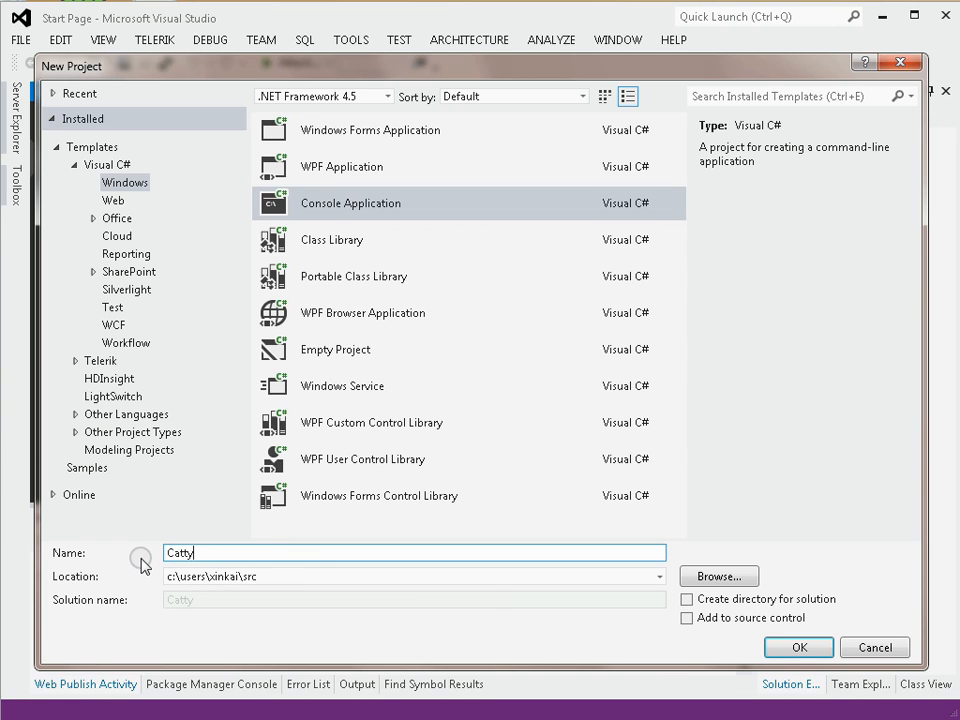
{"action": "type", "text": "TestServer"}
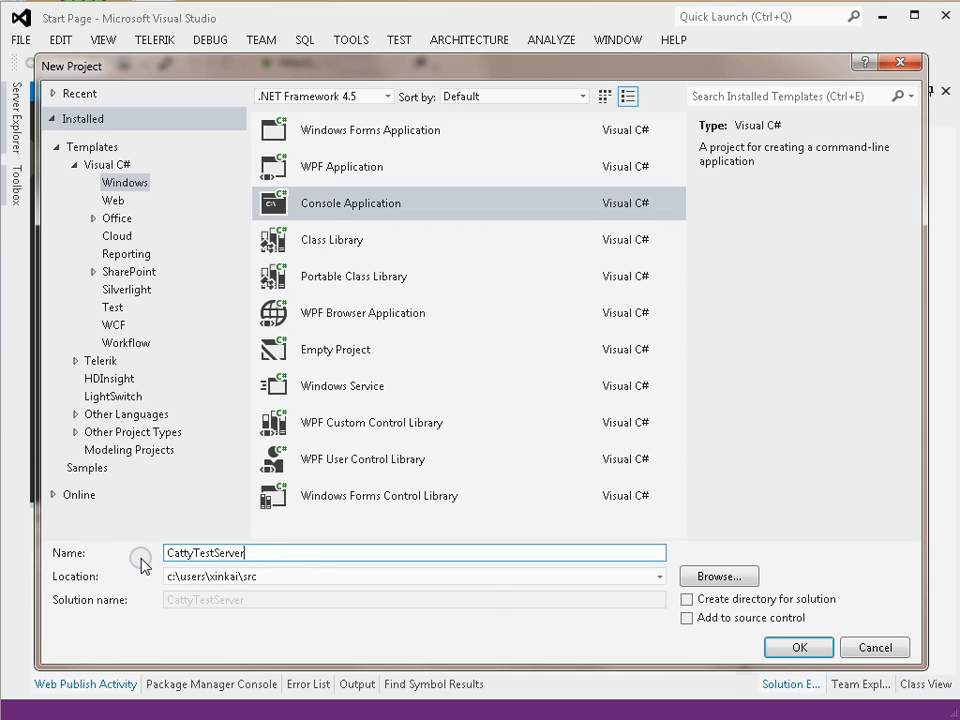
{"action": "mouse_move", "coordinate": [874, 647]}
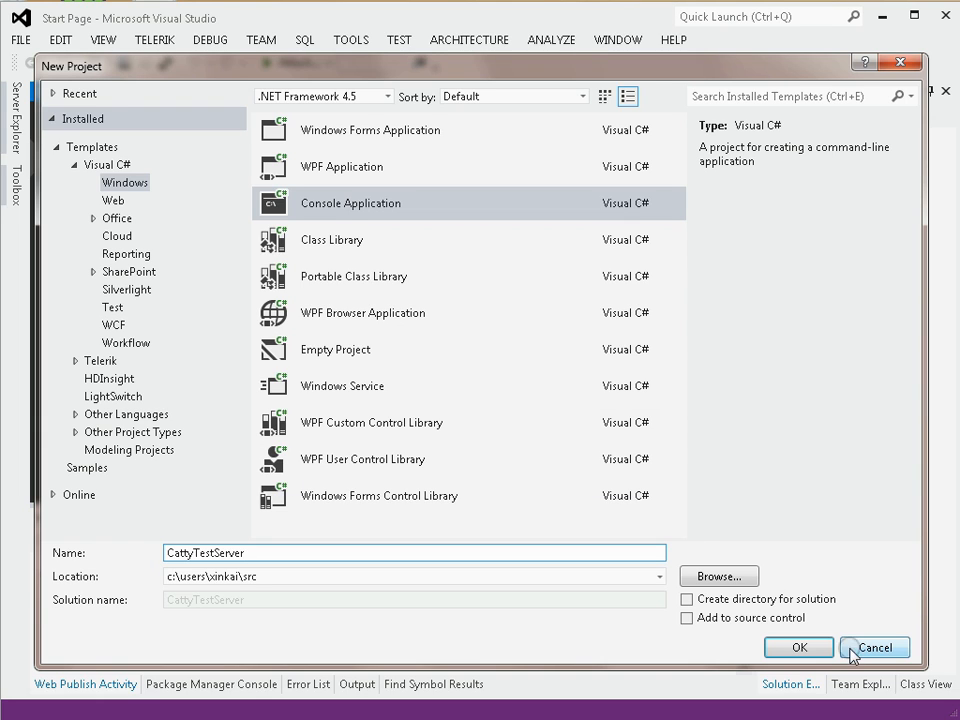
{"action": "left_click", "coordinate": [687, 598]}
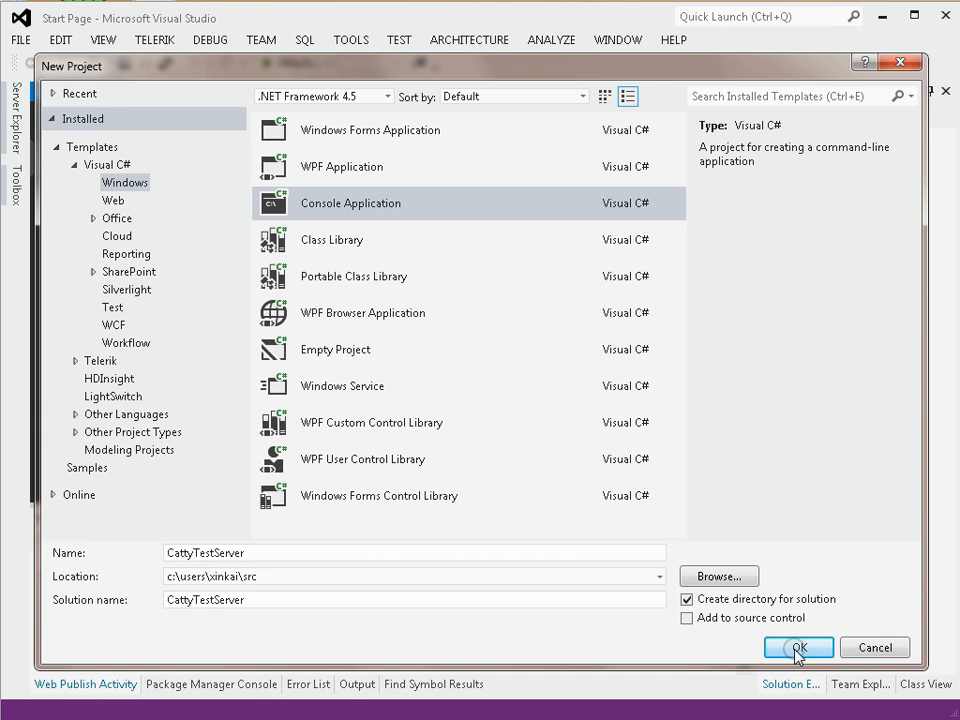
{"action": "left_click", "coordinate": [797, 647]}
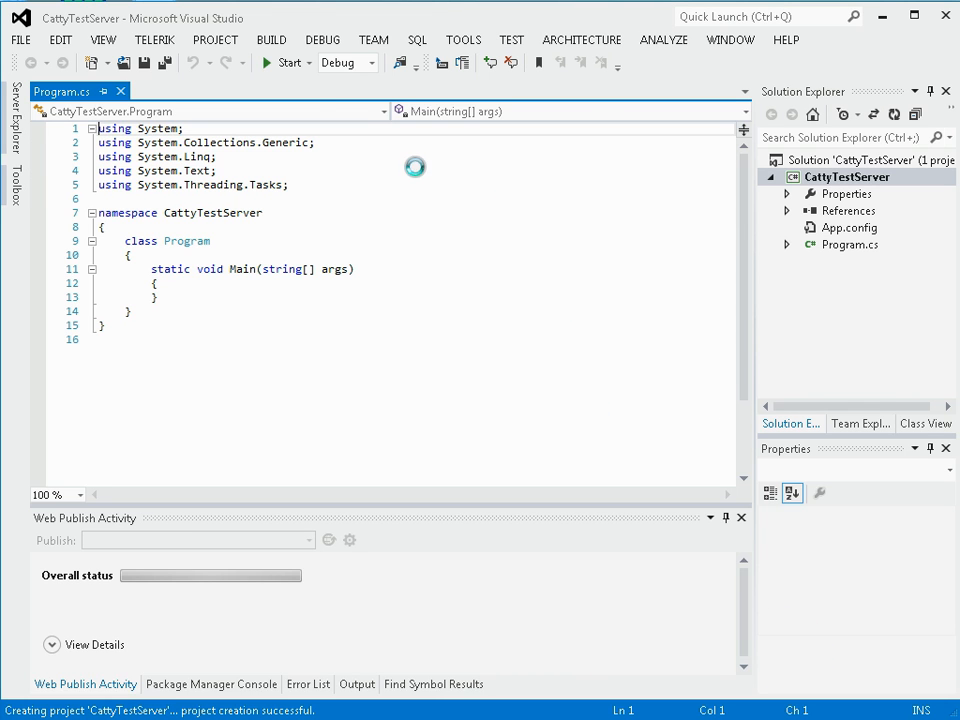
{"action": "mouse_move", "coordinate": [150, 62]}
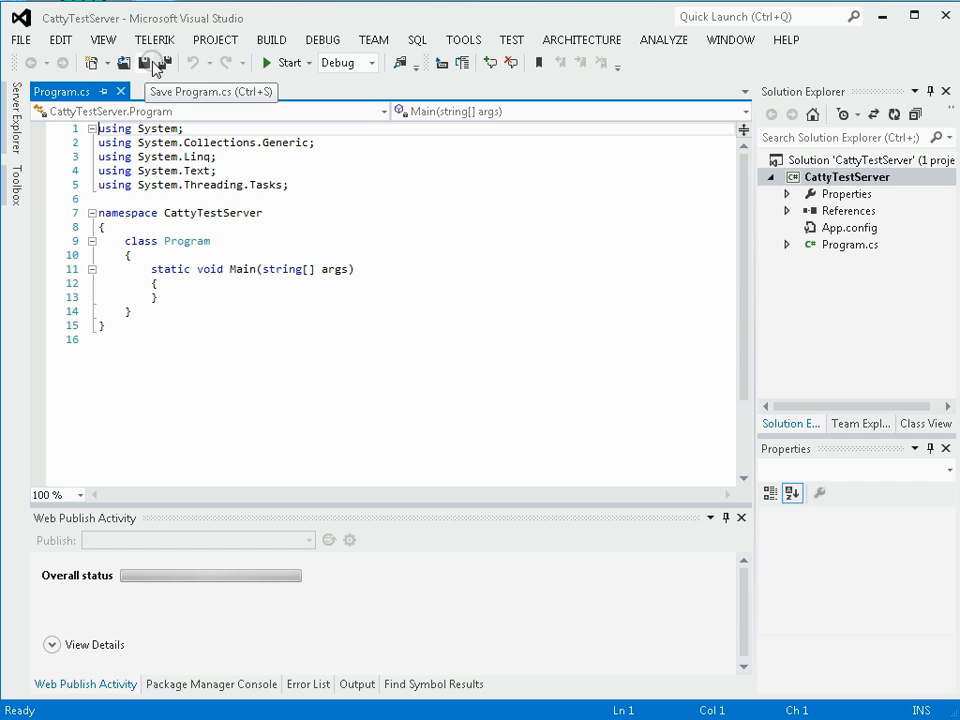
{"action": "left_click", "coordinate": [280, 62]}
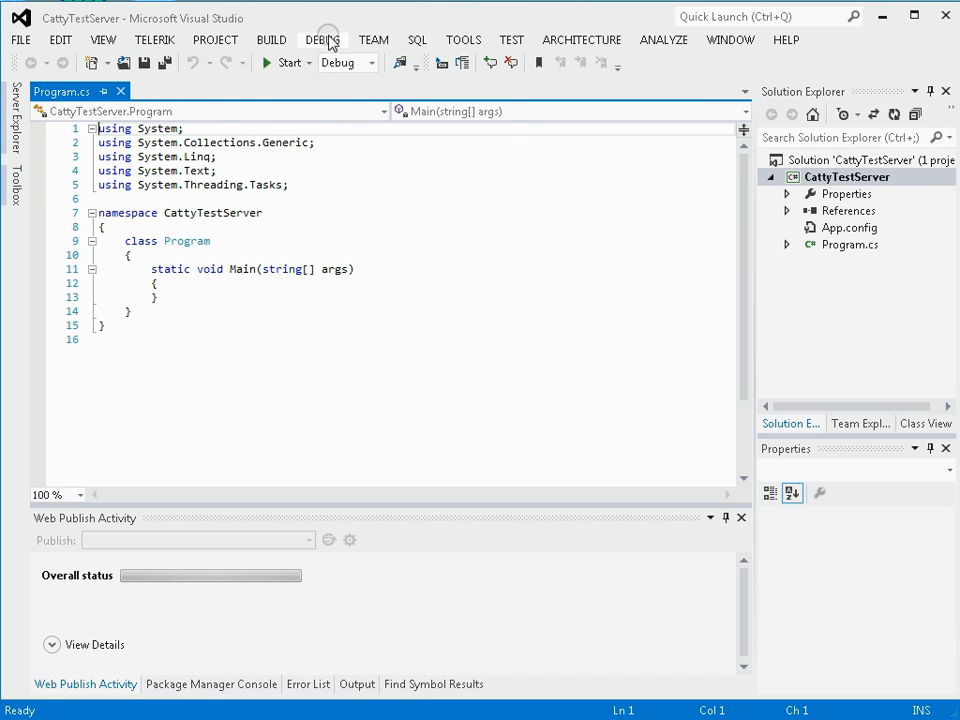
{"action": "left_click", "coordinate": [287, 62]}
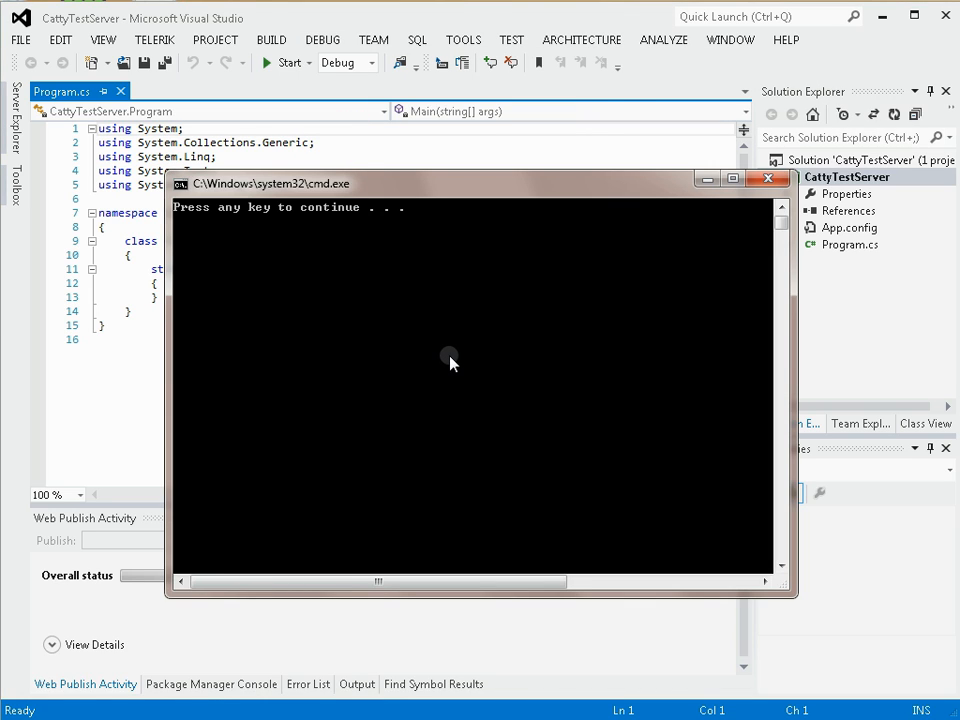
{"action": "key", "text": "enter"}
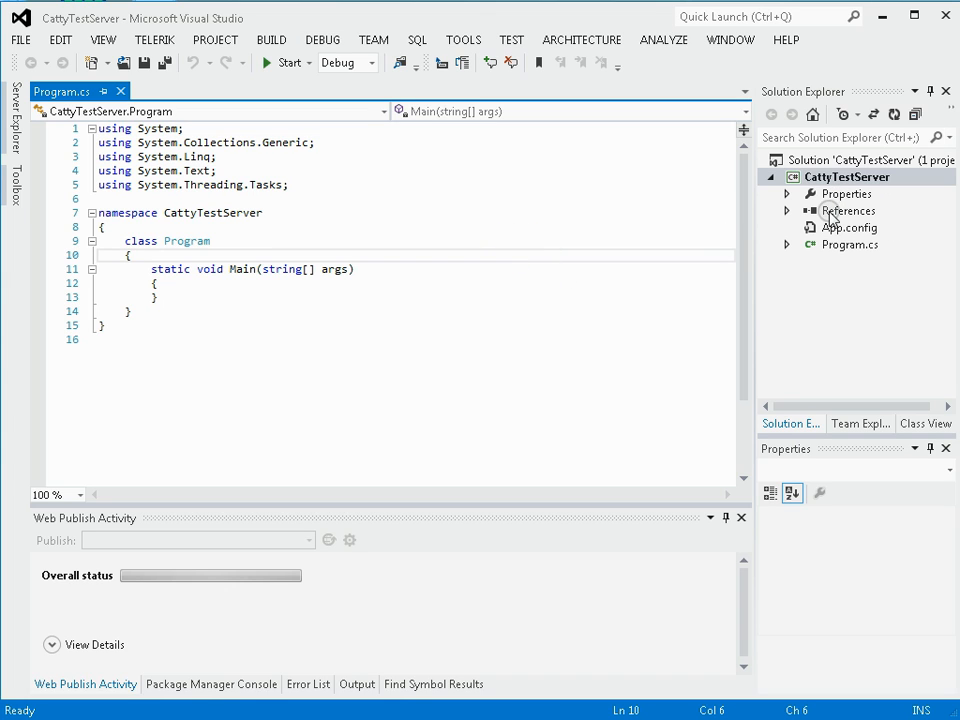
Search NuGet for 'catty', install the Catty package, and close the package manager.
{"action": "left_click", "coordinate": [849, 210]}
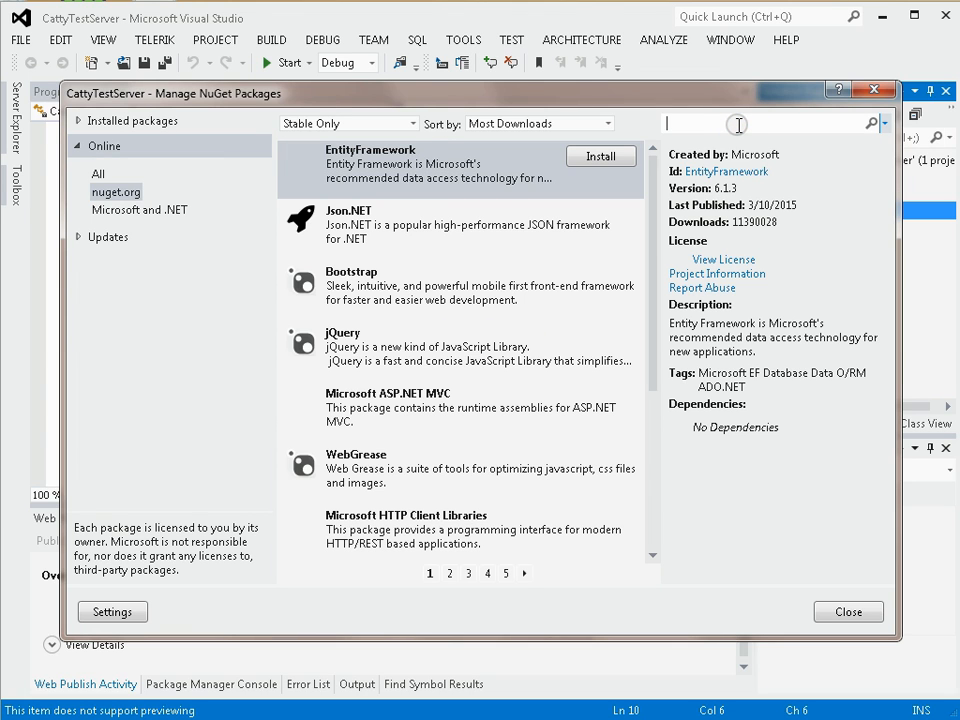
{"action": "type", "text": "catty"}
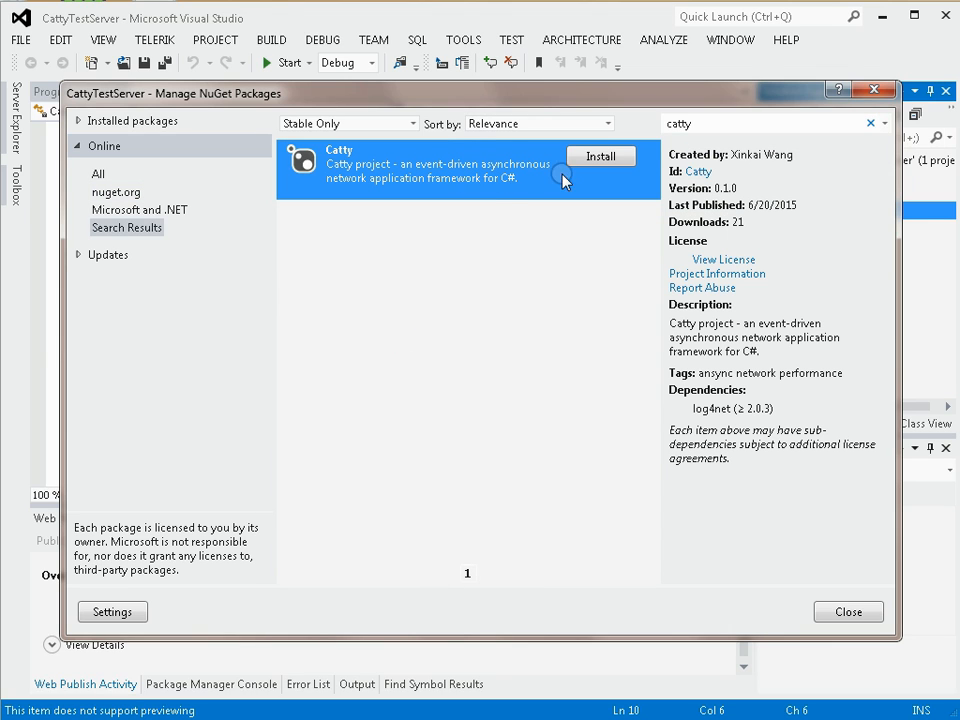
{"action": "left_click", "coordinate": [600, 156]}
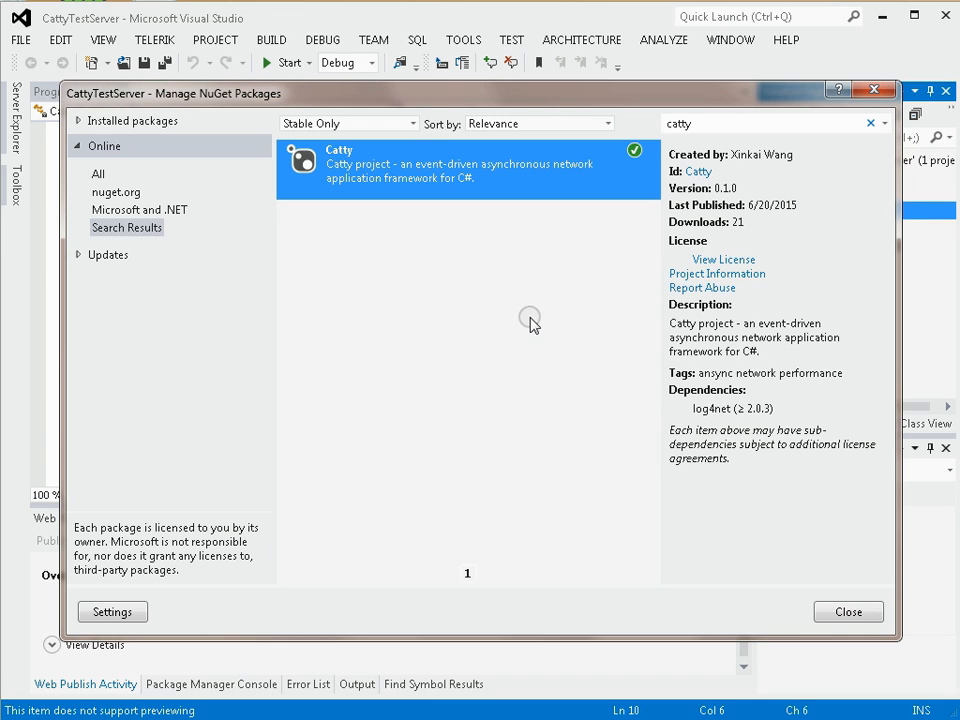
{"action": "mouse_move", "coordinate": [750, 443]}
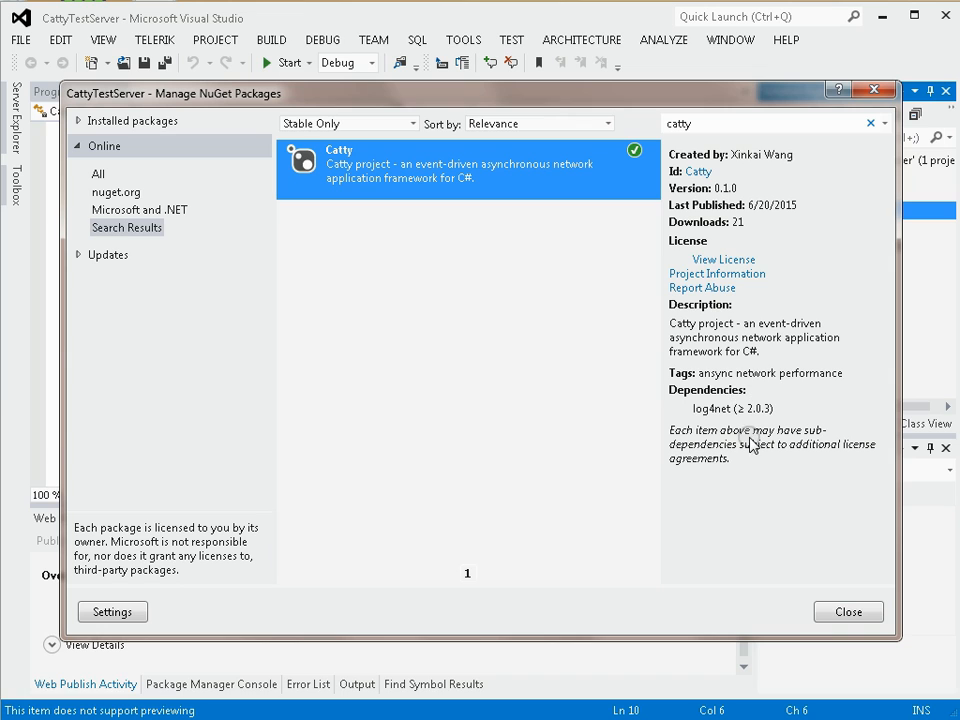
{"action": "left_click", "coordinate": [847, 611]}
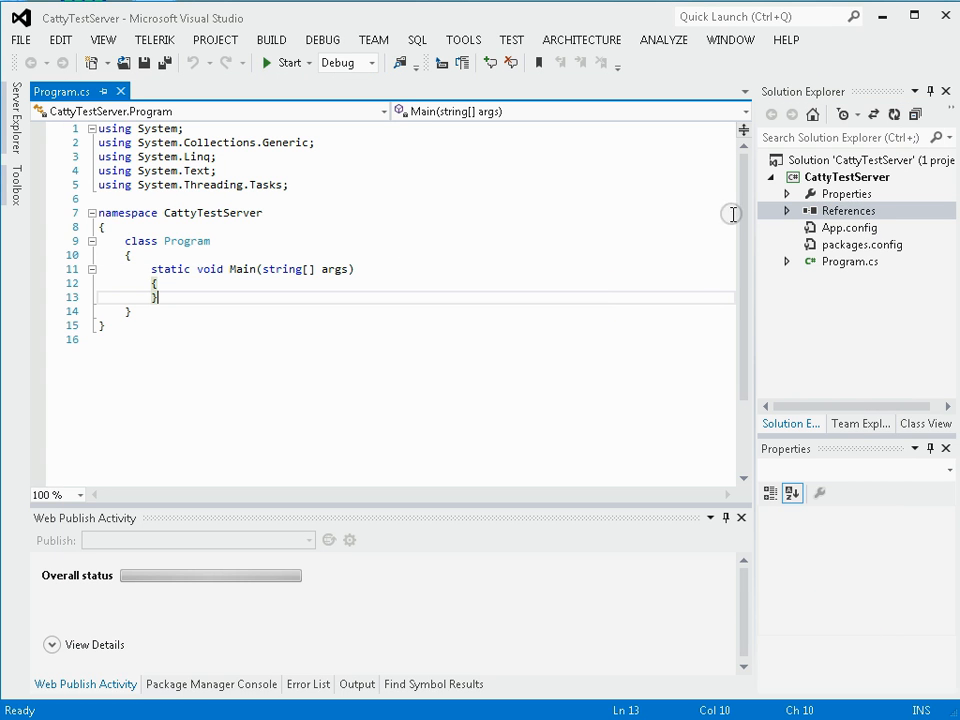
{"action": "mouse_move", "coordinate": [309, 251]}
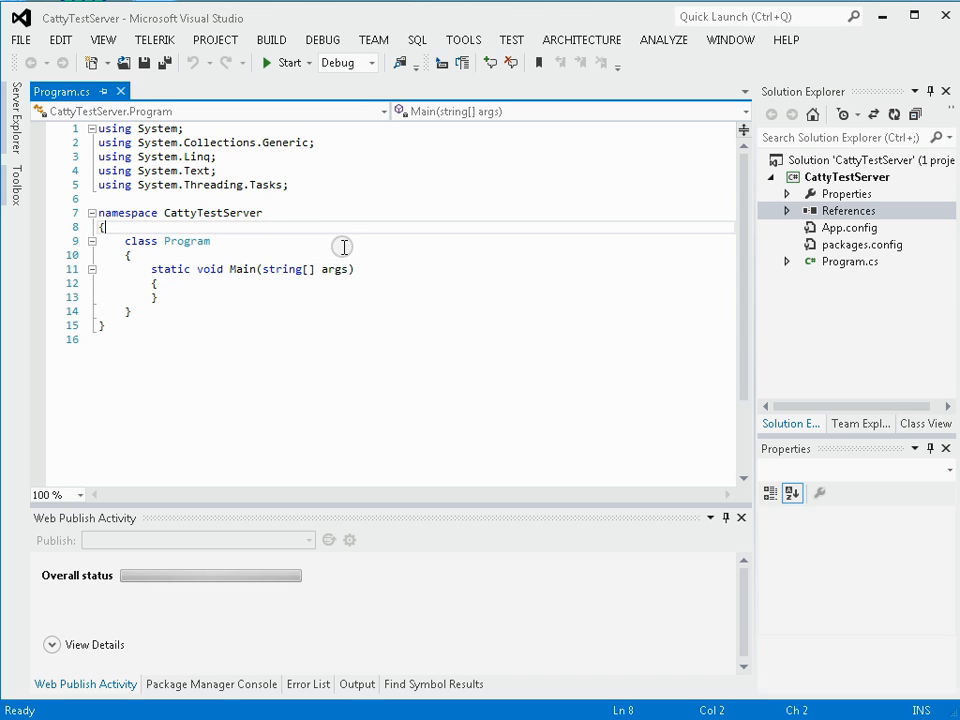
Type the public MyHandler class declaration deriving from SimpleChannelUpstreamHandler.
{"action": "key", "text": "Enter"}
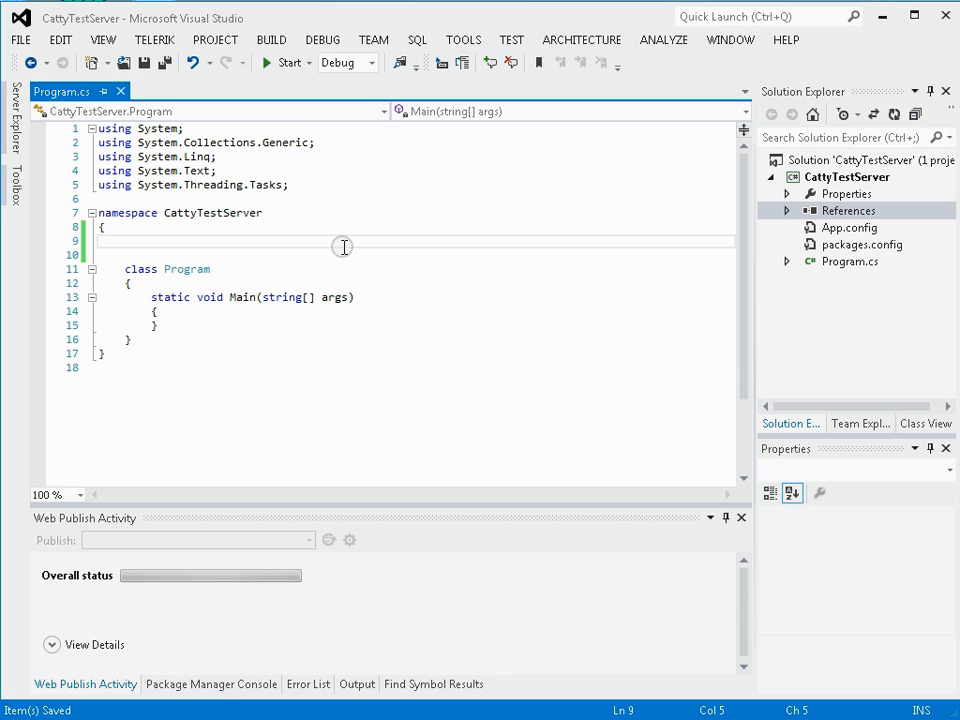
{"action": "type", "text": "public class My"}
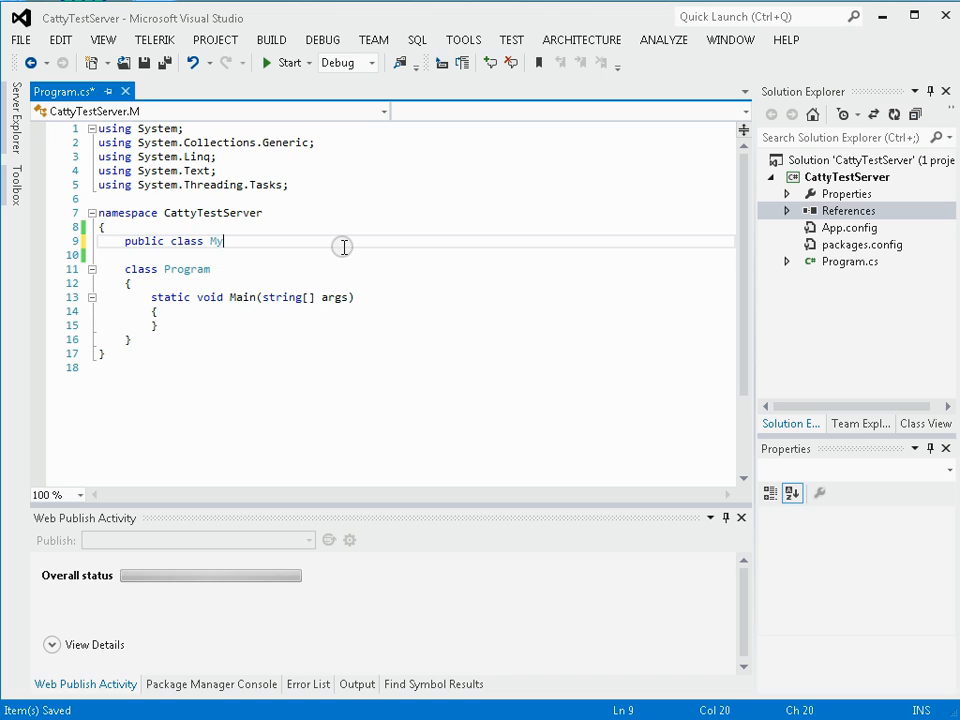
{"action": "type", "text": "Handler"}
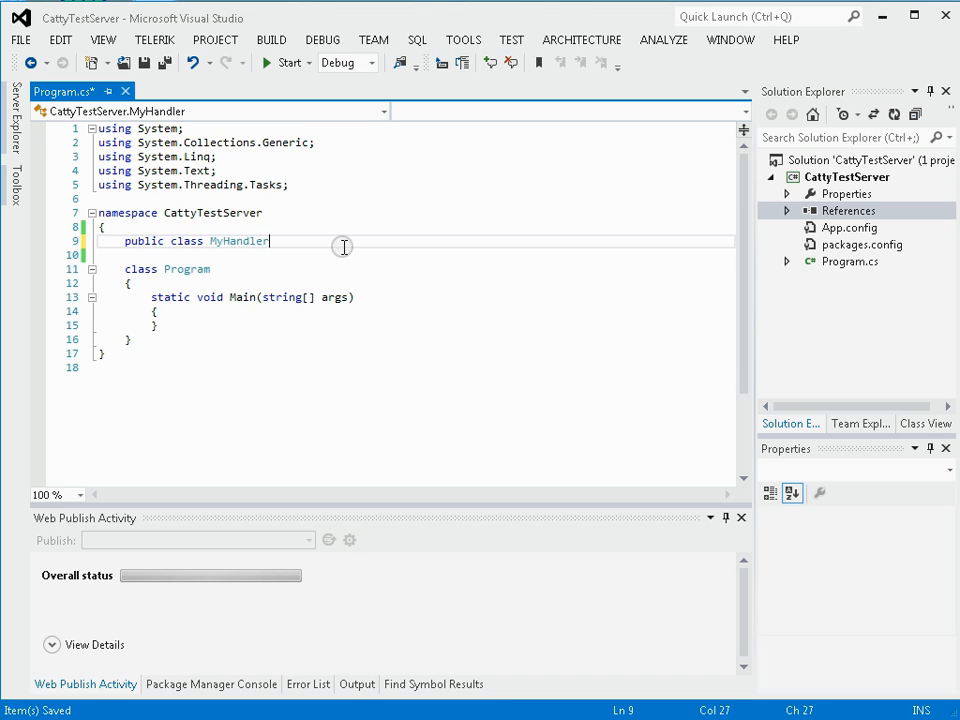
{"action": "type", "text": ":"}
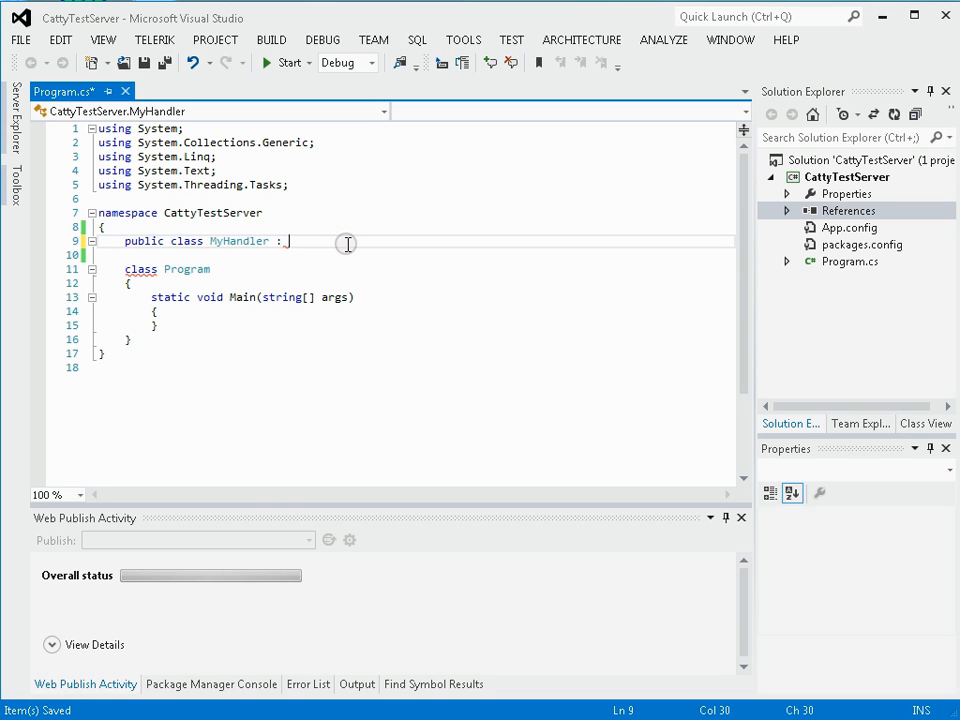
{"action": "type", "text": "Simple"}
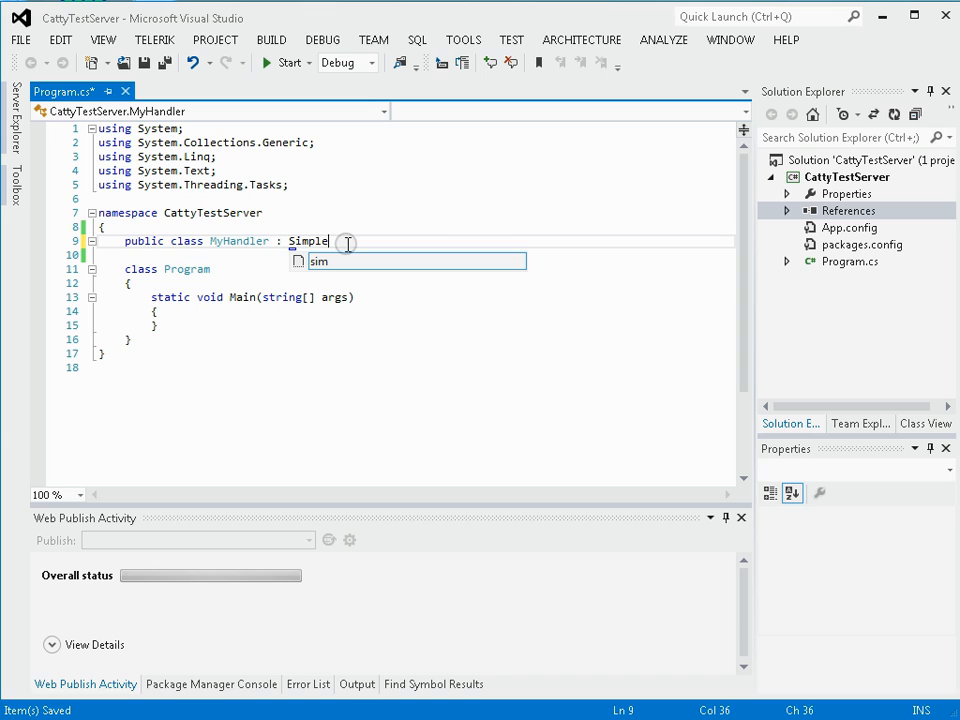
{"action": "type", "text": "Channel"}
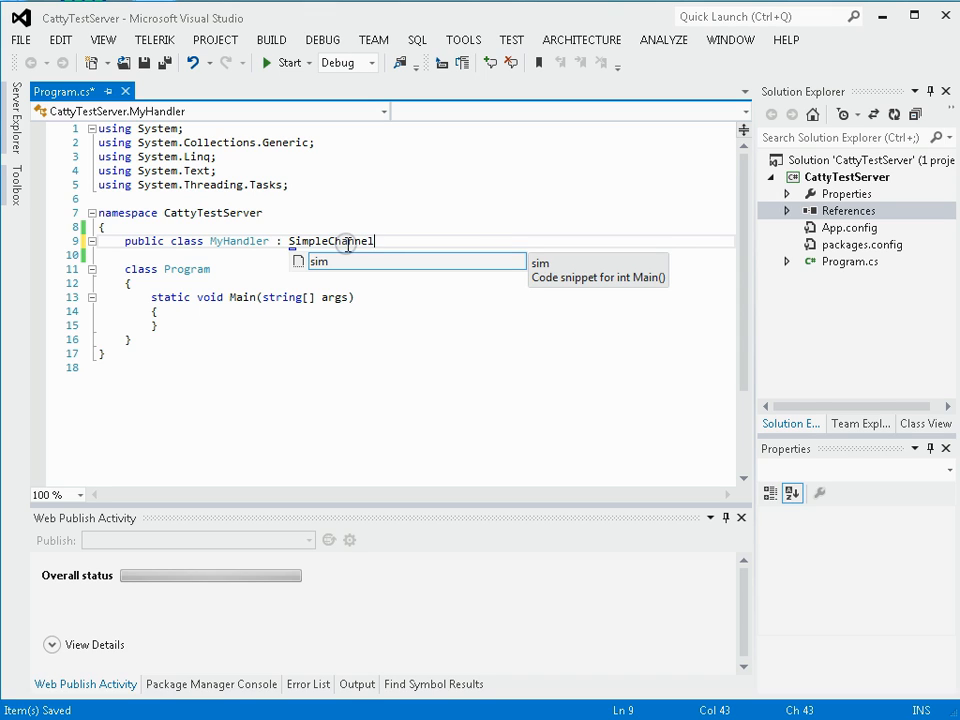
{"action": "type", "text": "UpstreamHan"}
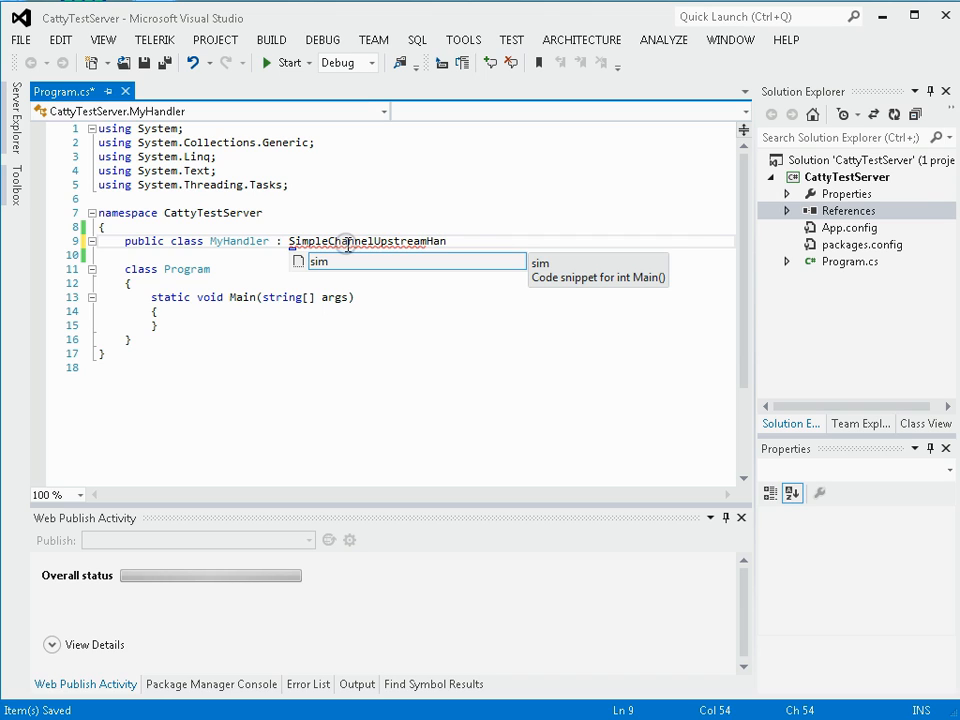
{"action": "type", "text": "der"}
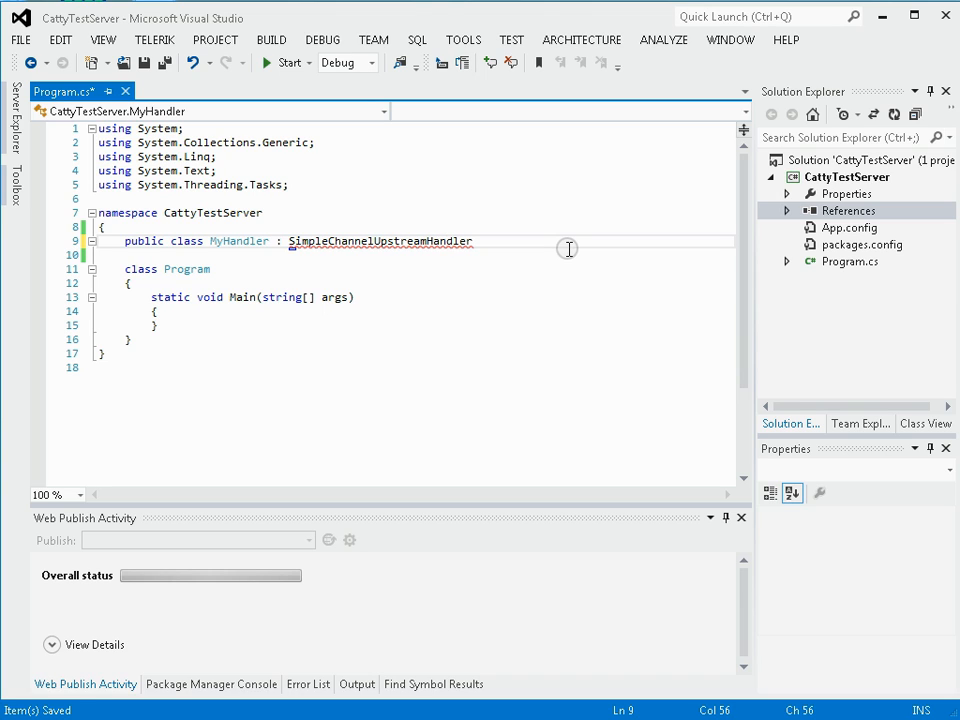
Import Catty.Core.Channel, close the class braces, and generate the MessageReceived stub.
{"action": "left_click", "coordinate": [303, 258]}
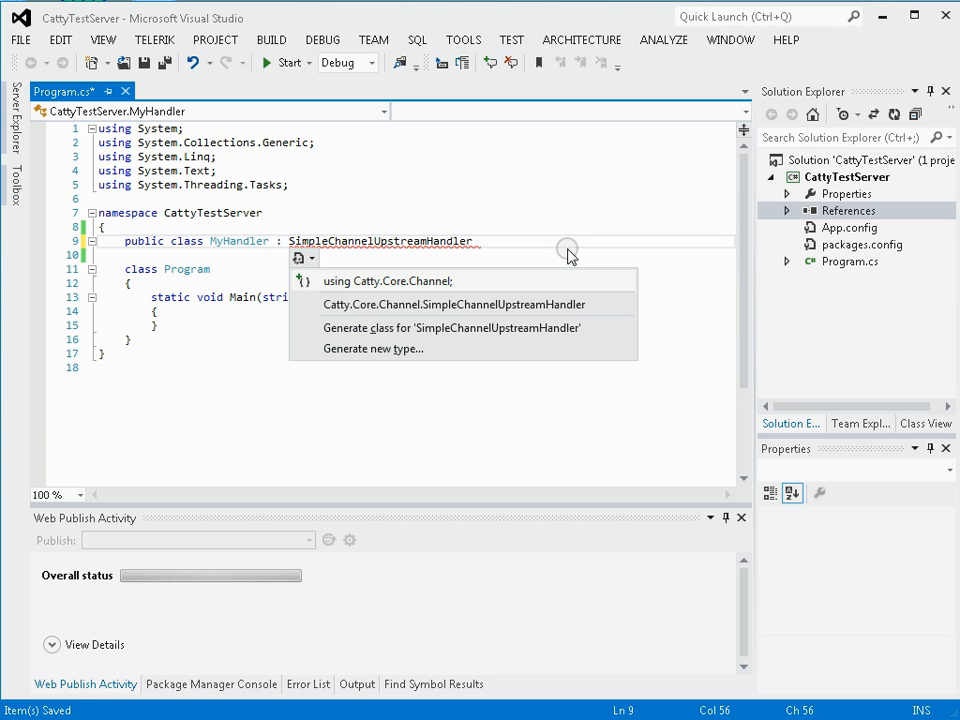
{"action": "left_click", "coordinate": [387, 280]}
{"action": "type", "text": " {"}
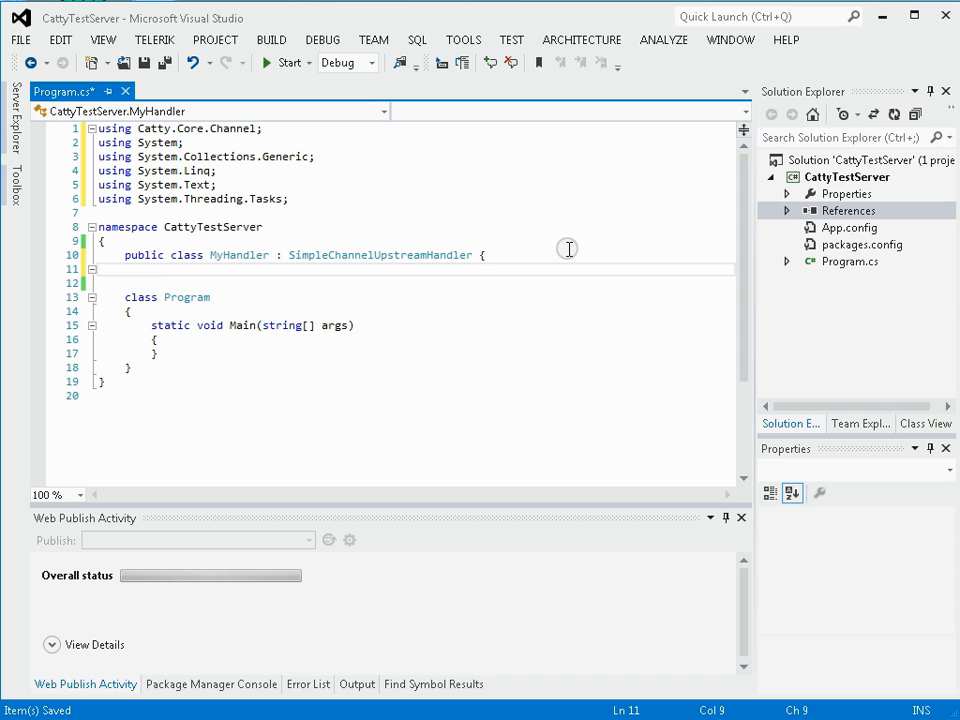
{"action": "type", "text": "}"}
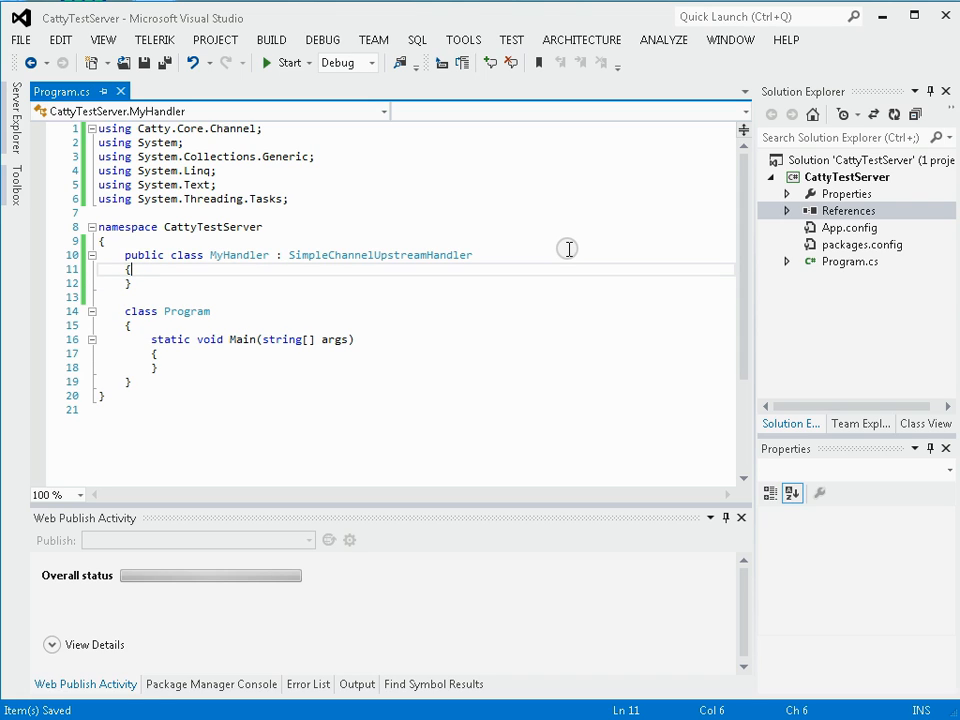
{"action": "key", "text": "enter"}
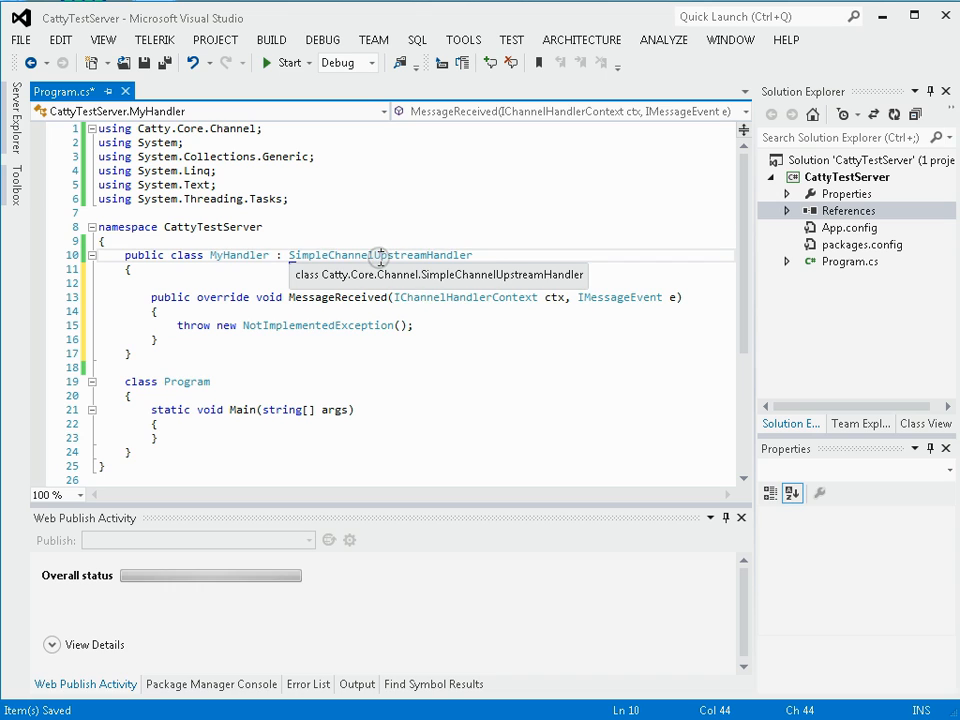
Select the throw NotImplementedException line in MessageReceived for removal.
{"action": "left_click", "coordinate": [335, 310]}
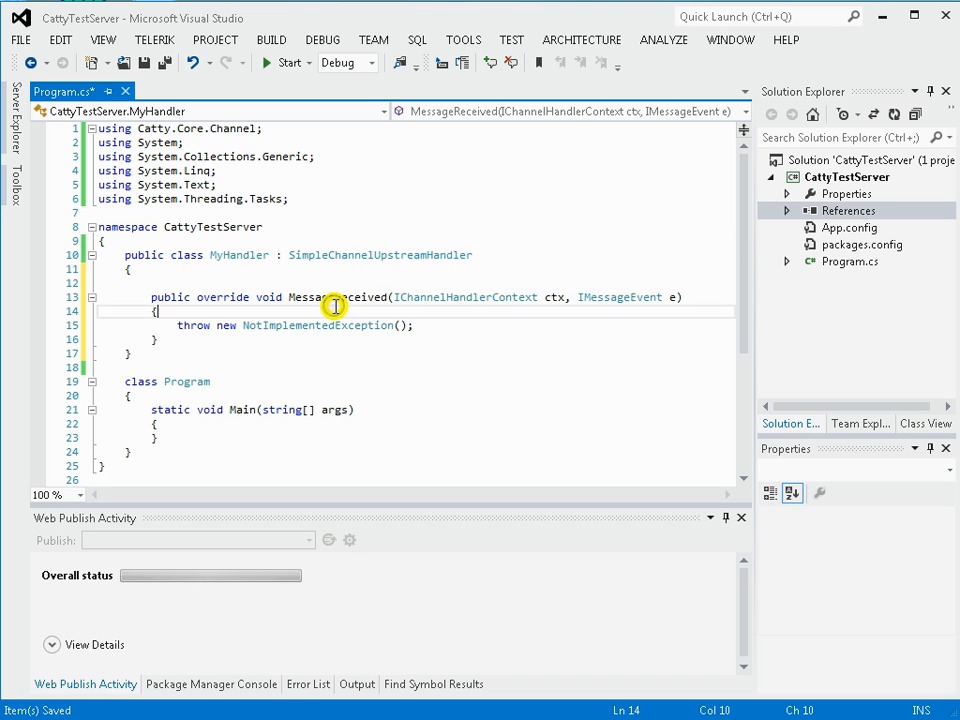
{"action": "double_click", "coordinate": [337, 296]}
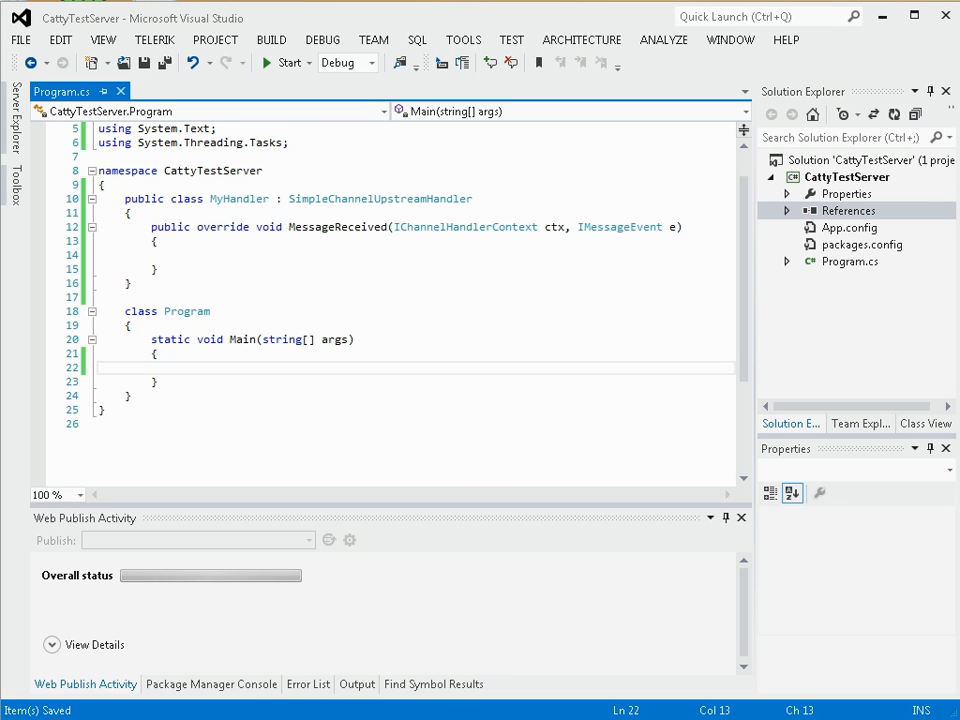
{"action": "mouse_move", "coordinate": [324, 578]}
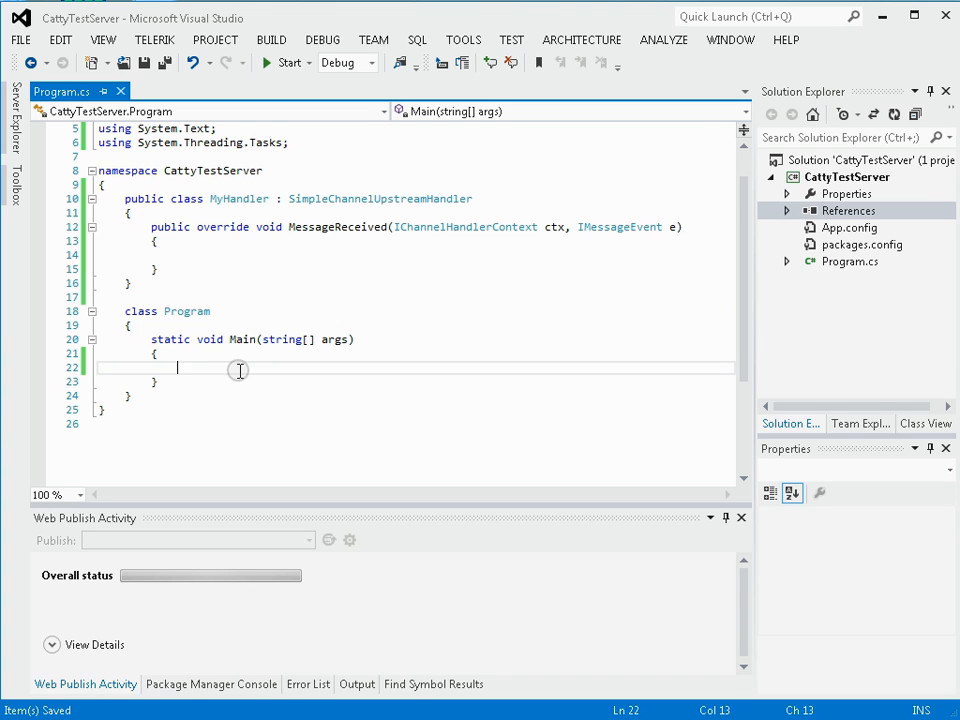
In Main, declare the factory variable fc of type Func<IChannelHandler[]>.
{"action": "type", "text": "Func<"}
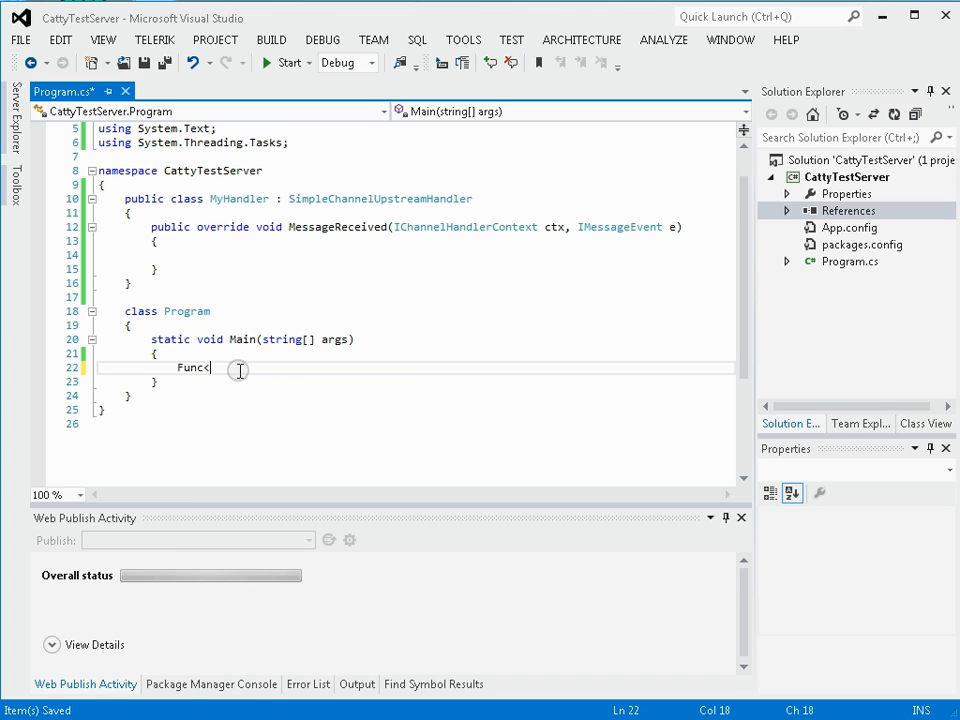
{"action": "type", "text": "Ic"}
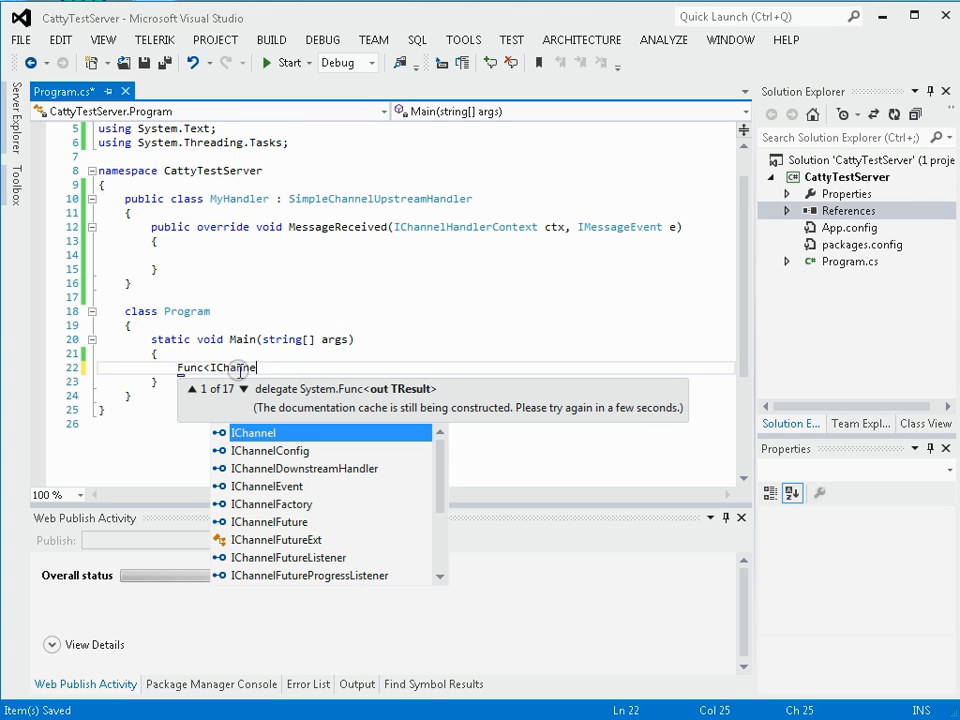
{"action": "type", "text": "l"}
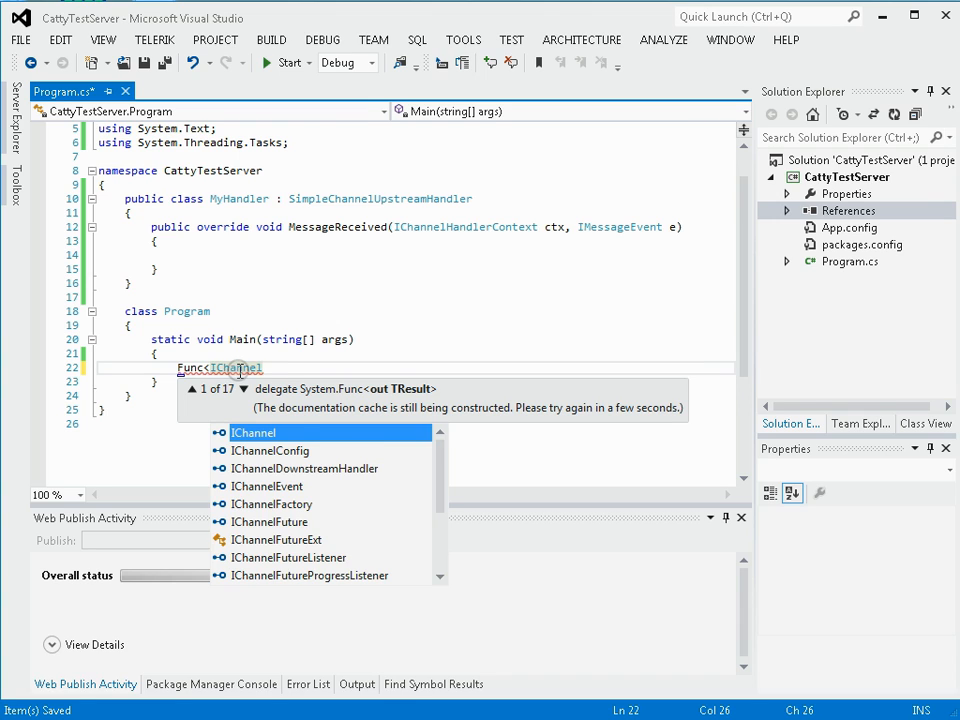
{"action": "type", "text": "Handler"}
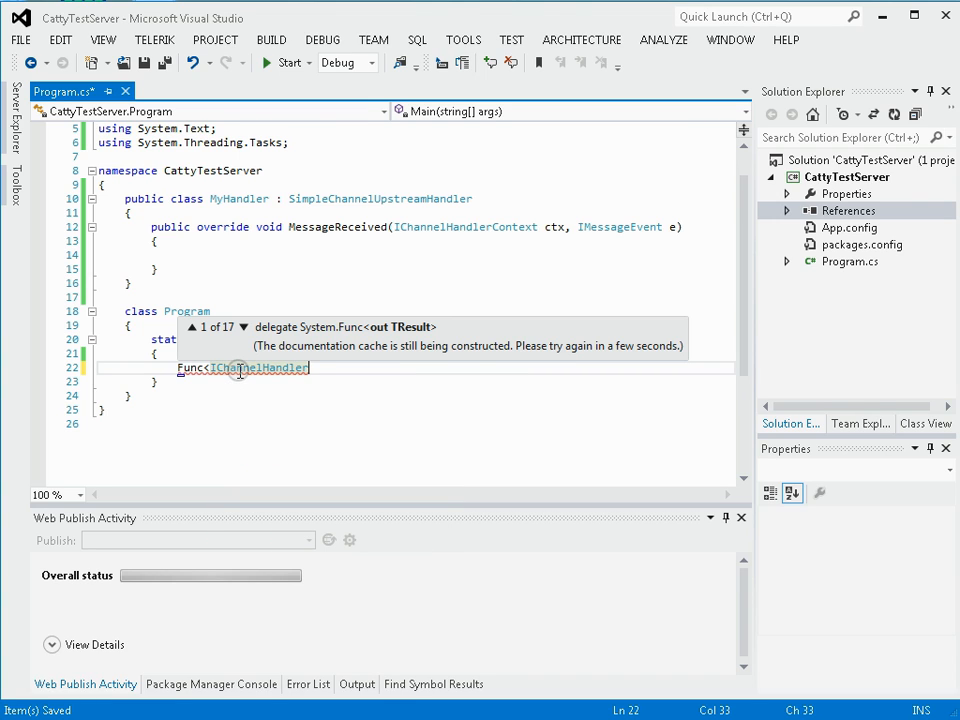
{"action": "type", "text": "[]>"}
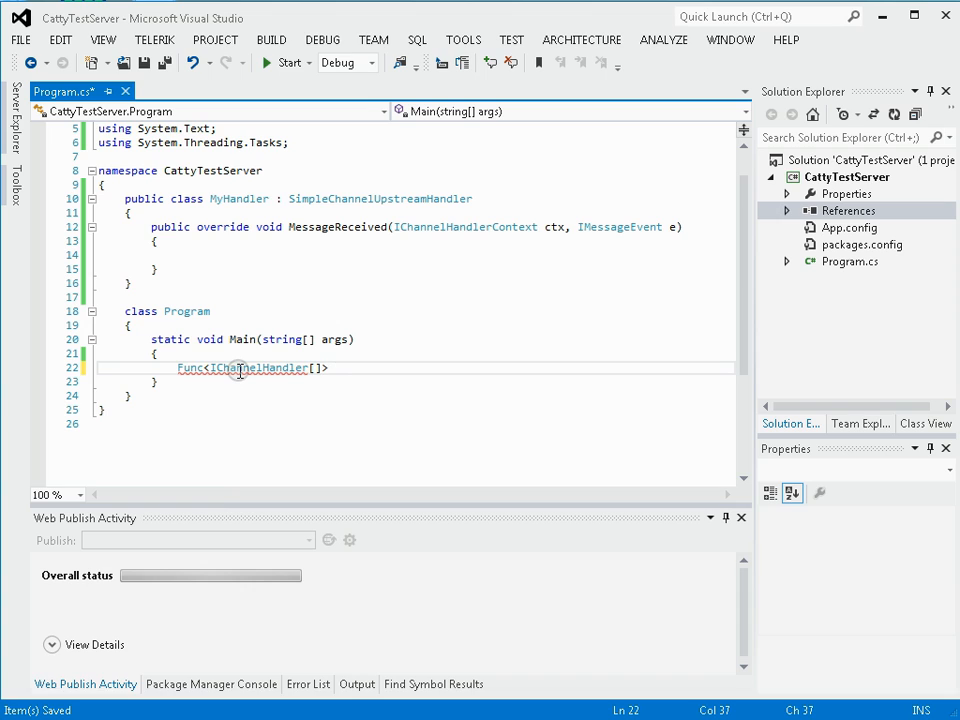
{"action": "type", "text": "fc ="}
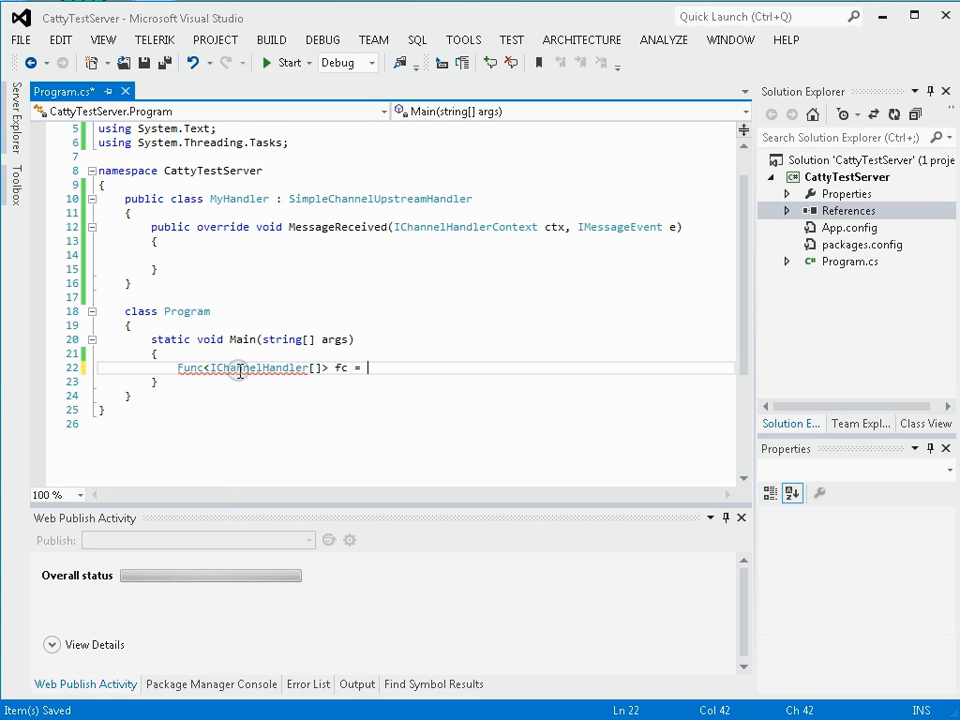
Make fc's lambda return an array with a new MyHandler, then begin 'var server'.
{"action": "type", "text": "() =>"}
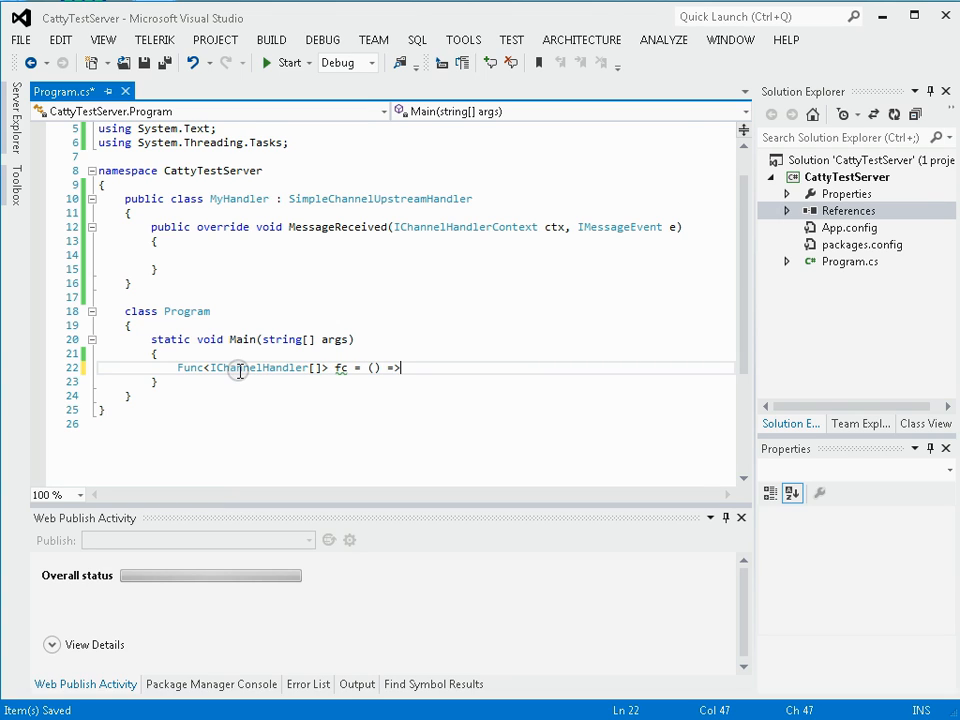
{"action": "type", "text": "re"}
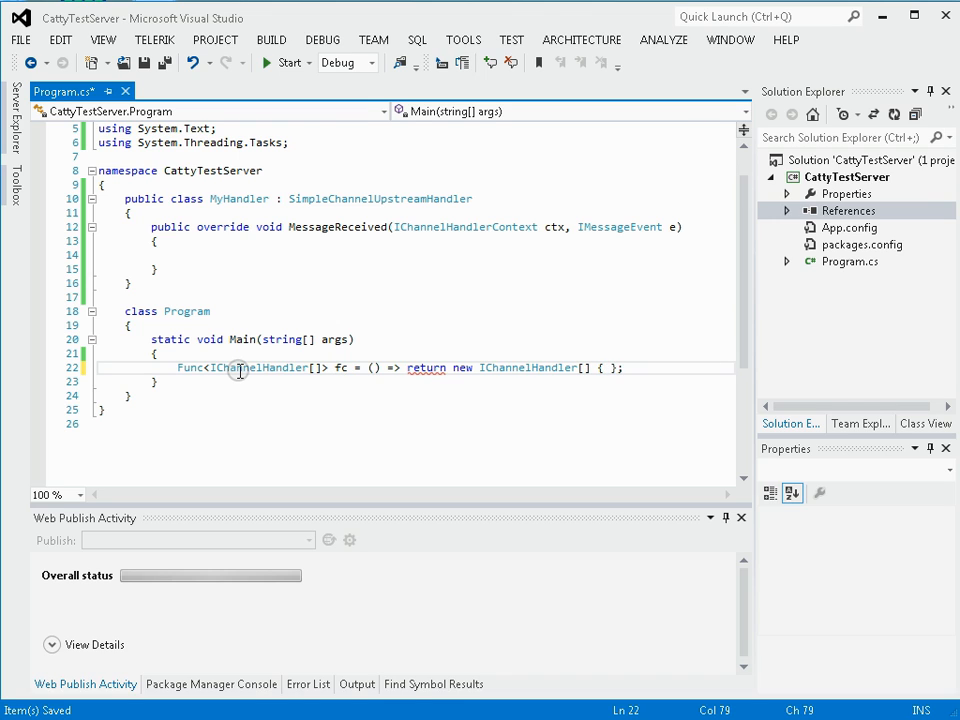
{"action": "type", "text": "new"}
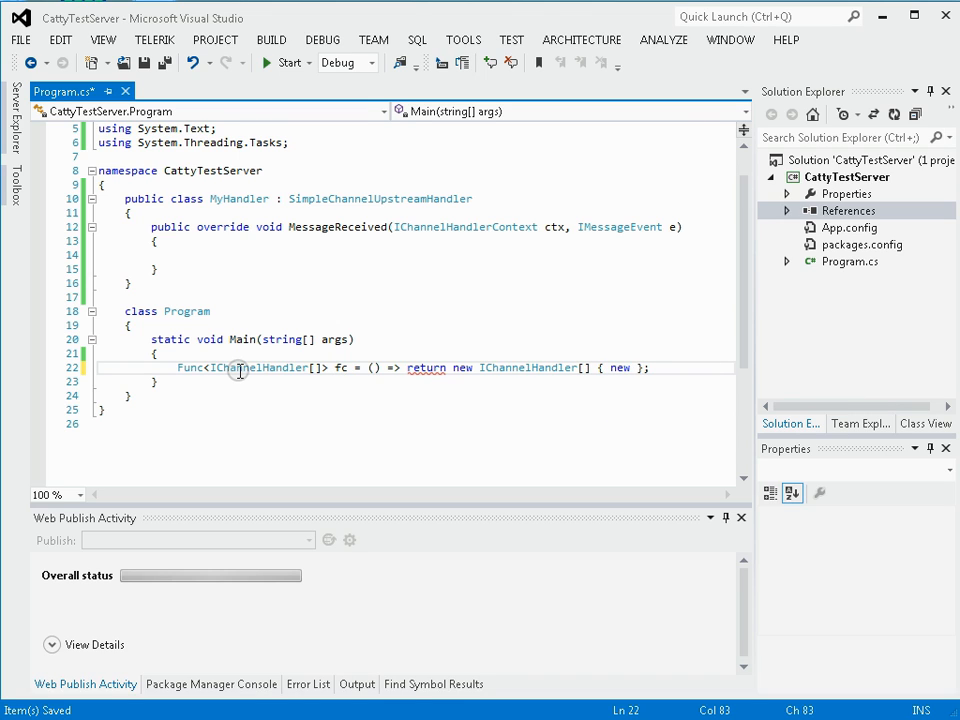
{"action": "type", "text": "MyHandler"}
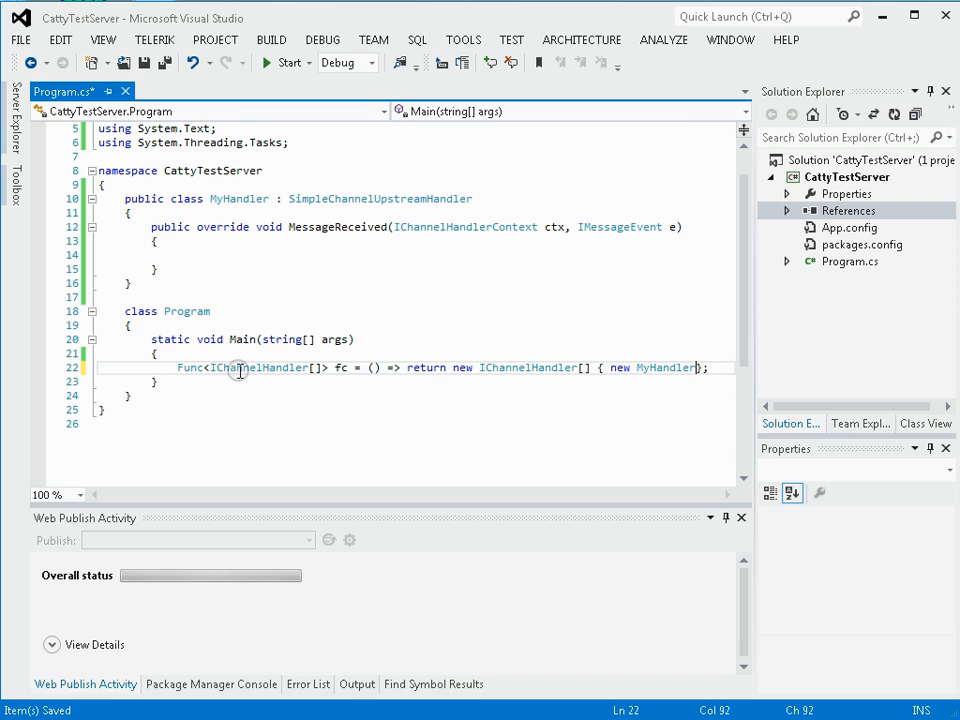
{"action": "type", "text": "();"}
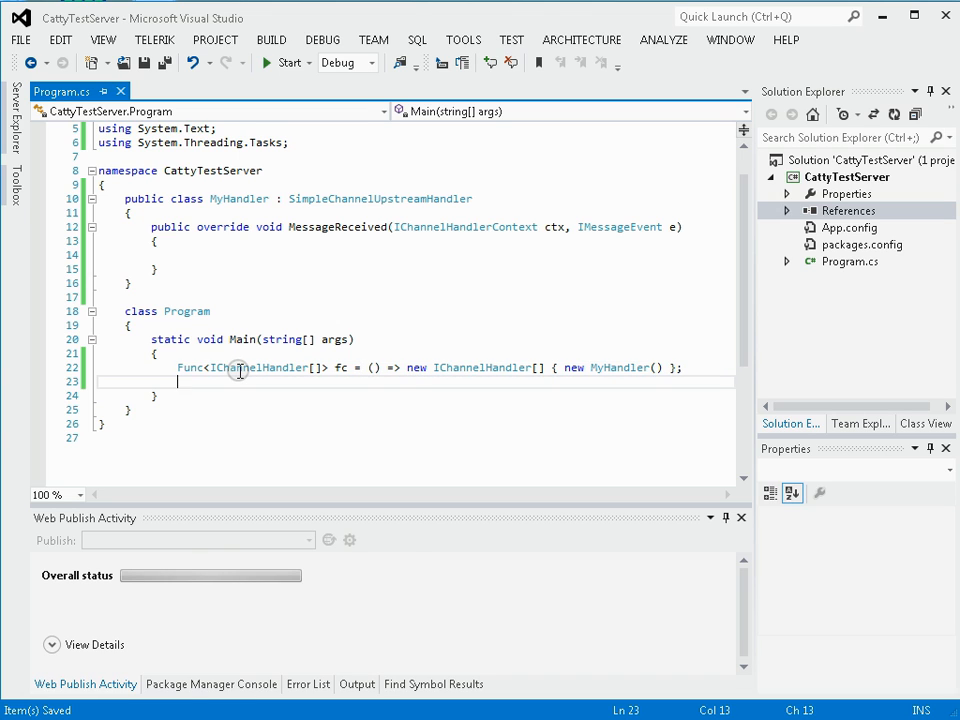
{"action": "type", "text": "var server = new Sim"}
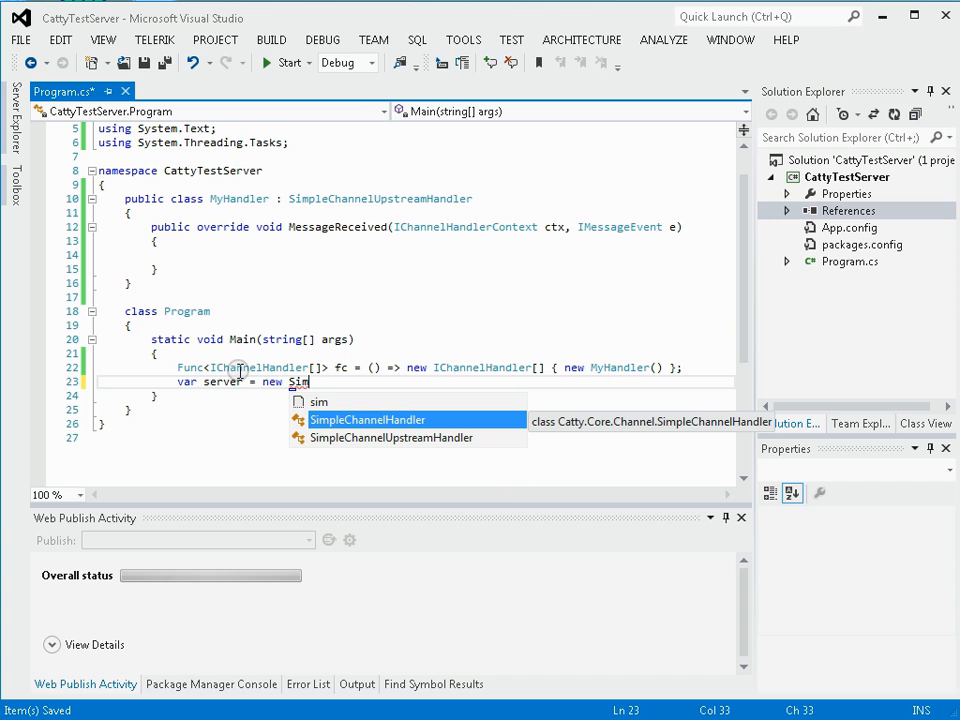
Set server to new SimpleTcpService().SetHandlers(fc).Bind(8002), importing its namespace.
{"action": "key", "text": "Backspace"}
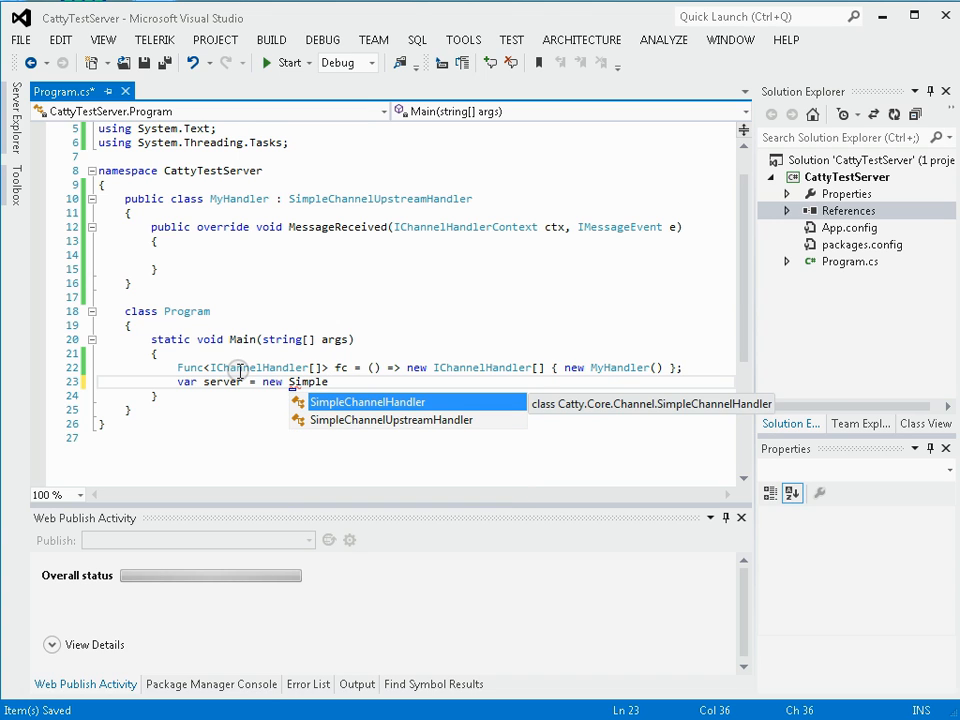
{"action": "type", "text": "E"}
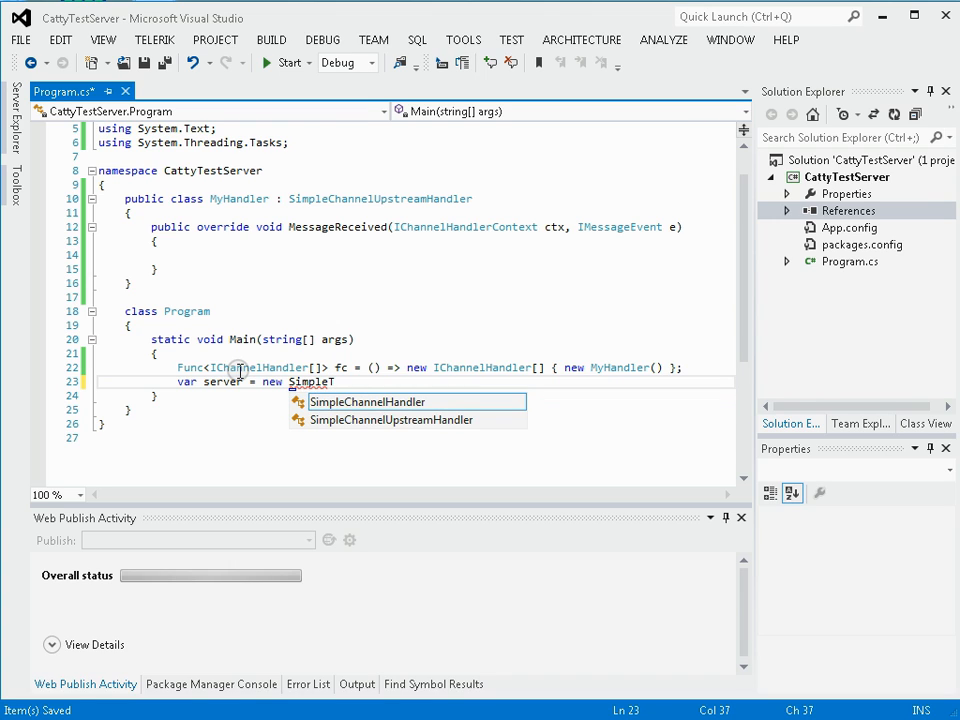
{"action": "type", "text": "cpServer"}
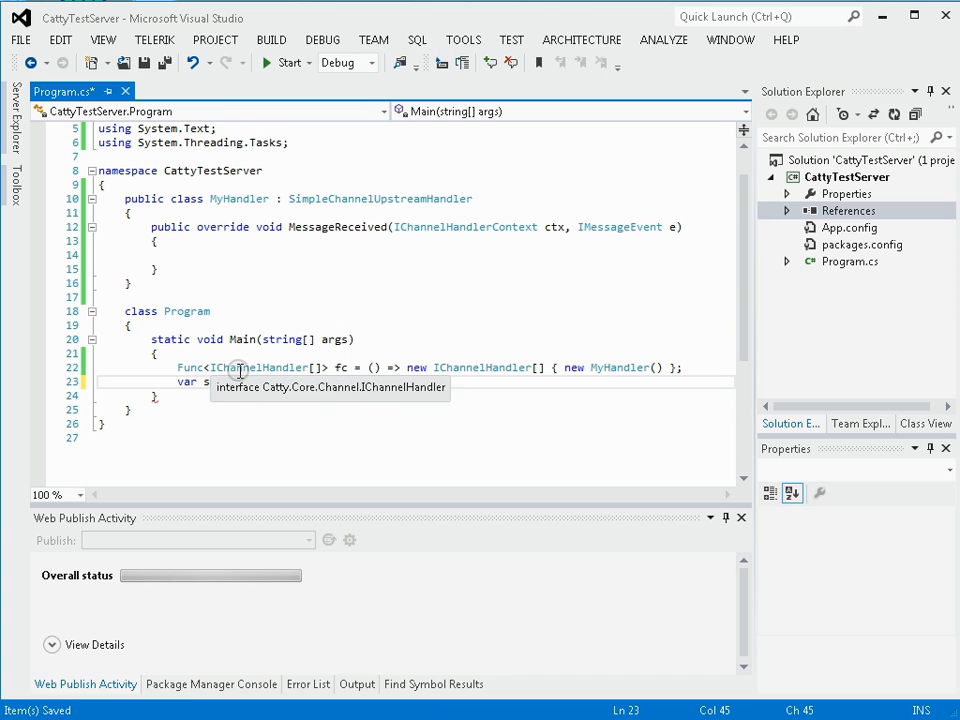
{"action": "type", "text": "erver = new SimpleTcpServer"}
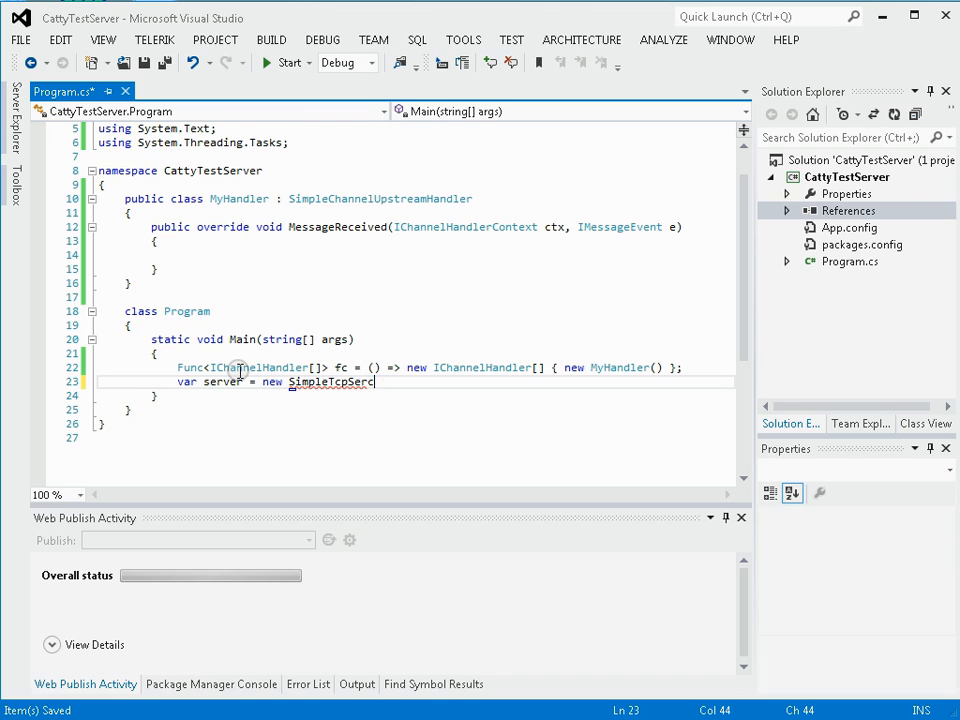
{"action": "key", "text": "BackSpace"}
{"action": "type", "text": "vice("}
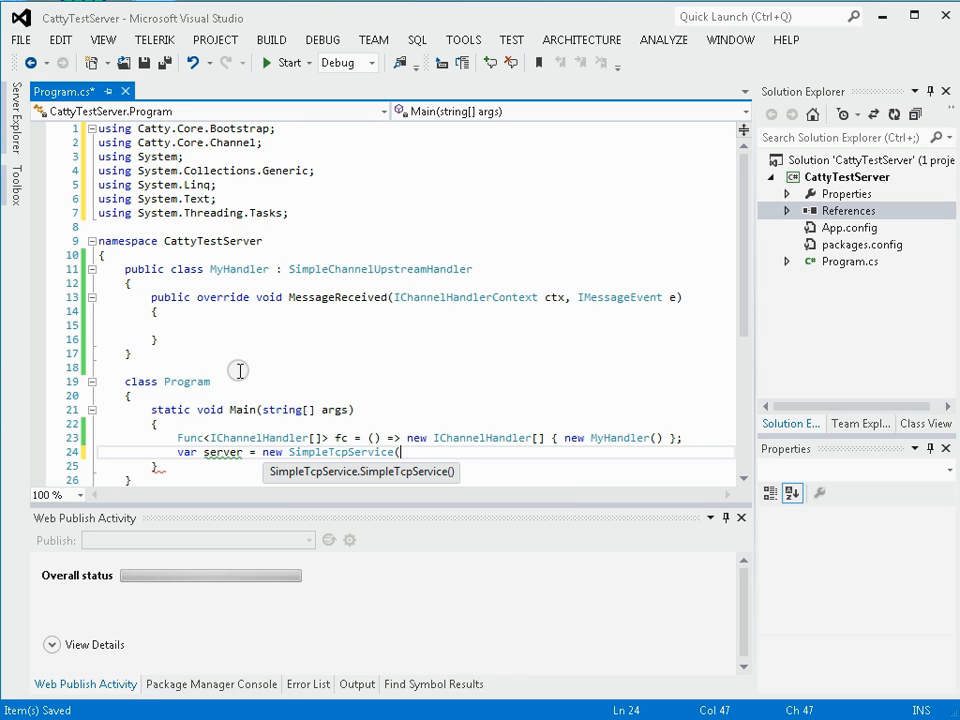
{"action": "type", "text": ").s"}
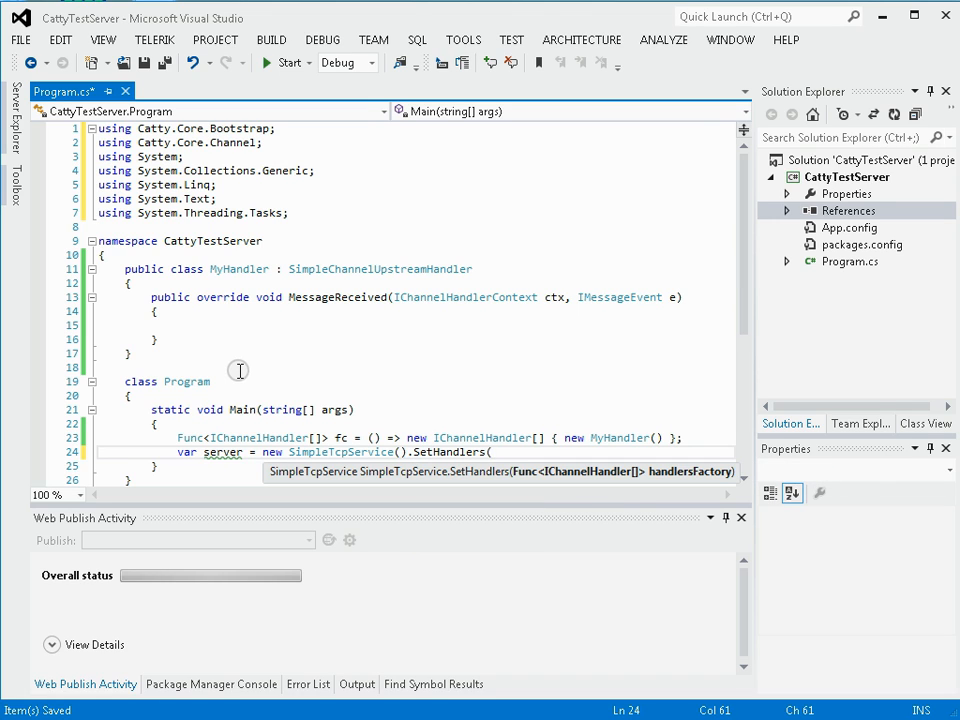
{"action": "type", "text": "fc)"}
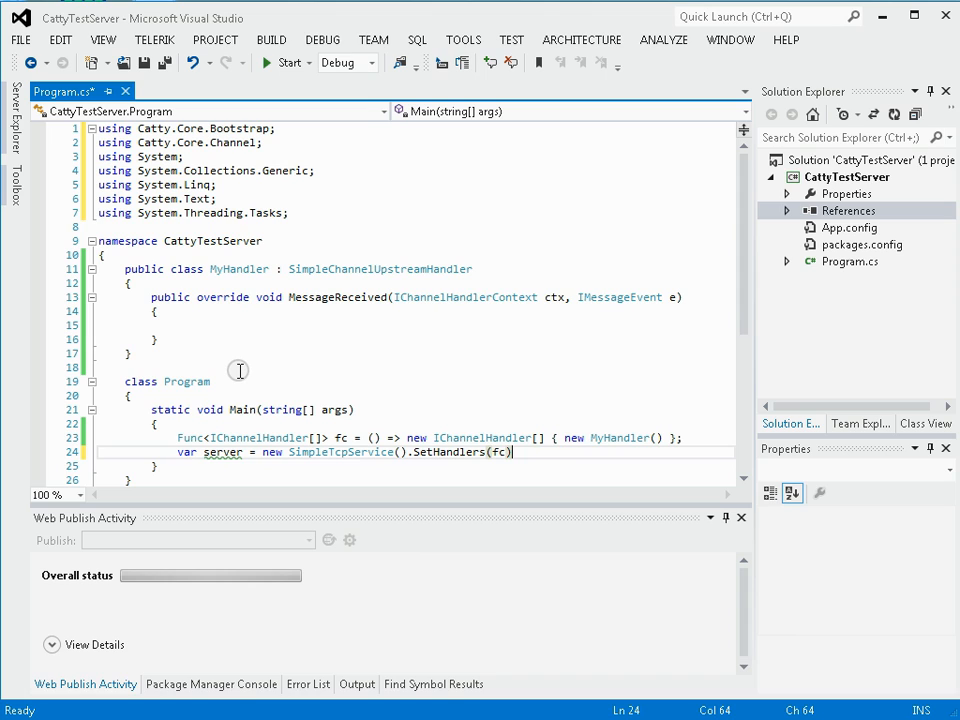
{"action": "type", "text": ".b"}
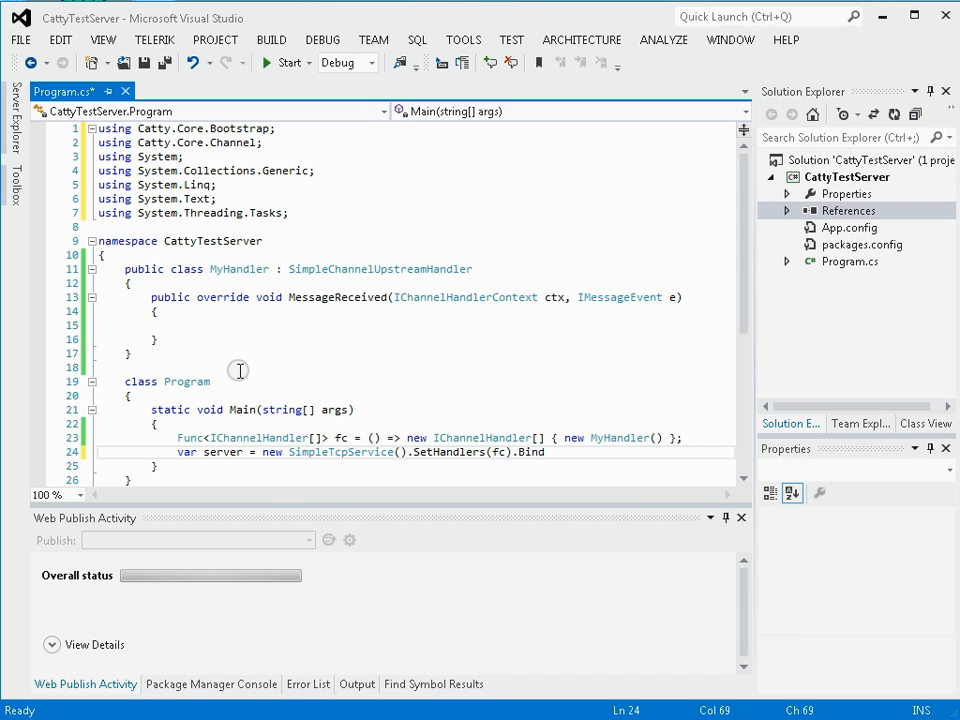
{"action": "type", "text": "("}
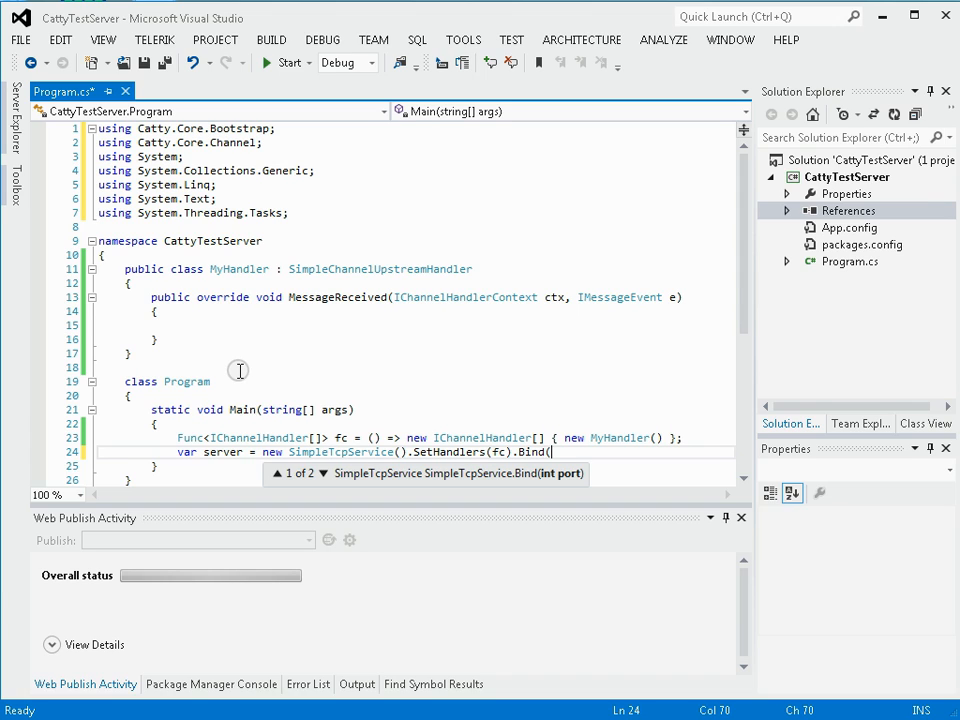
{"action": "type", "text": "8002"}
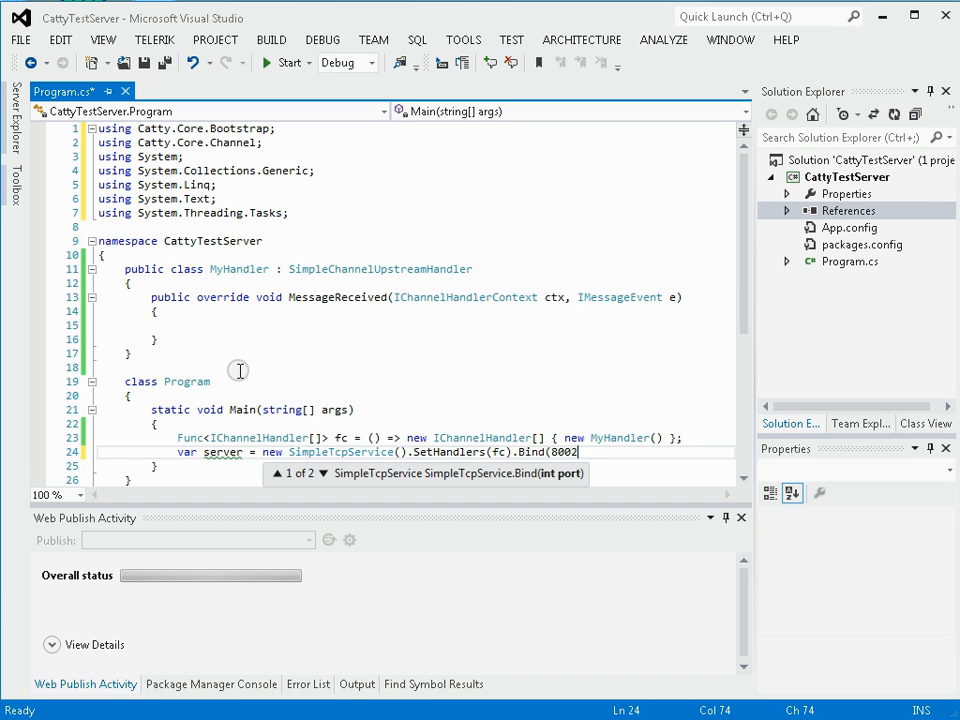
{"action": "type", "text": ");"}
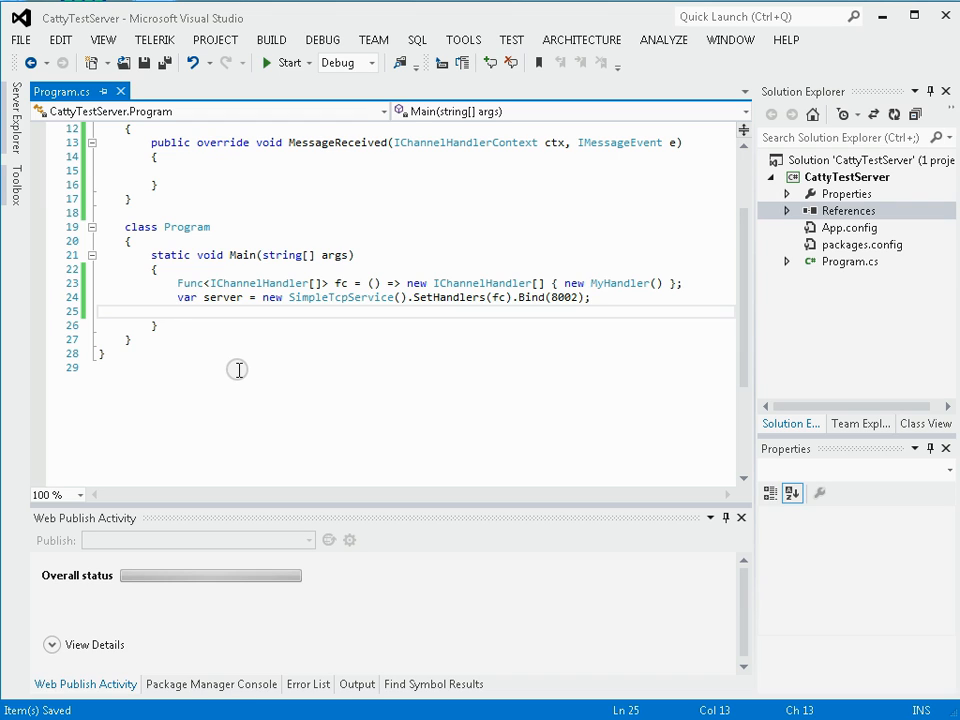
Add Console.ReadLine() after the server line to wait for input.
{"action": "type", "text": "Col"}
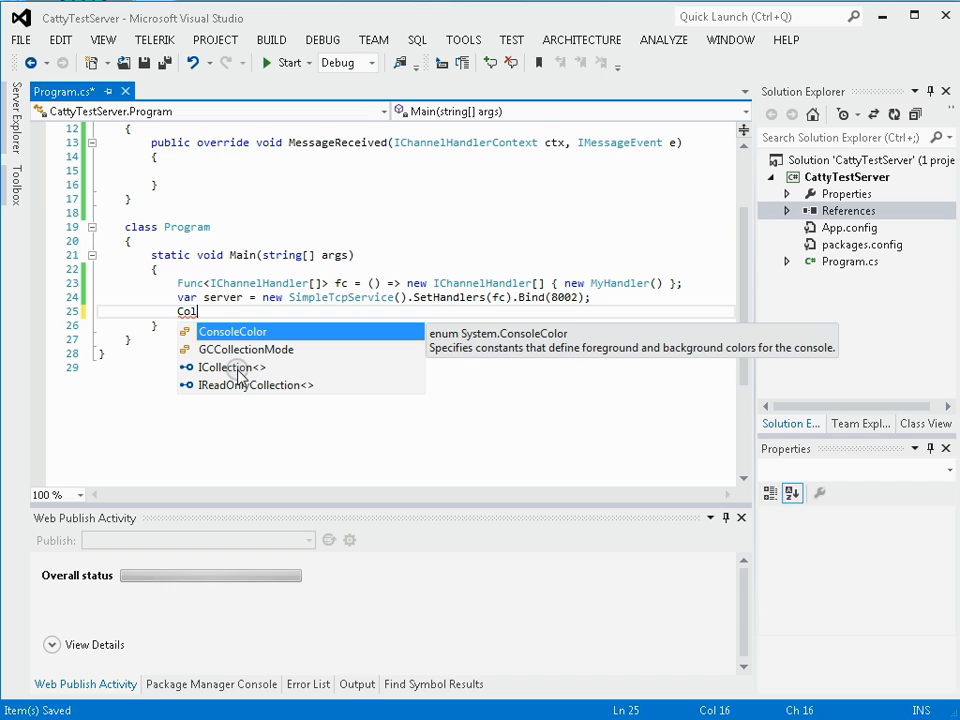
{"action": "type", "text": "s"}
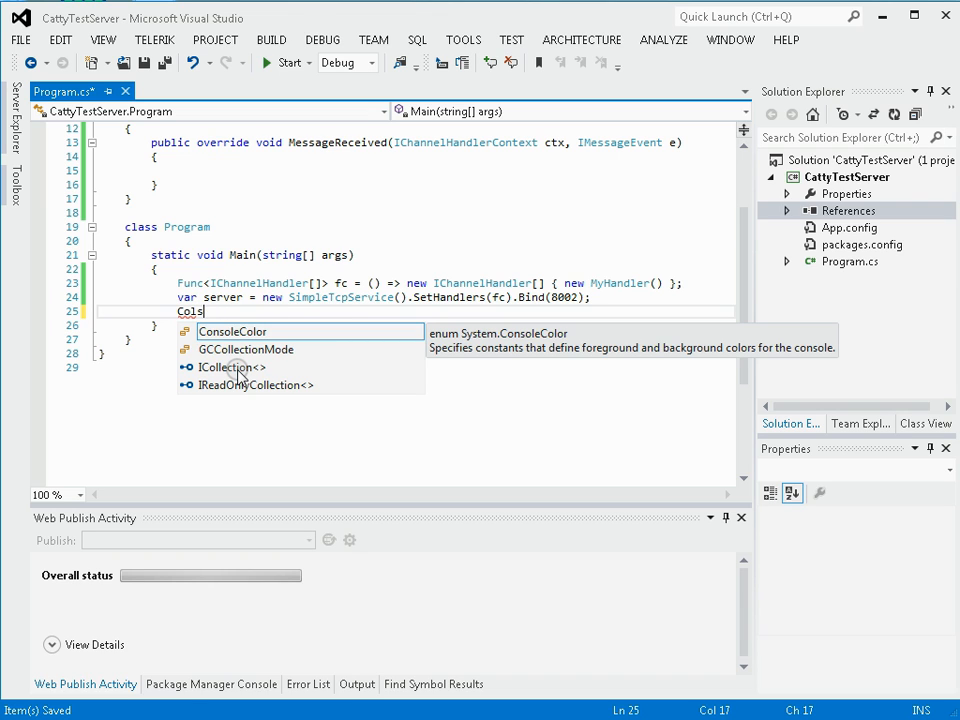
{"action": "type", "text": "Console."}
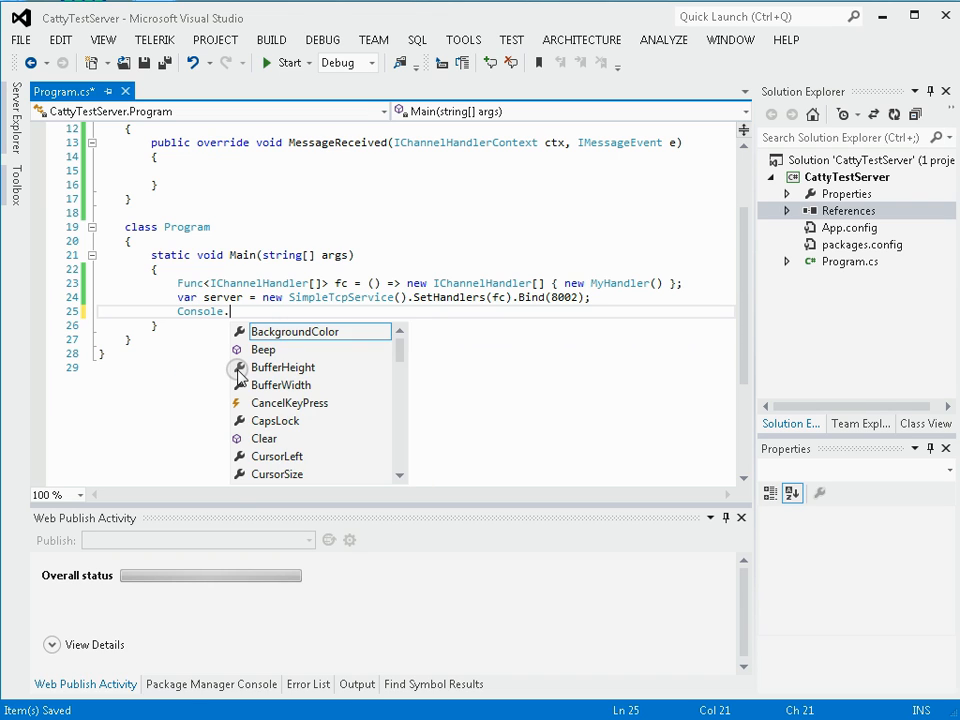
{"action": "type", "text": "ReadLine();"}
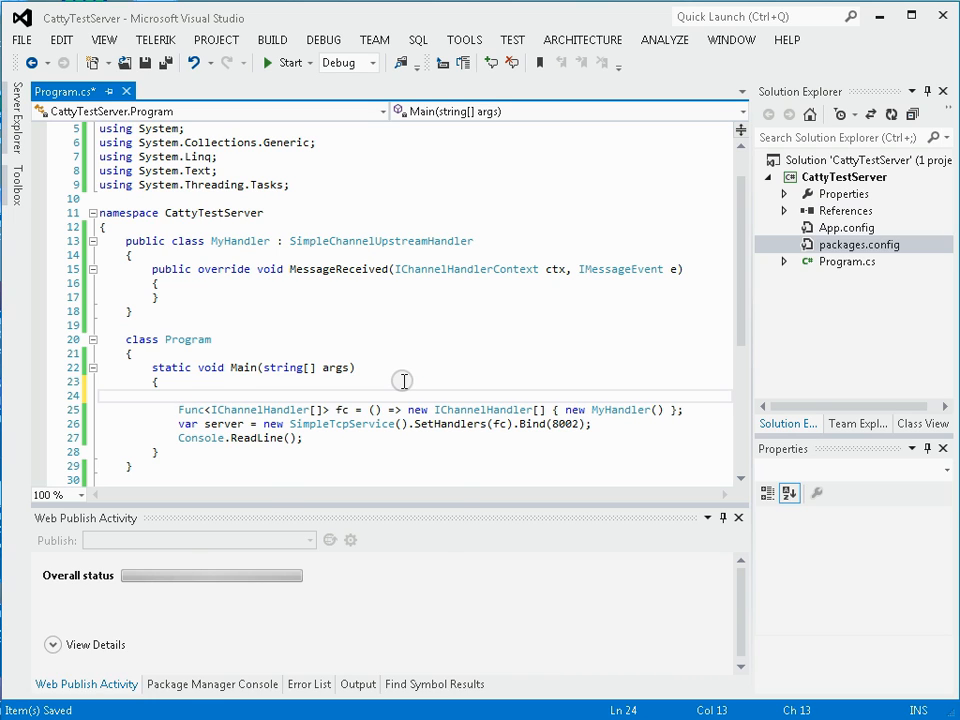
Insert BasicConfigurator.Configure() at the start of Main.
{"action": "type", "text": "BasicC"}
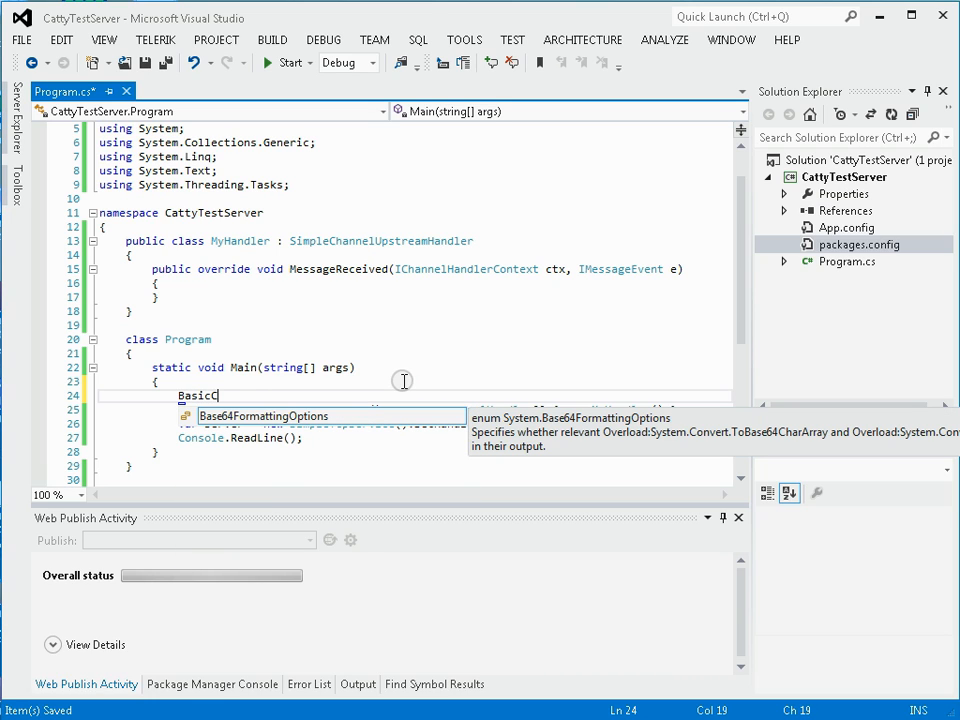
{"action": "type", "text": "onfigurator"}
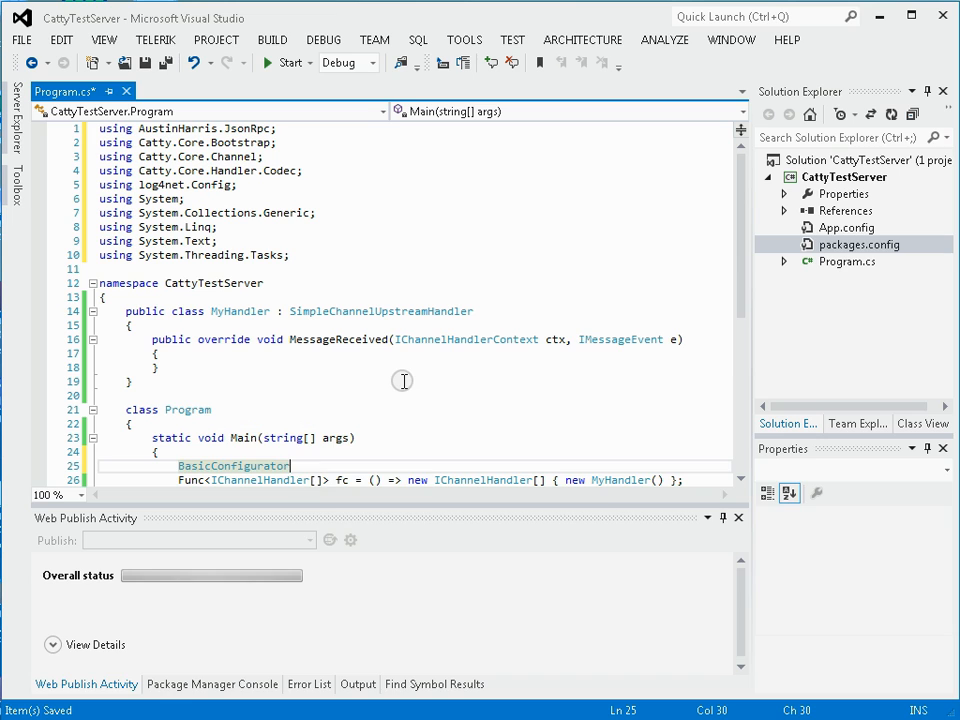
{"action": "type", "text": ".Configure();"}
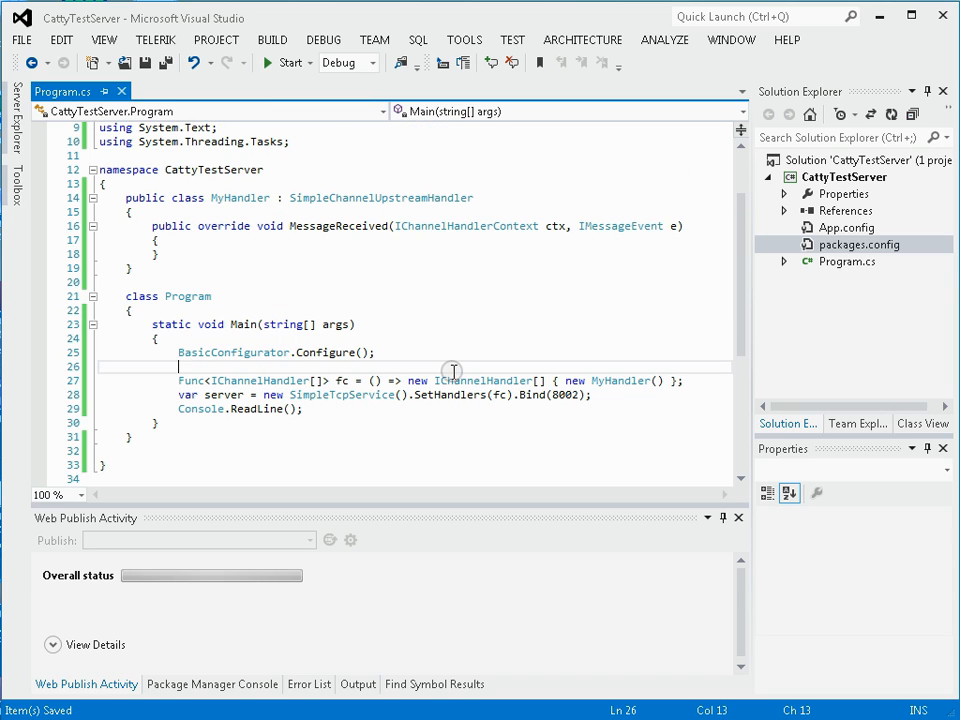
{"action": "mouse_move", "coordinate": [280, 62]}
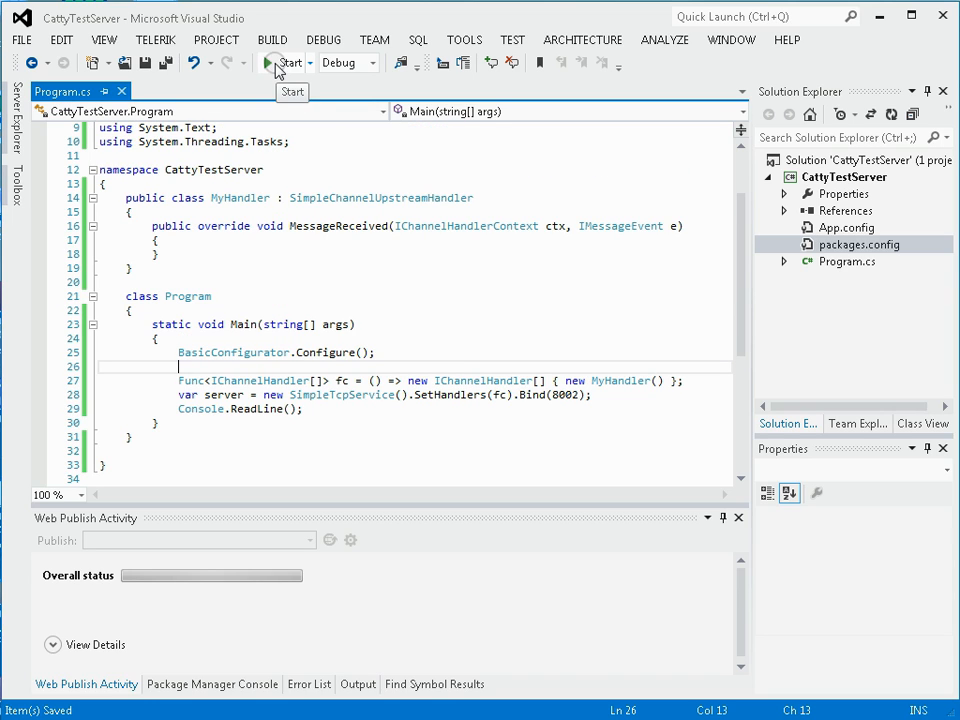
Start debugging the server and enter localhost as the PuTTY host name.
{"action": "left_click", "coordinate": [288, 62]}
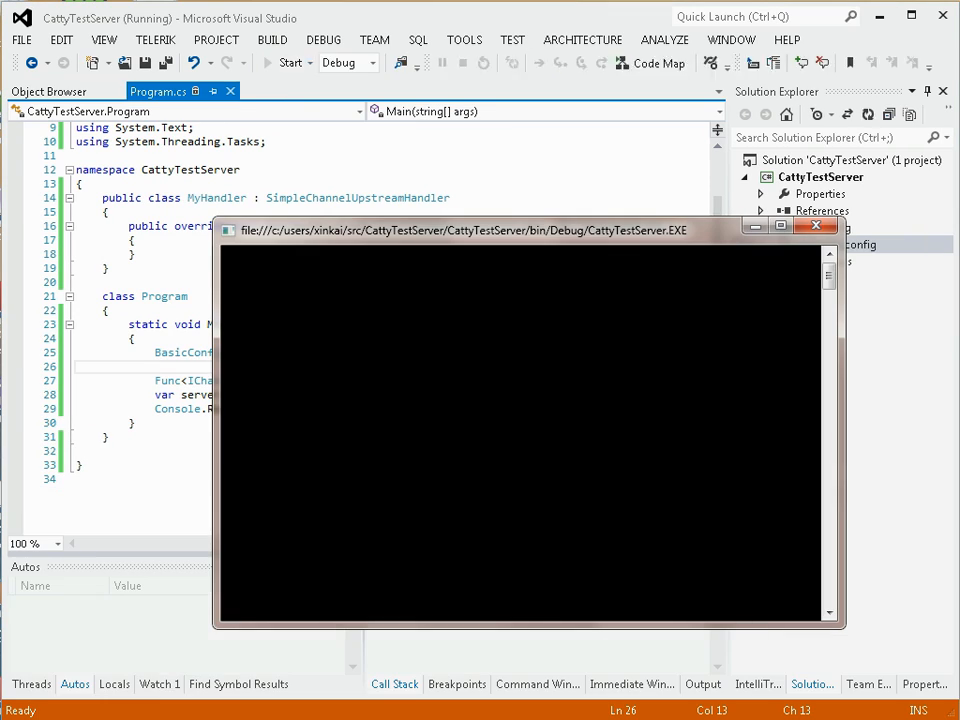
{"action": "left_click", "coordinate": [12, 715]}
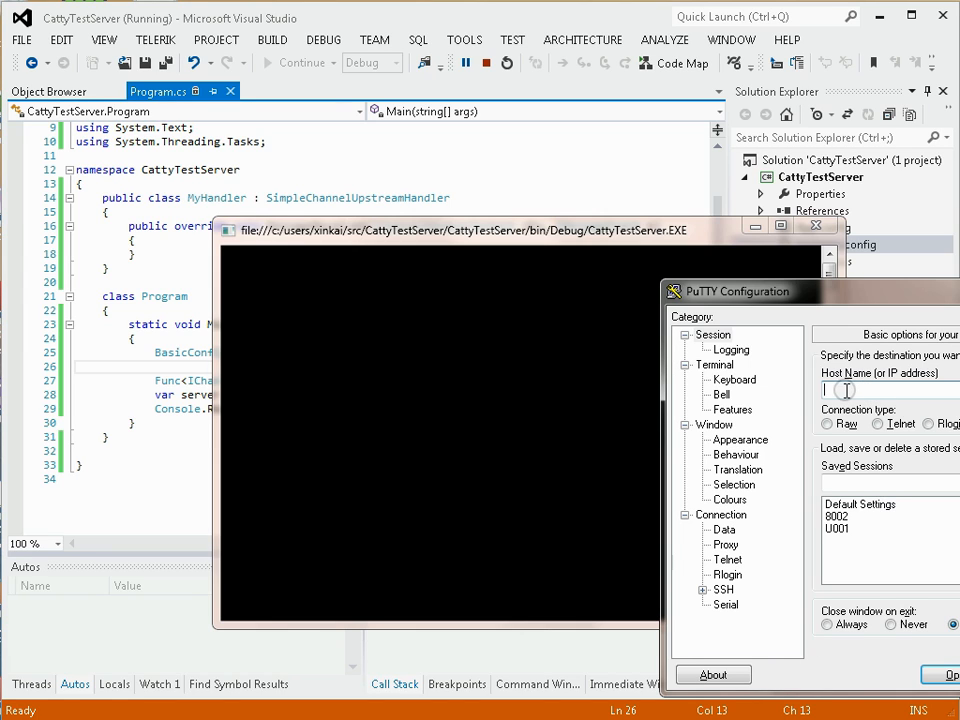
{"action": "type", "text": "localhost"}
{"action": "left_click", "coordinate": [890, 483]}
{"action": "type", "text": "8002"}
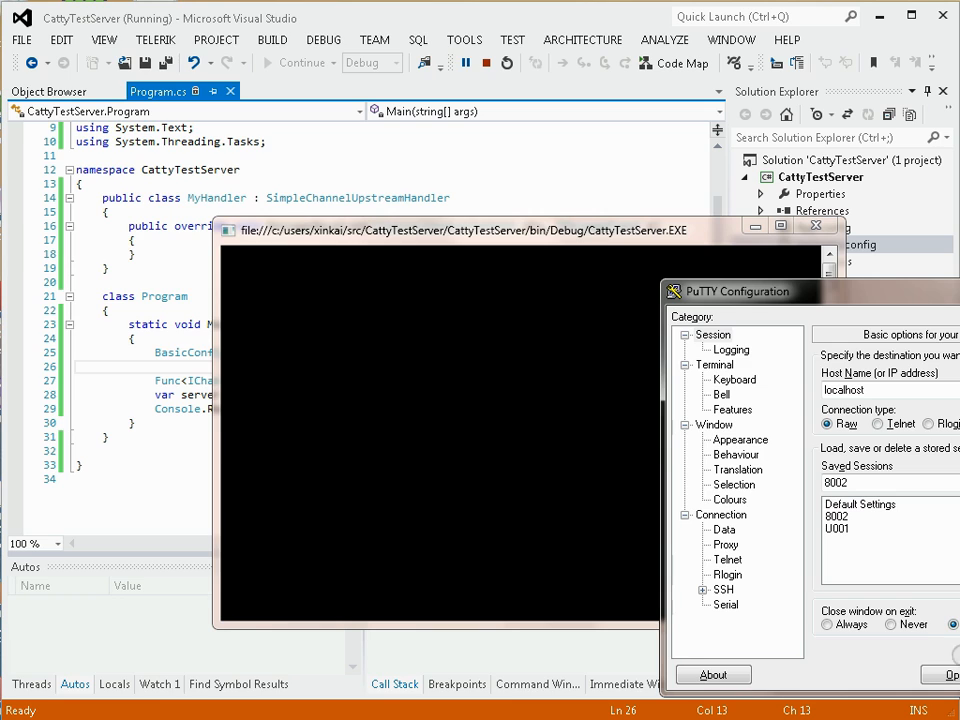
Connect PuTTY, send test lines 'abcd' and 'fas;efoijfeow;', then close and confirm exit.
{"action": "left_click", "coordinate": [952, 673]}
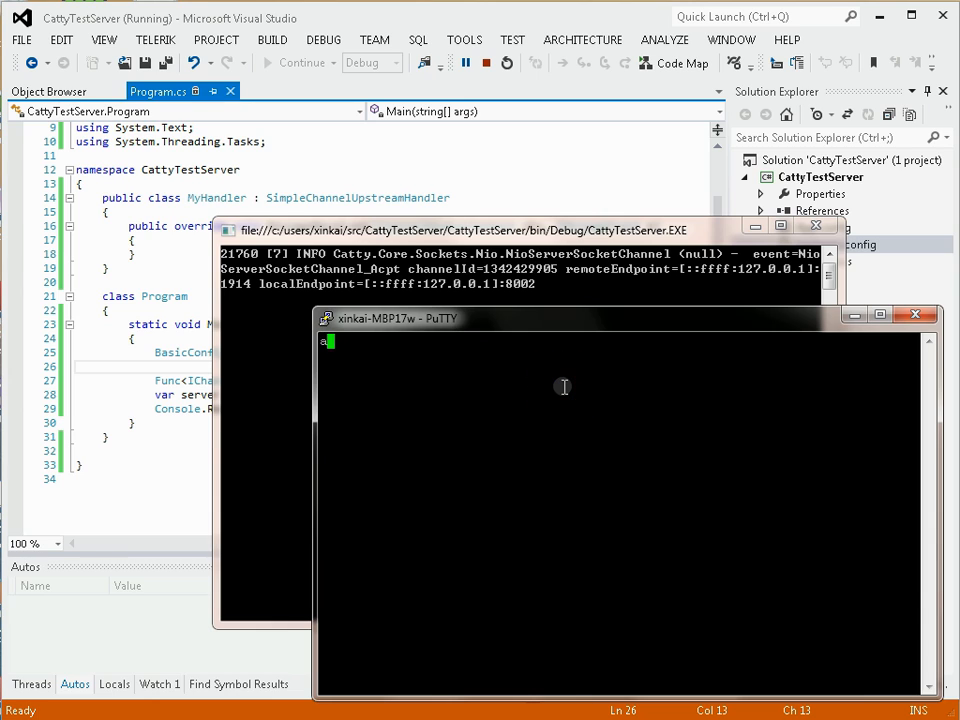
{"action": "type", "text": "abcd"}
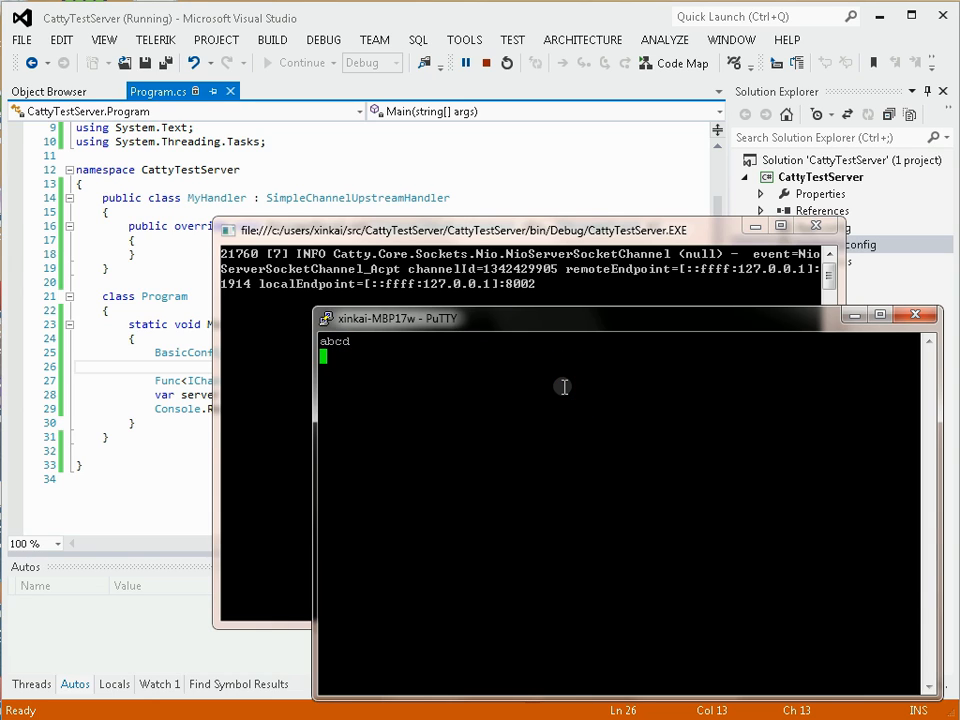
{"action": "type", "text": "fas;efoijfeow;'"}
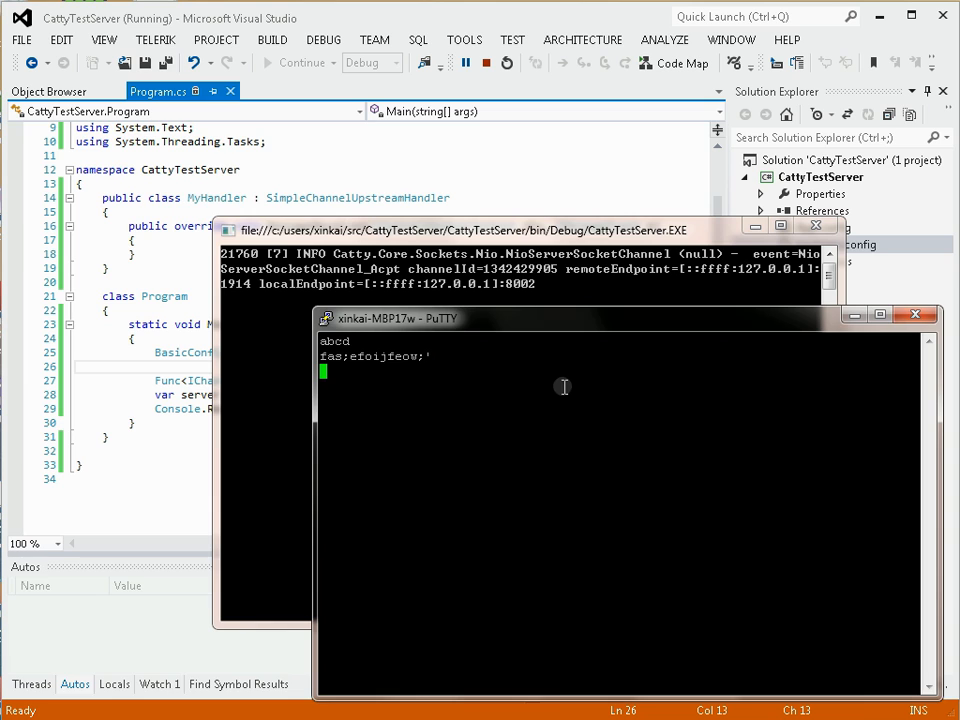
{"action": "left_click", "coordinate": [914, 314]}
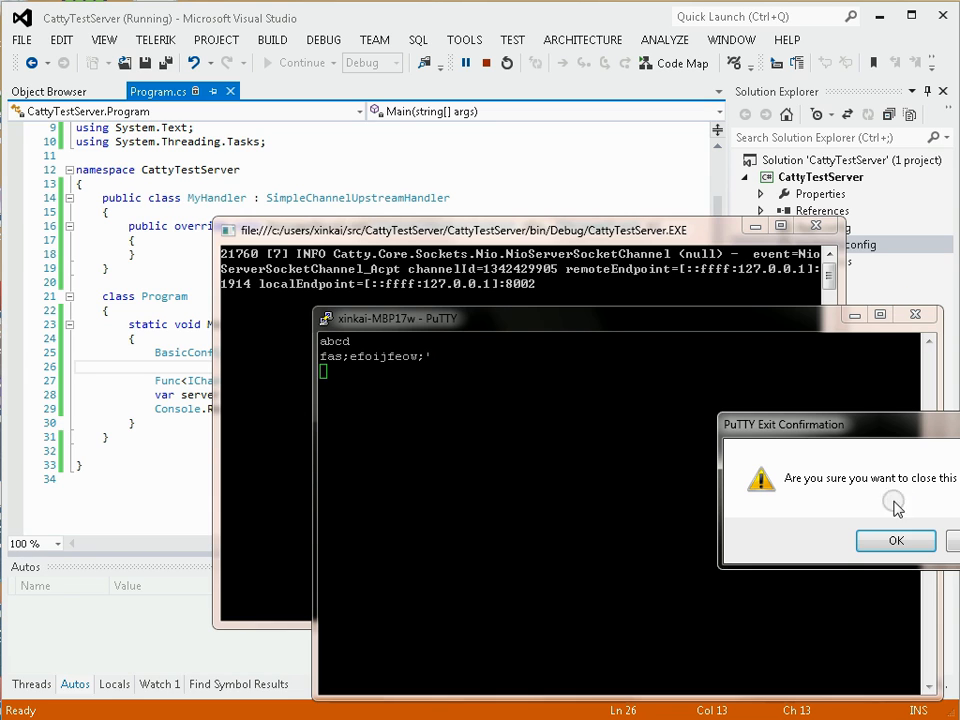
{"action": "left_click", "coordinate": [895, 540]}
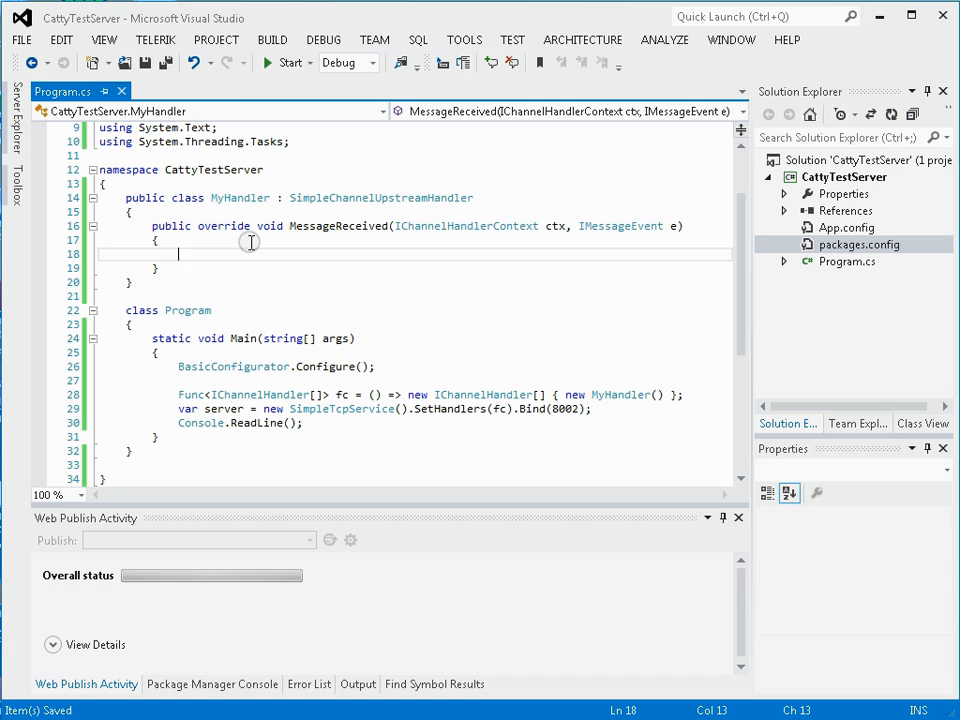
Write 'object msg = e.GetMessage();' and 'Channels.Write(ctx.GetChannel(), msg);', then save.
{"action": "type", "text": "object msg ="}
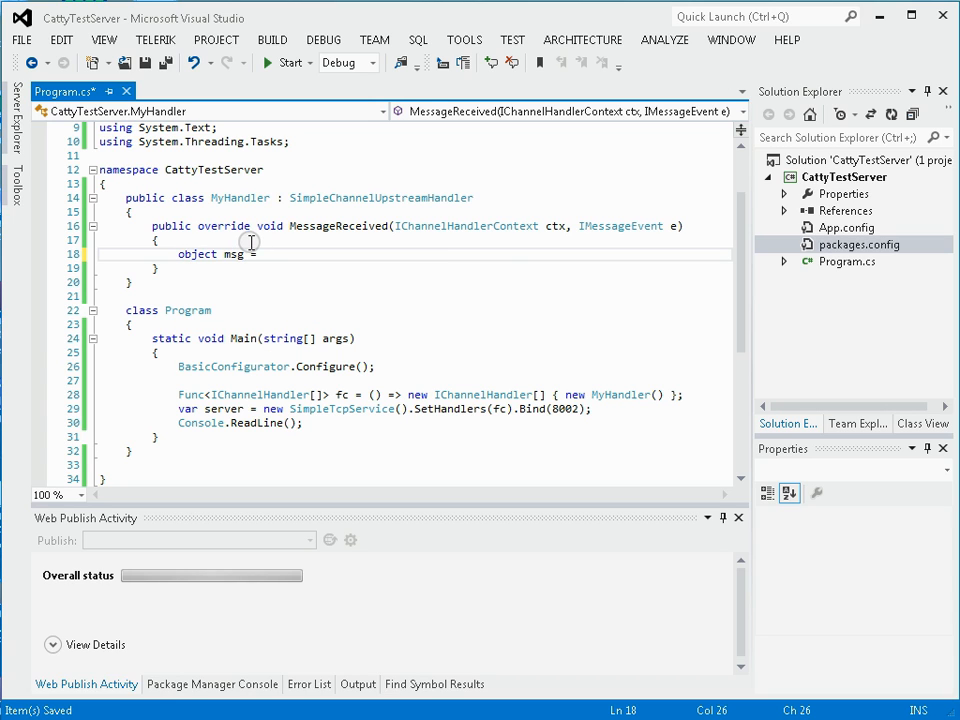
{"action": "type", "text": "e.GetMessage();"}
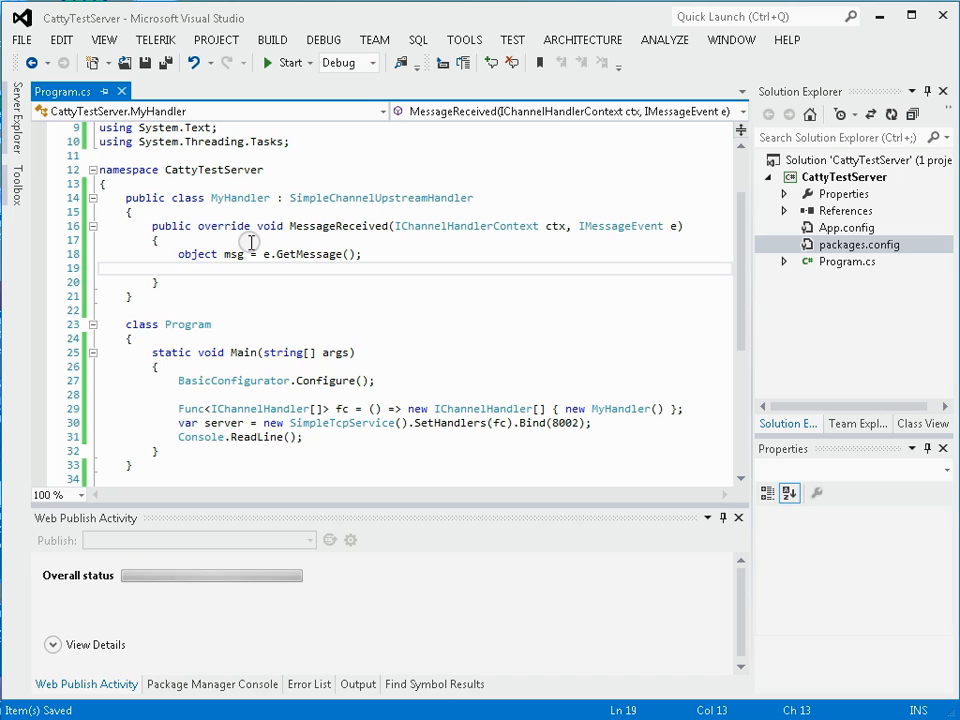
{"action": "type", "text": "Chann"}
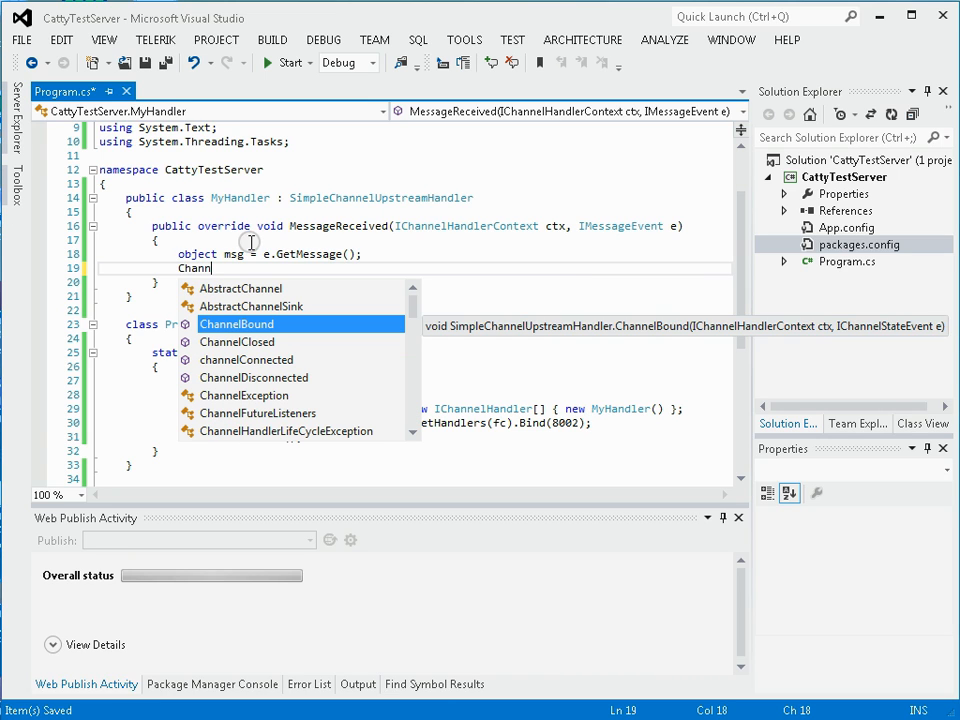
{"action": "type", "text": "el"}
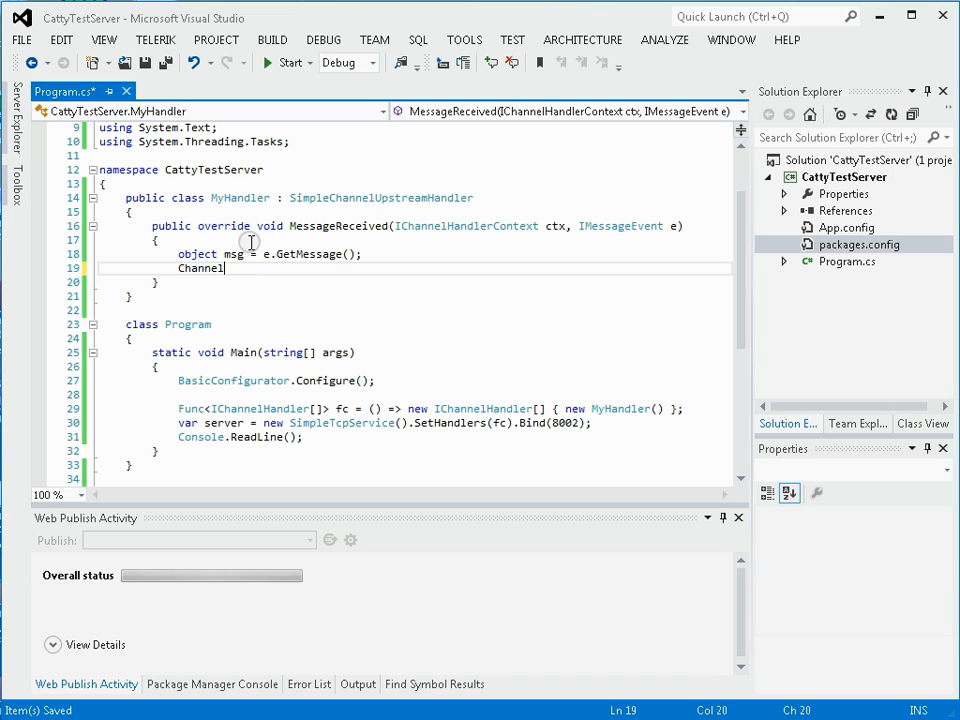
{"action": "type", "text": "s.Write("}
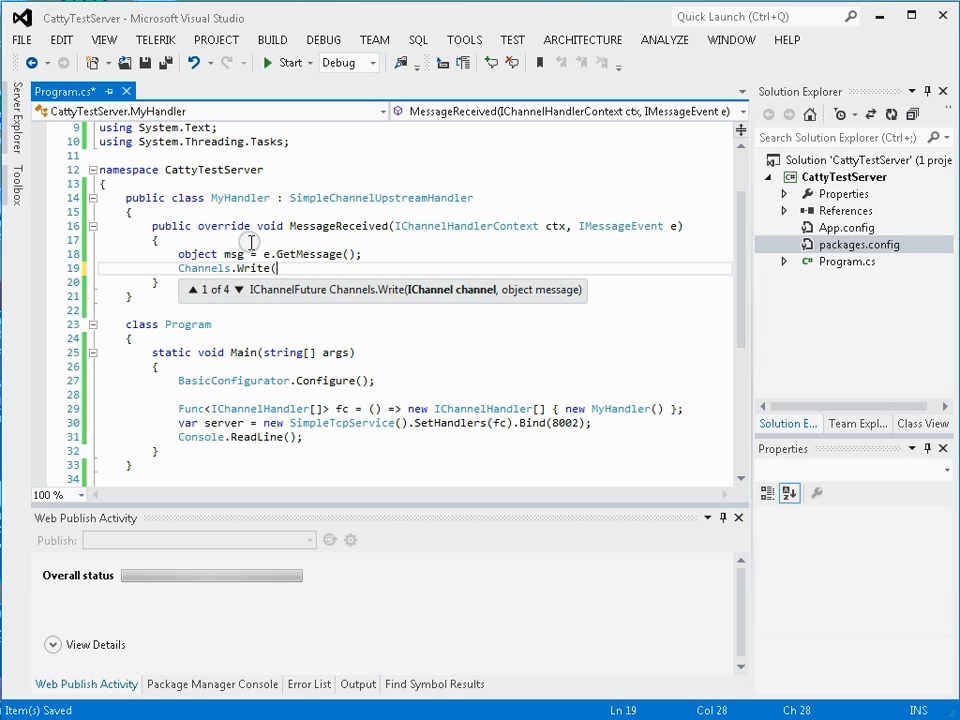
{"action": "type", "text": "ctx.GetChannel(), msg);"}
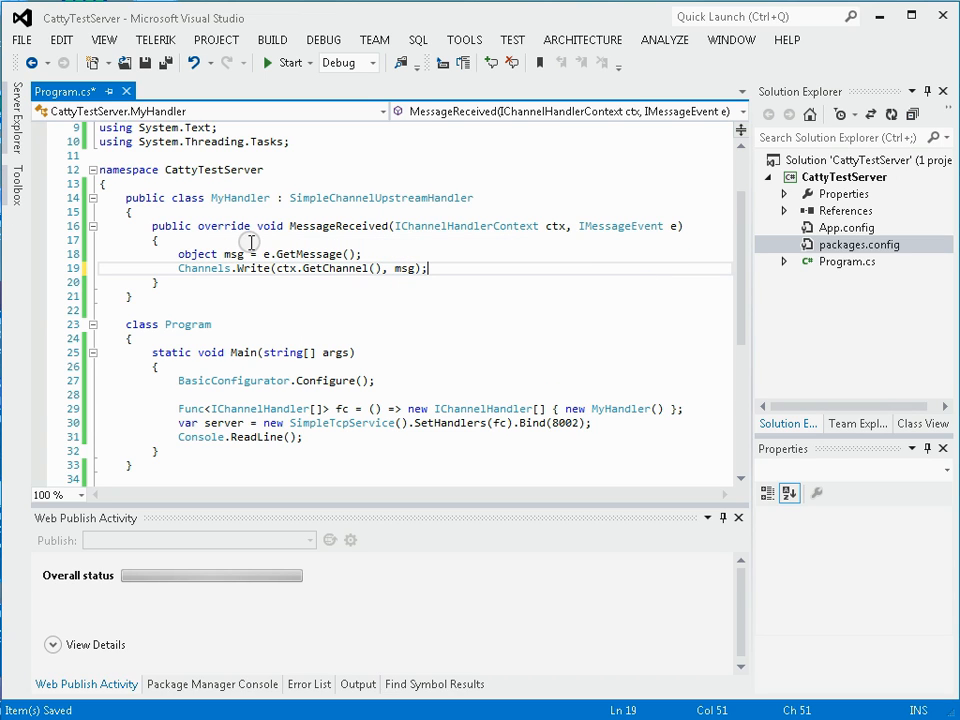
{"action": "left_click", "coordinate": [234, 254]}
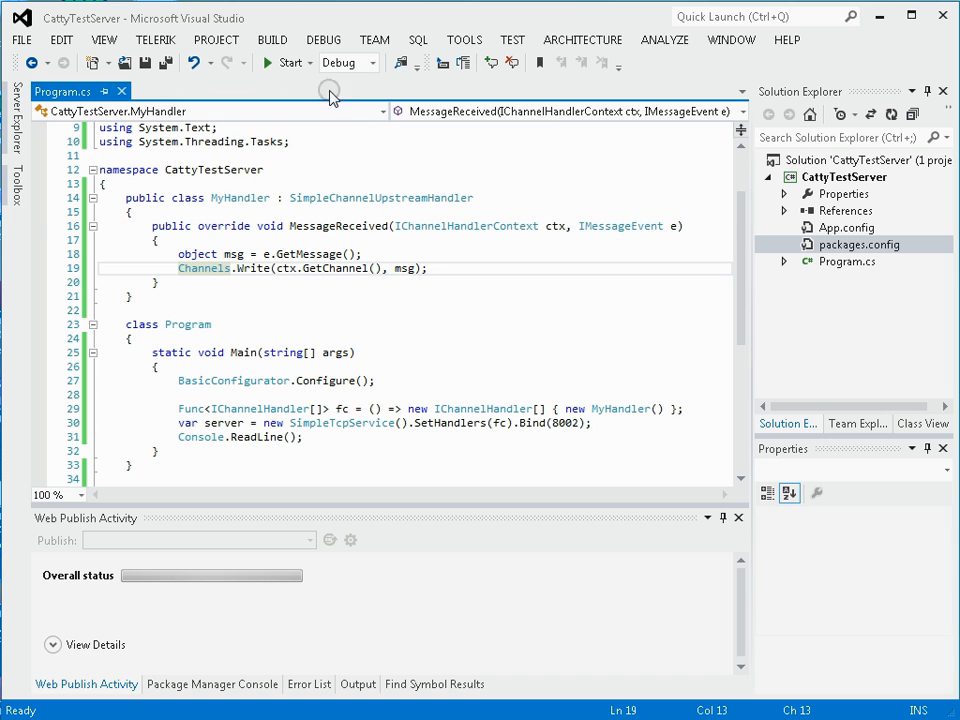
Rerun the server, open the saved 8002 PuTTY session and type test text that echoes back.
{"action": "left_click", "coordinate": [288, 62]}
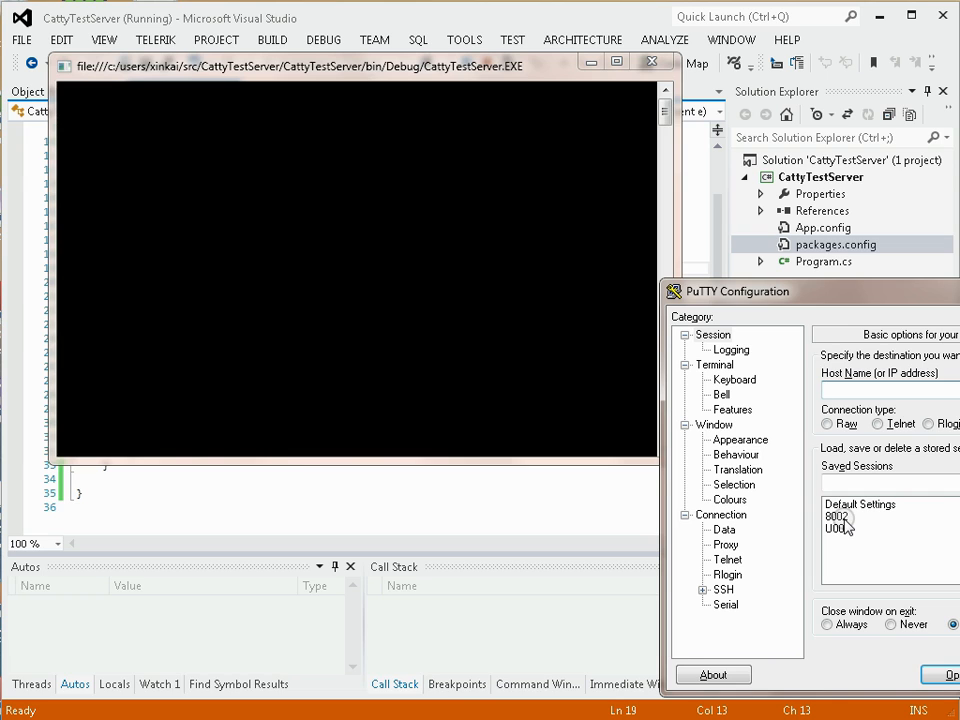
{"action": "left_click", "coordinate": [948, 674]}
{"action": "type", "text": "abc"}
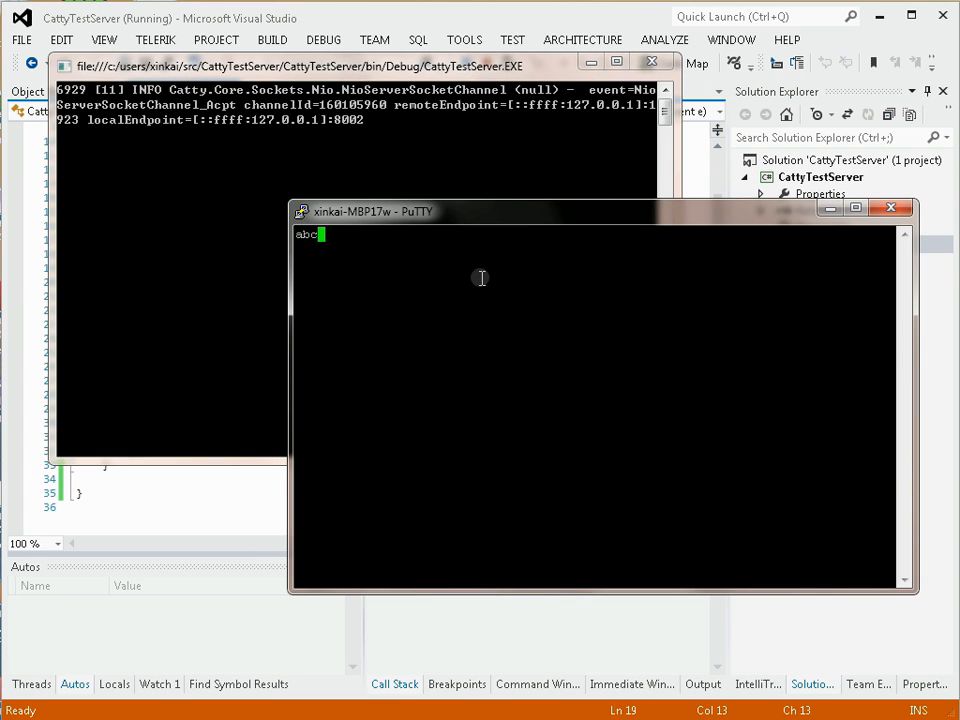
{"action": "type", "text": "d"}
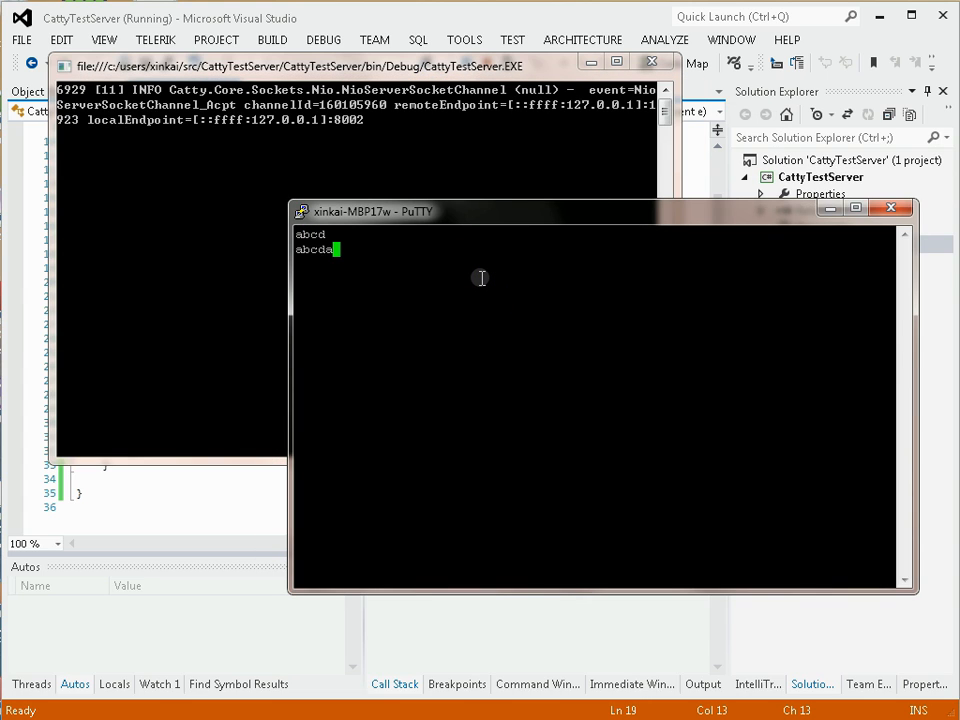
{"action": "type", "text": "fjo;eifwj;"}
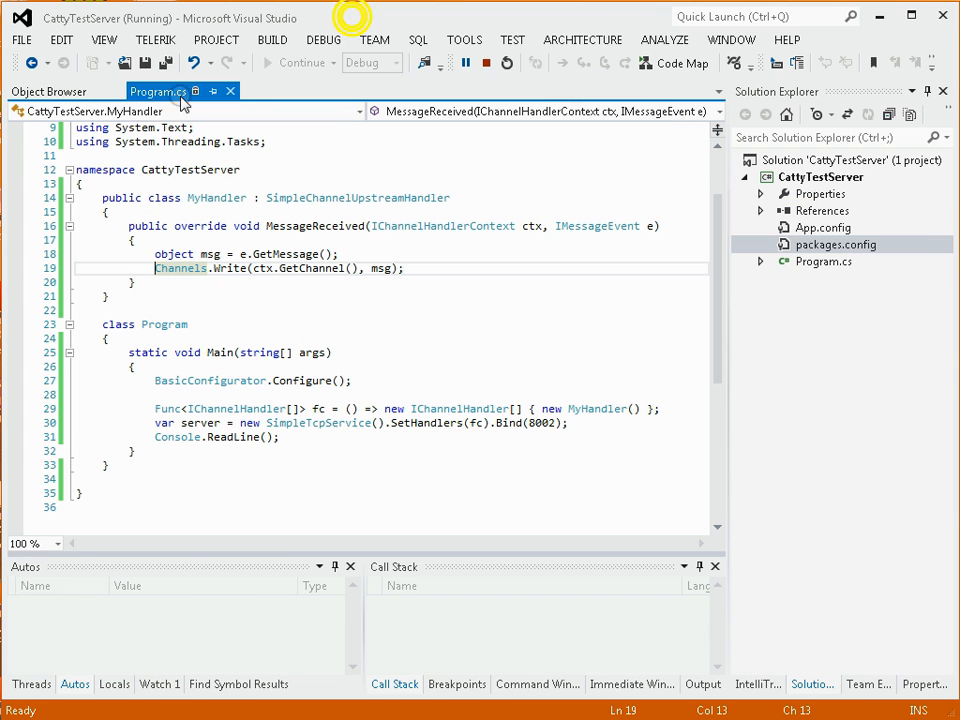
Inspect msg's DataTip and Non-Public members for ReadableBytes and pages, then continue running.
{"action": "left_click", "coordinate": [15, 268]}
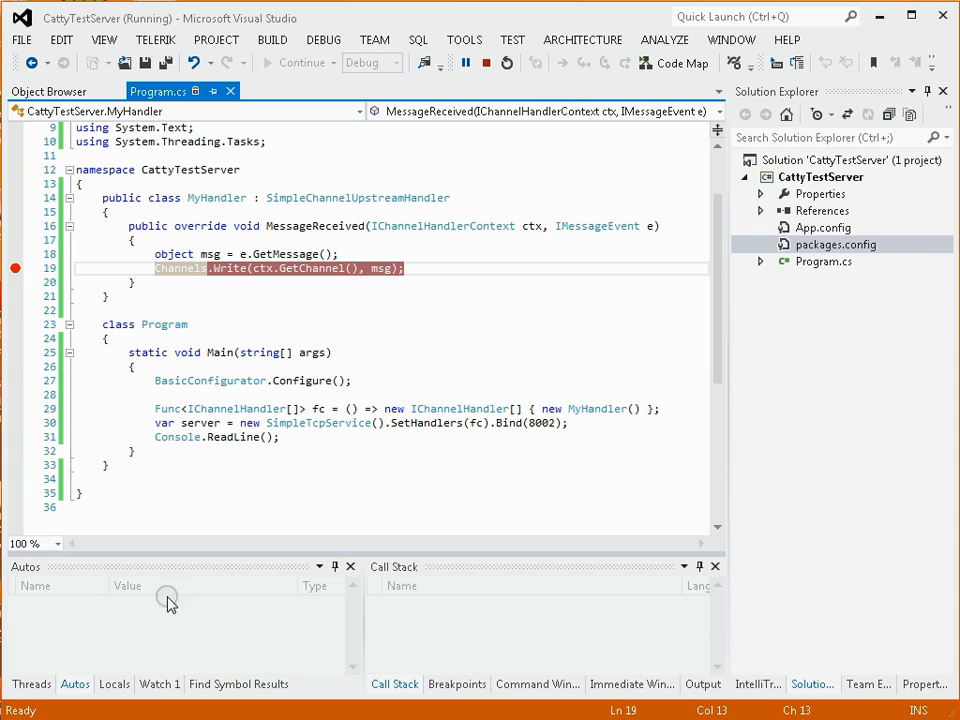
{"action": "mouse_move", "coordinate": [322, 615]}
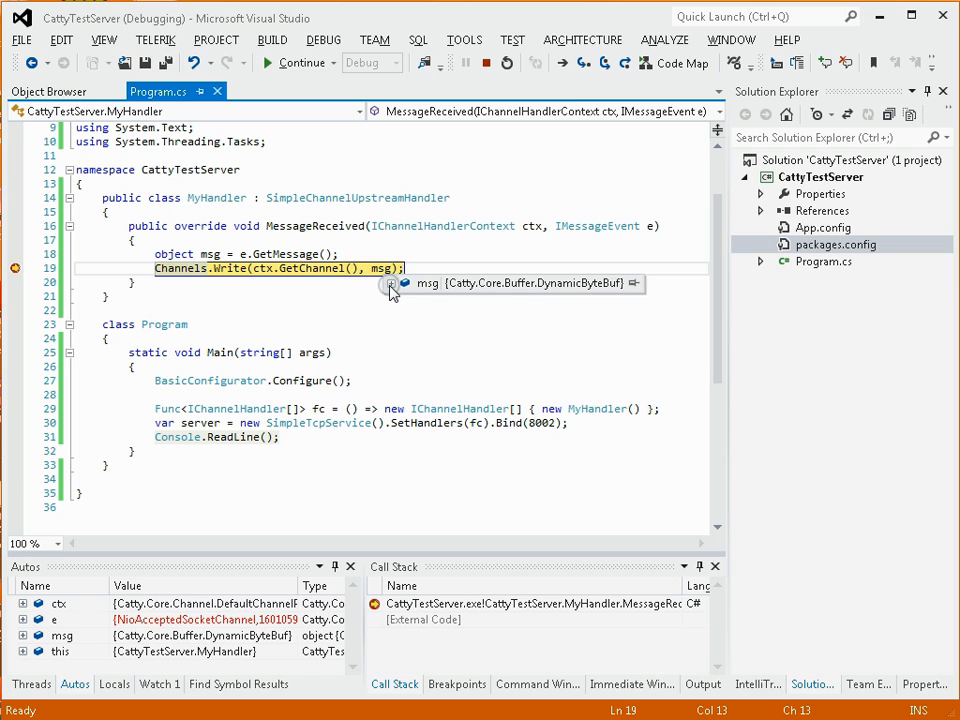
{"action": "left_click", "coordinate": [391, 283]}
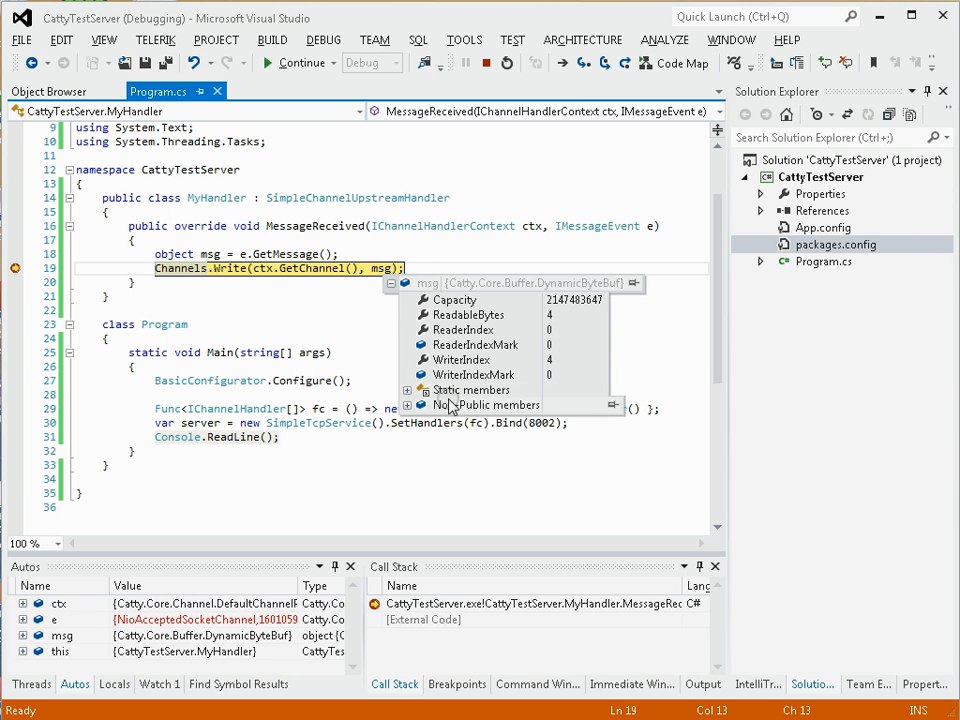
{"action": "left_click", "coordinate": [408, 405]}
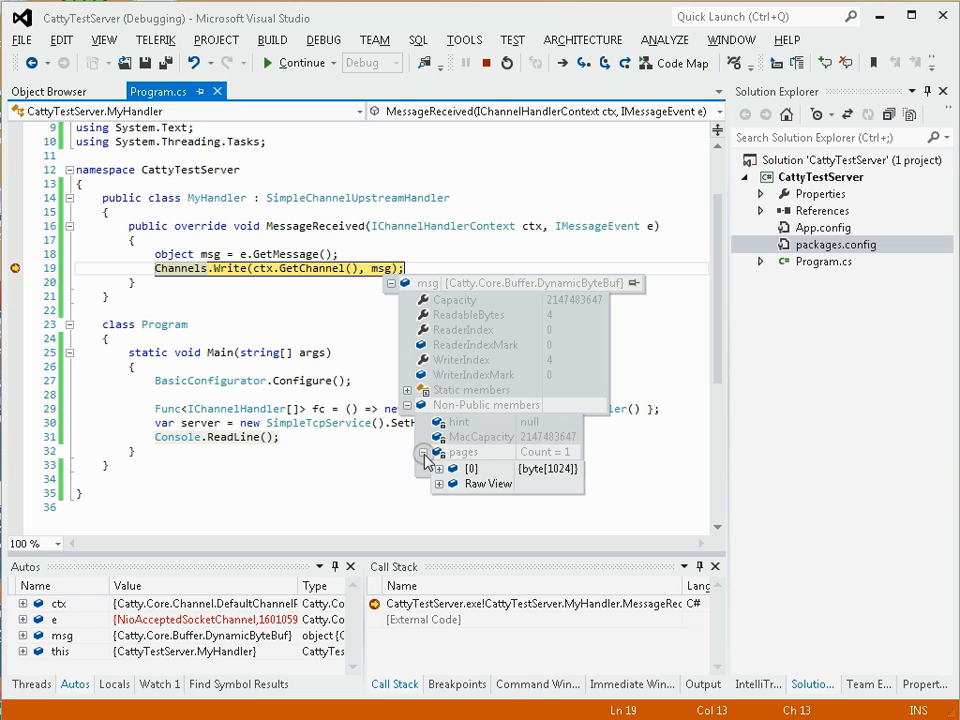
{"action": "left_click", "coordinate": [439, 468]}
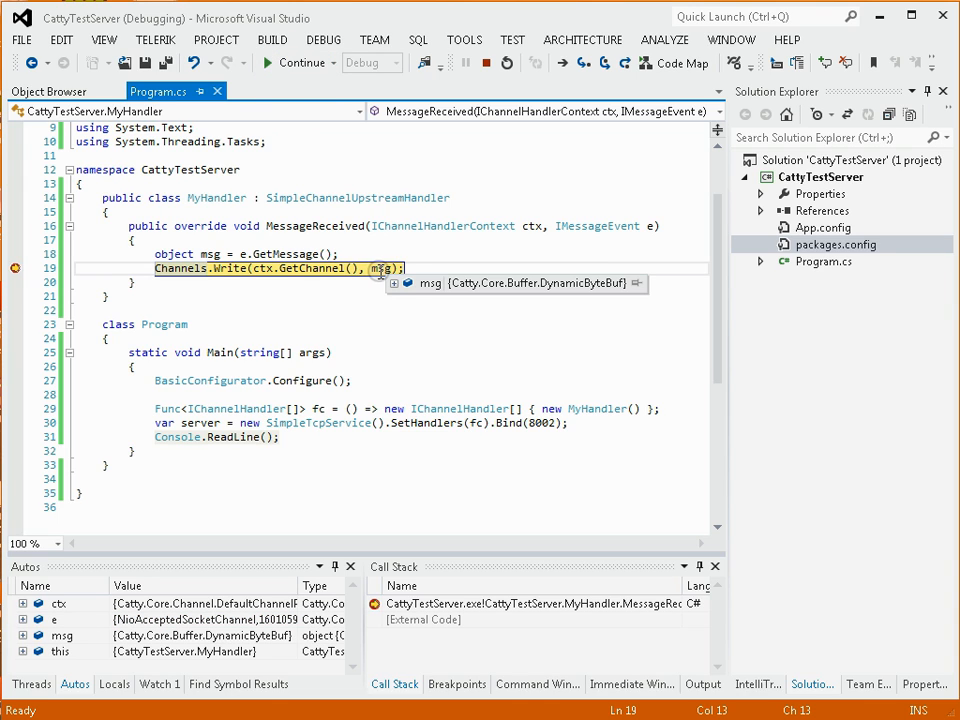
{"action": "left_click", "coordinate": [394, 283]}
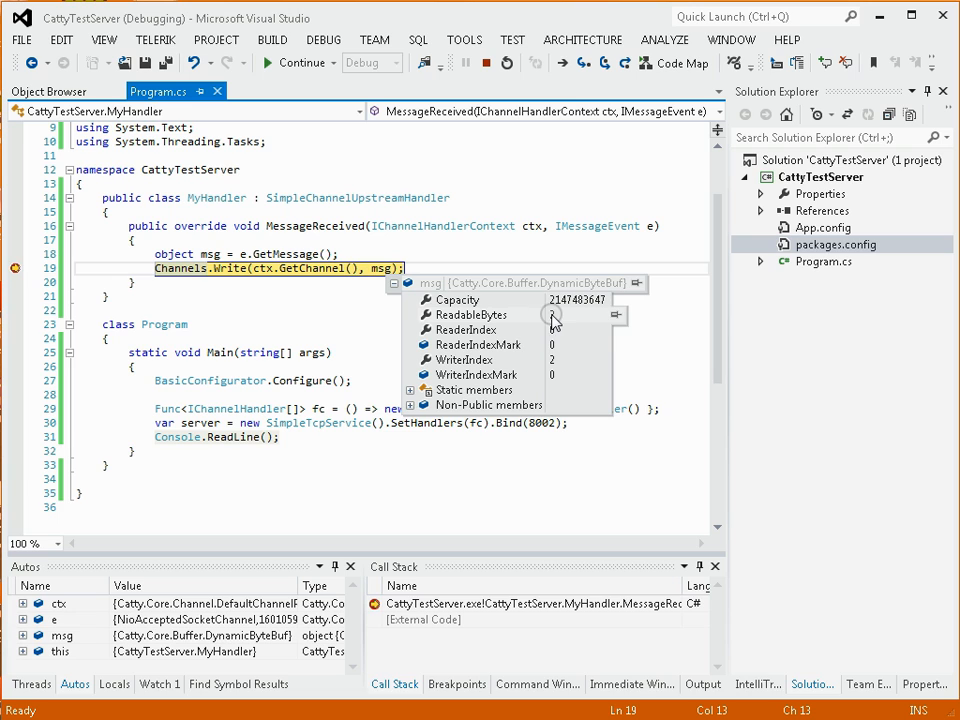
{"action": "left_click", "coordinate": [409, 410]}
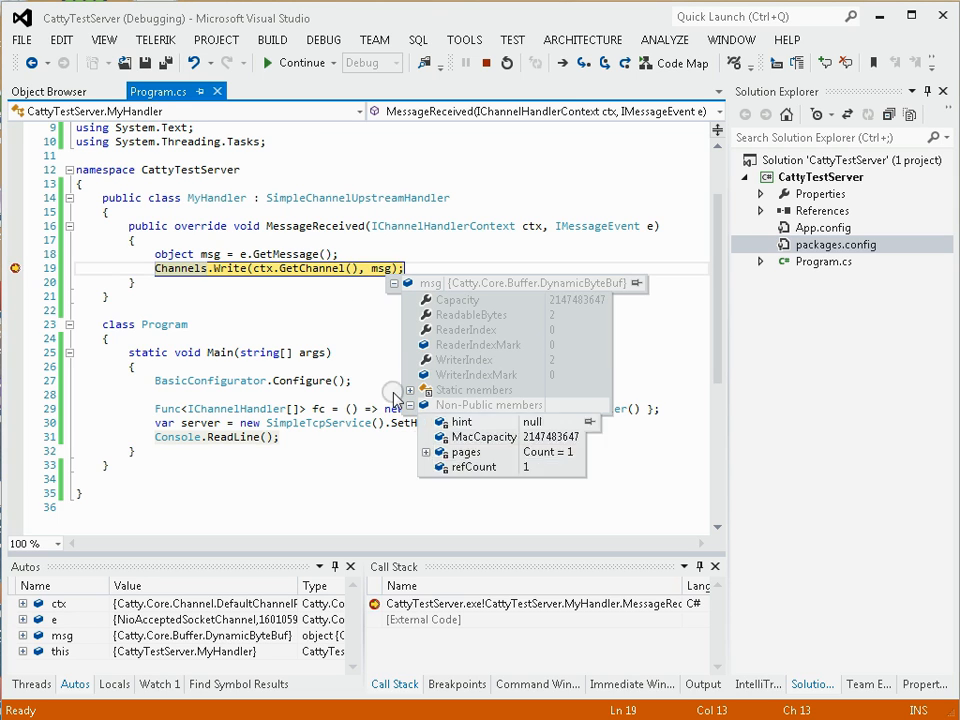
{"action": "left_click", "coordinate": [370, 253]}
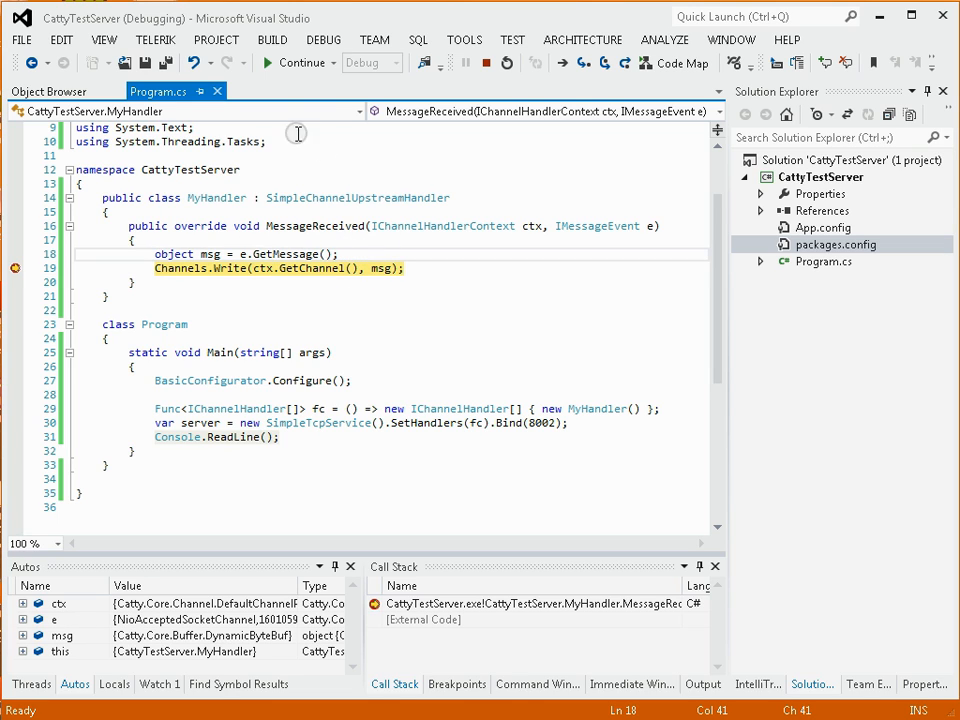
{"action": "mouse_move", "coordinate": [300, 62]}
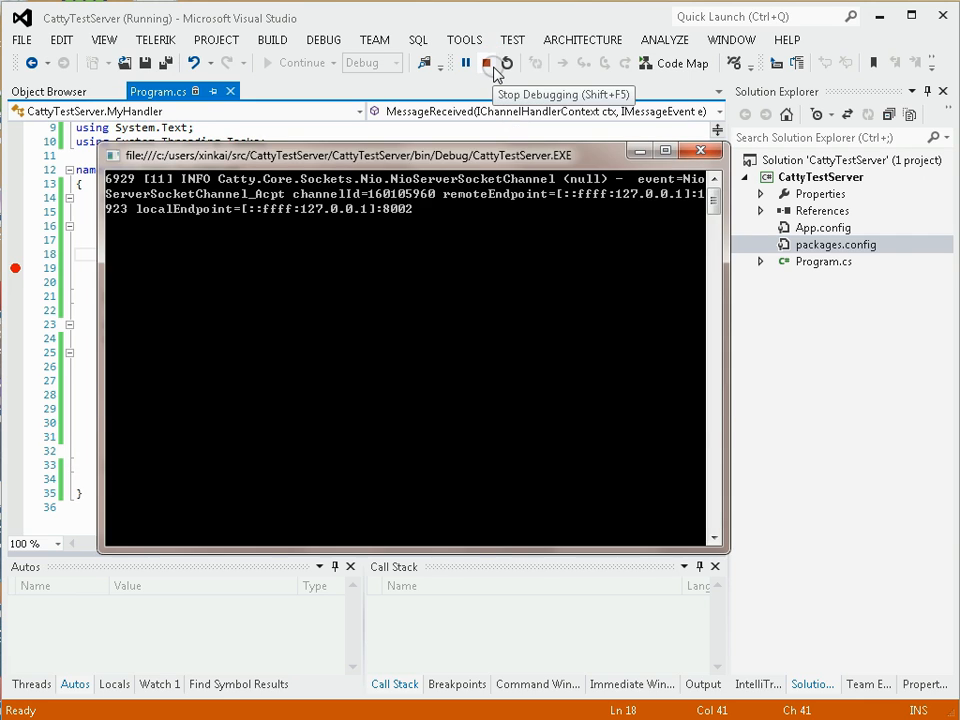
Stop debugging and place the cursor in the IChannelHandler array initializer on line 29.
{"action": "left_click", "coordinate": [485, 62]}
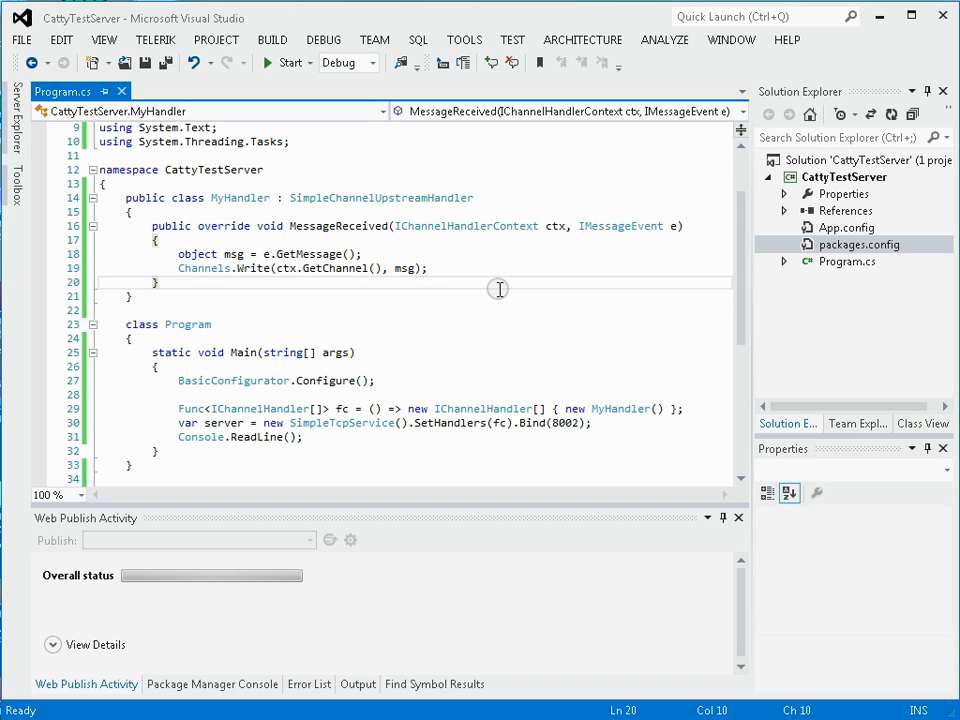
{"action": "mouse_move", "coordinate": [232, 253]}
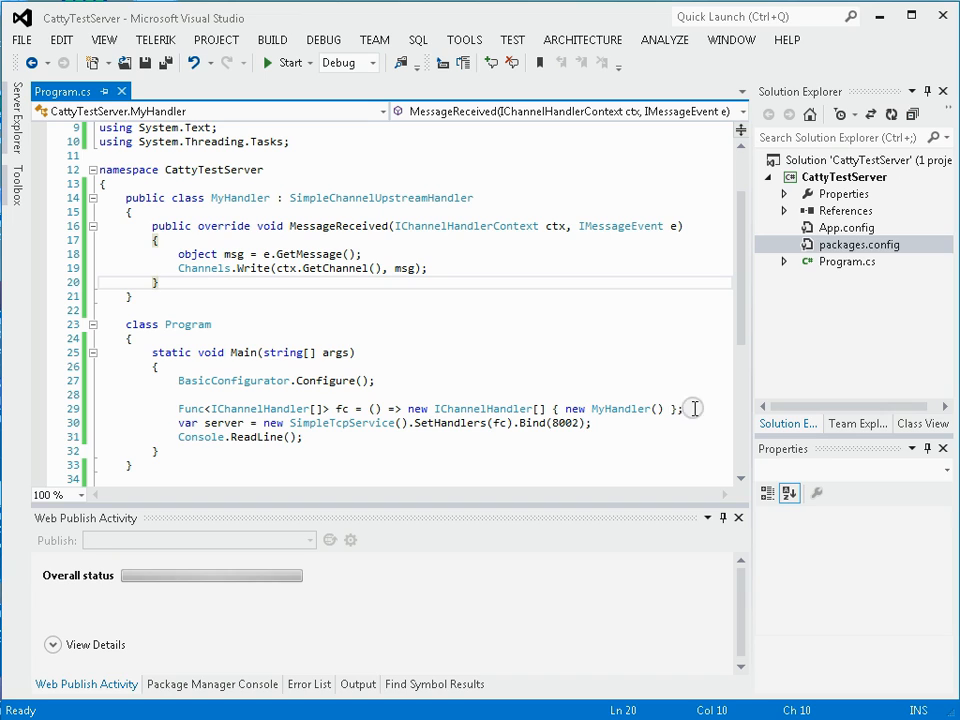
{"action": "double_click", "coordinate": [620, 408]}
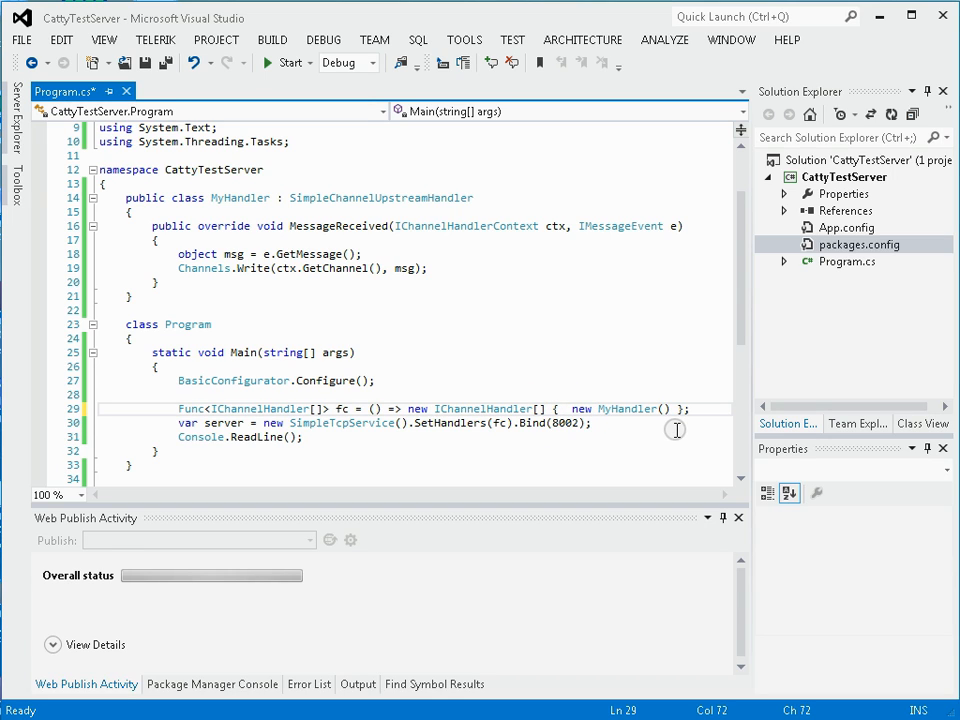
{"action": "mouse_move", "coordinate": [302, 280]}
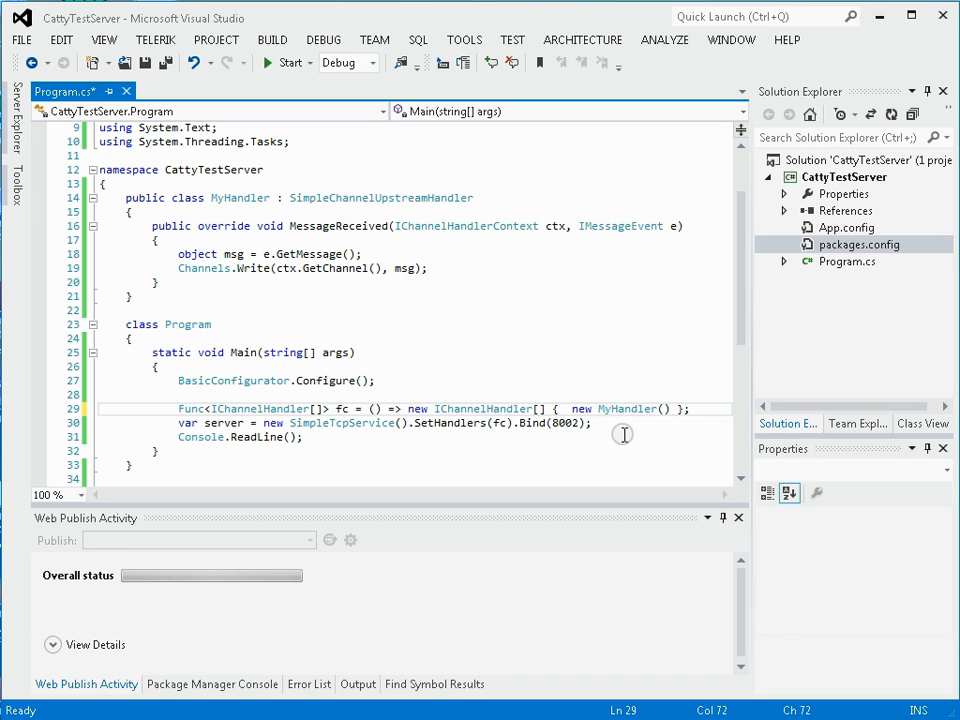
Insert 'new LineBreakDecoder(),' before 'new MyHandler()' on line 29 and save Program.cs.
{"action": "type", "text": "n"}
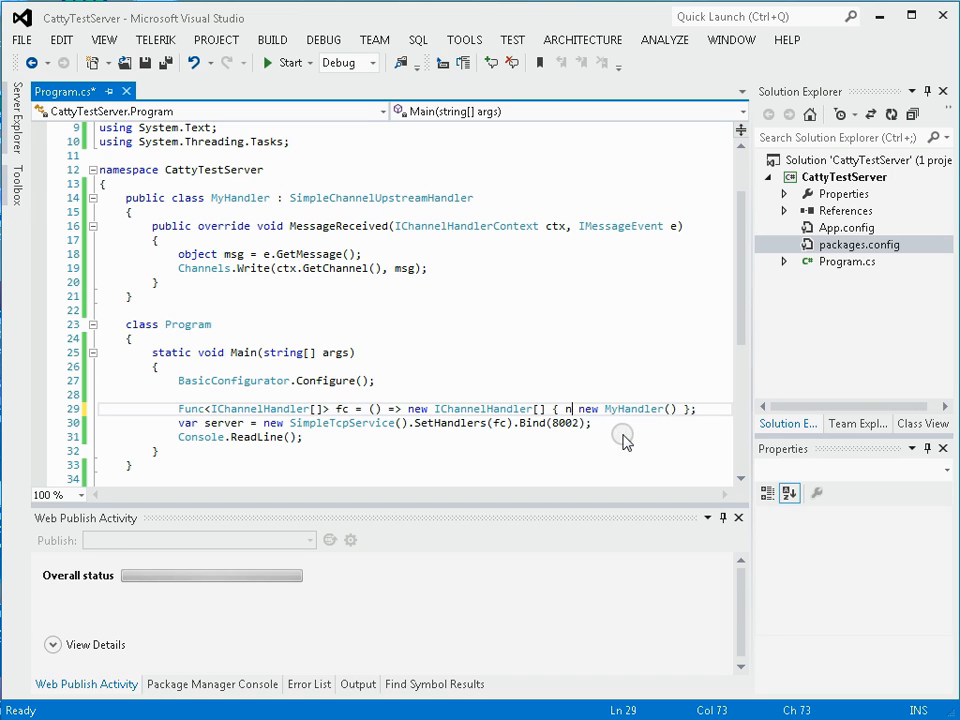
{"action": "type", "text": "ew"}
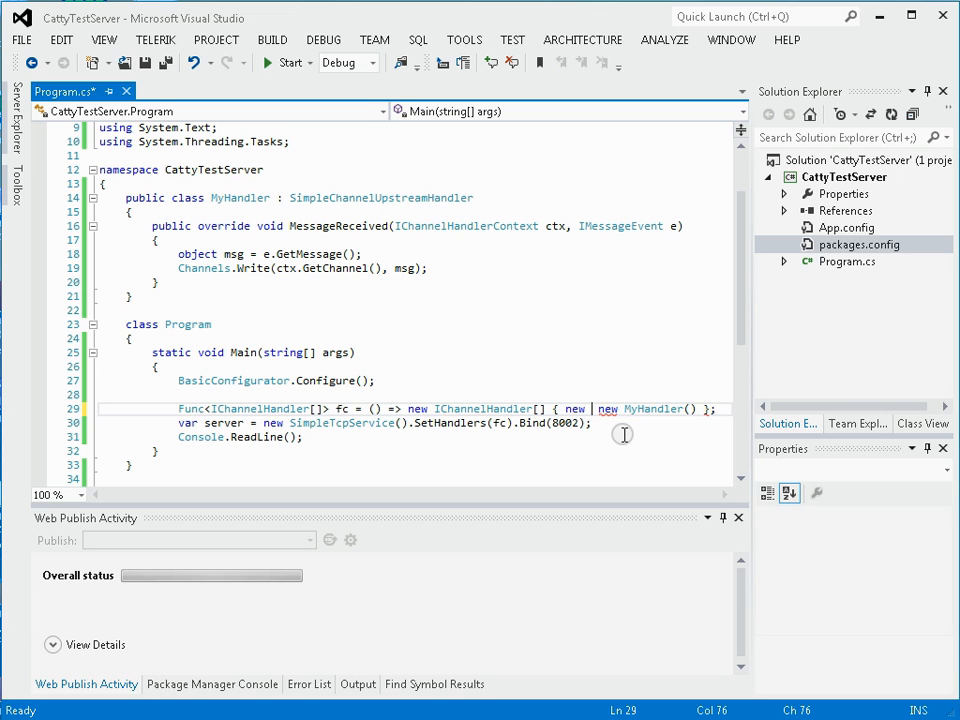
{"action": "type", "text": "LineBreakDecoder"}
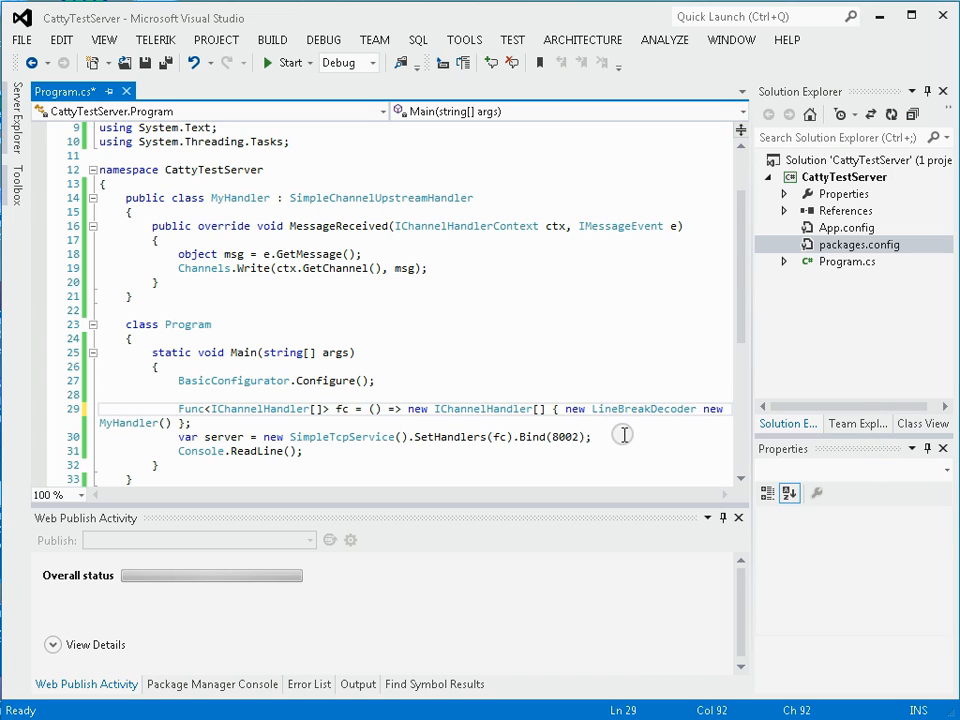
{"action": "type", "text": "(),"}
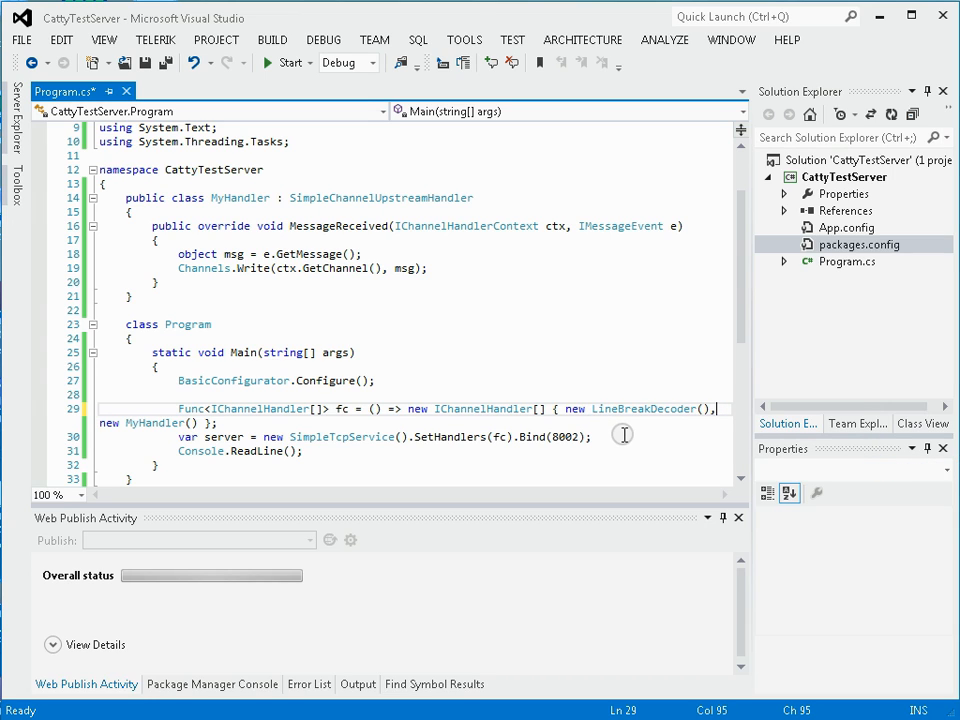
{"action": "left_click", "coordinate": [100, 394]}
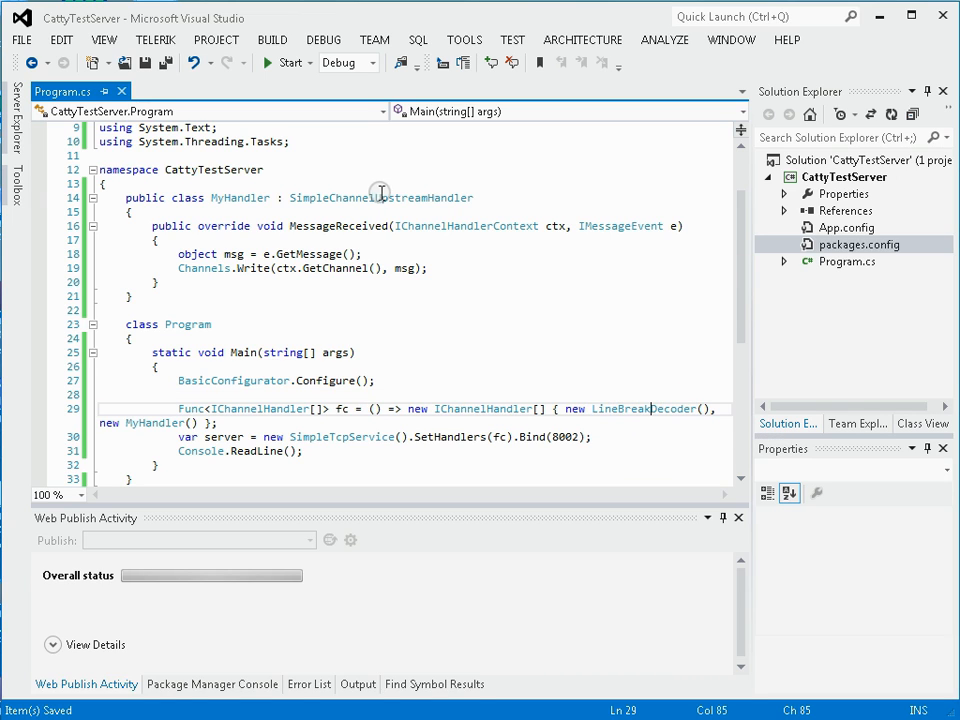
{"action": "mouse_move", "coordinate": [380, 197]}
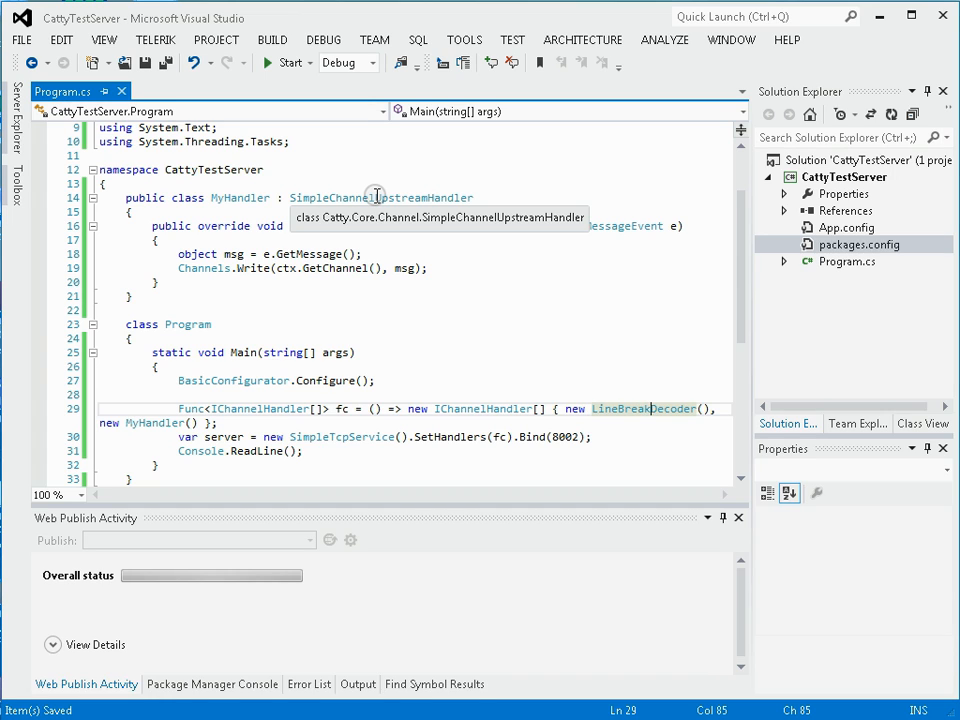
{"action": "mouse_move", "coordinate": [553, 350]}
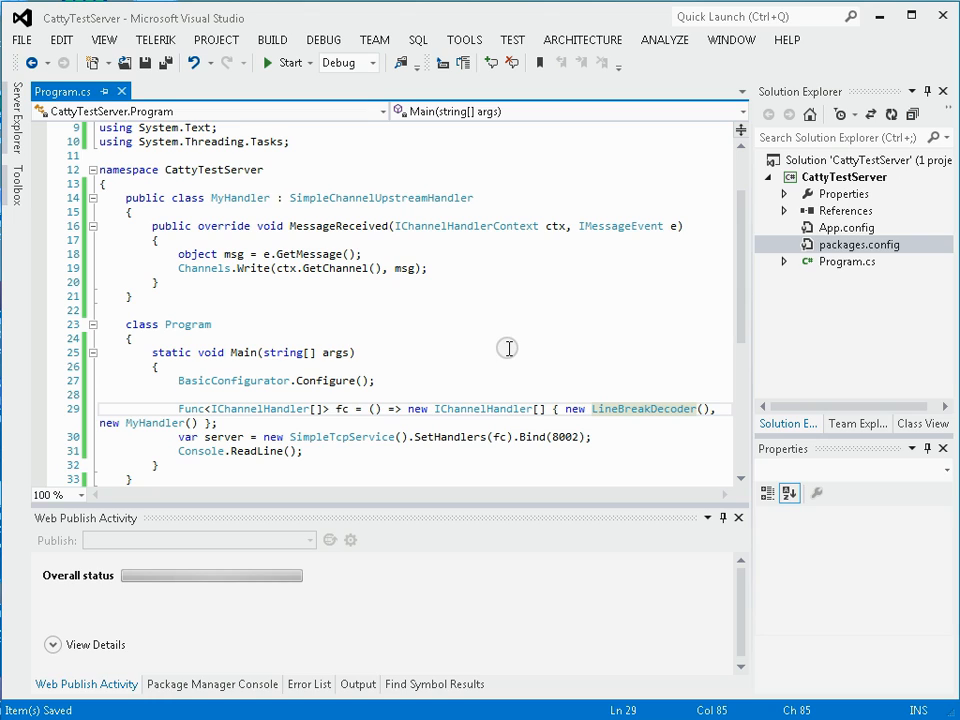
{"action": "mouse_move", "coordinate": [406, 312]}
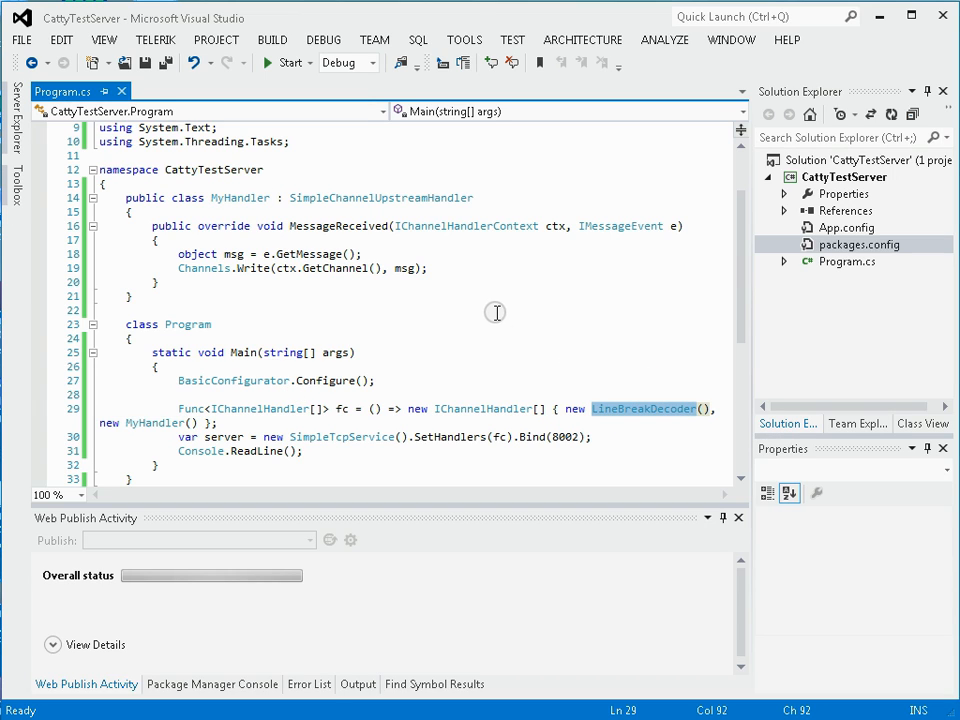
{"action": "mouse_move", "coordinate": [488, 309]}
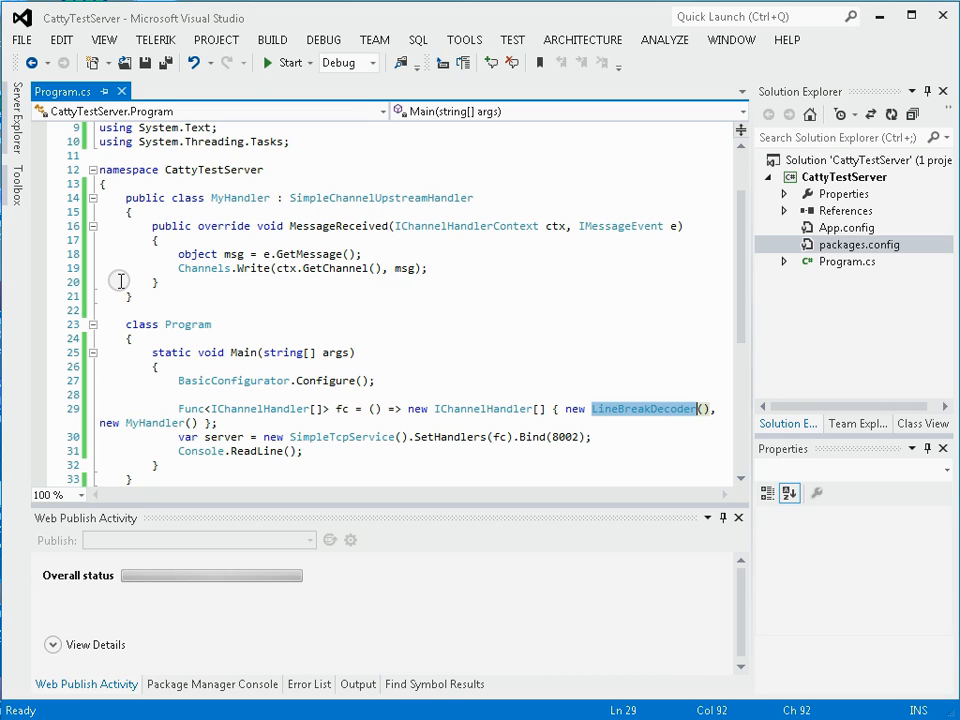
{"action": "mouse_move", "coordinate": [40, 268]}
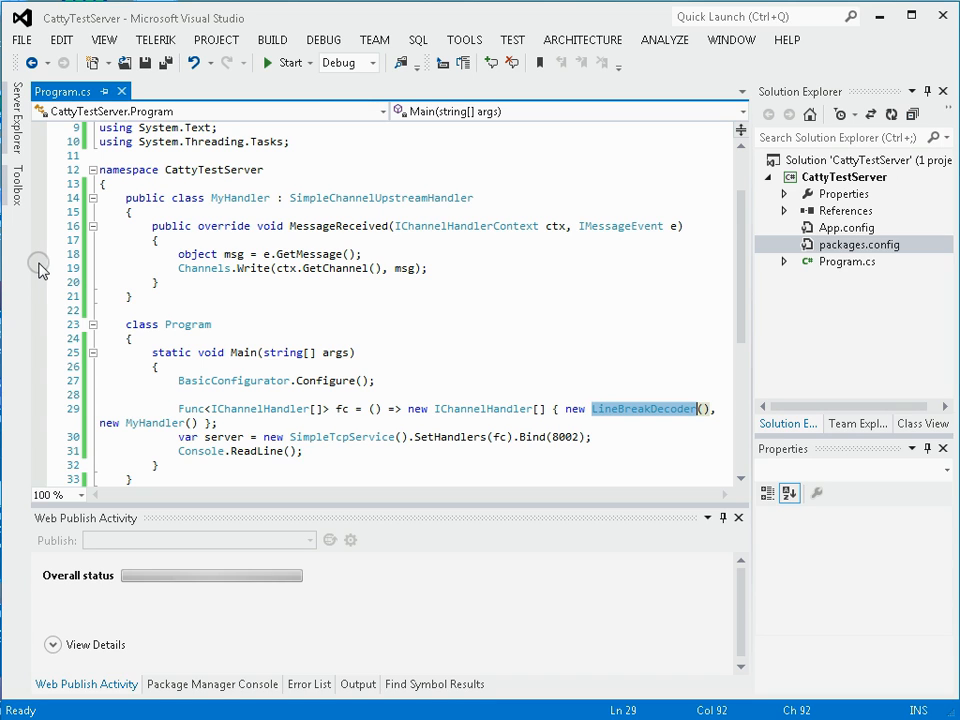
Start debugging, then in PuTTY send the line abcd and type another line.
{"action": "left_click", "coordinate": [288, 62]}
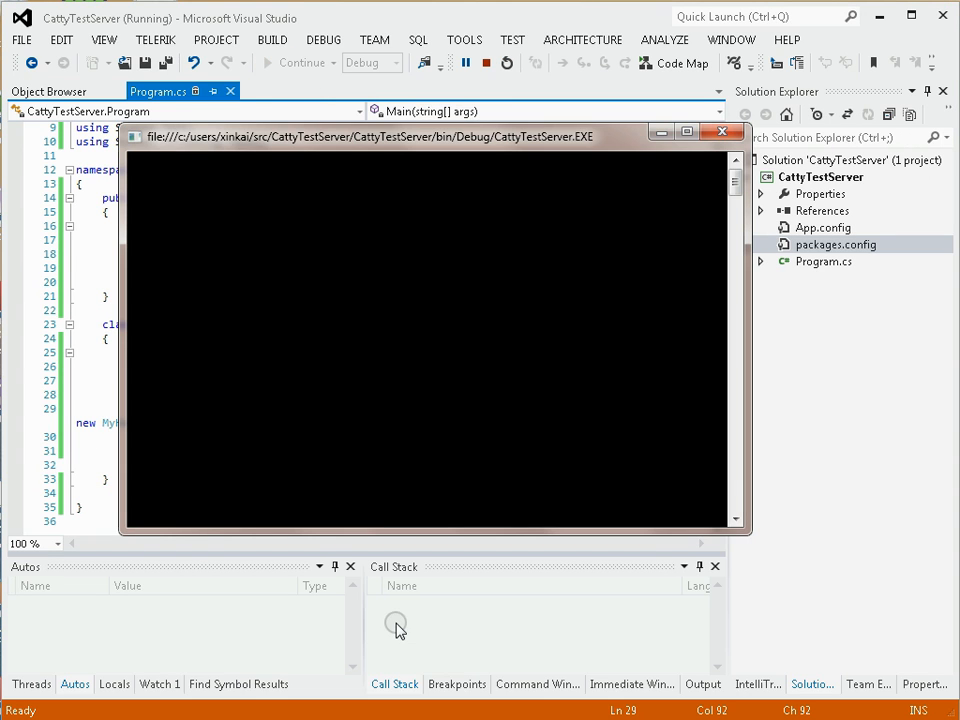
{"action": "left_click", "coordinate": [10, 710]}
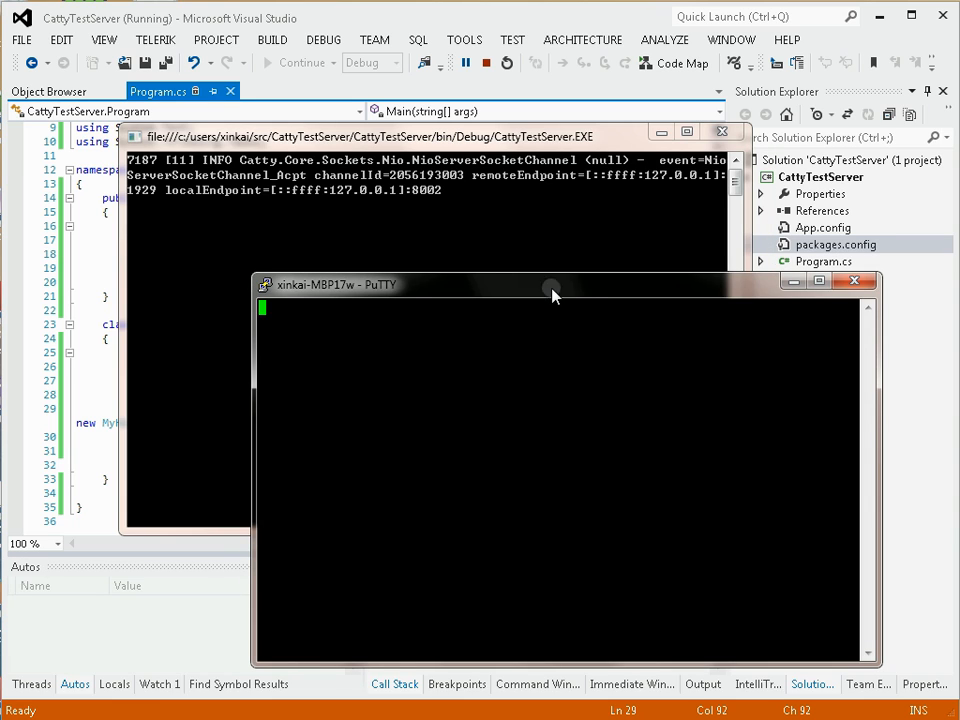
{"action": "type", "text": "abcd"}
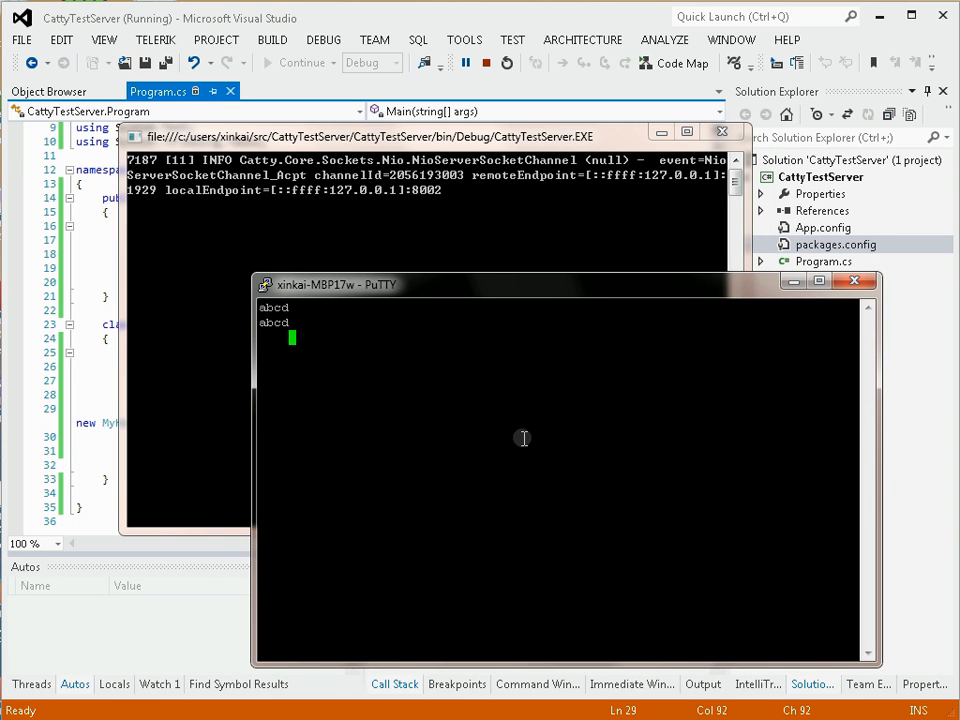
{"action": "type", "text": "w3oqi"}
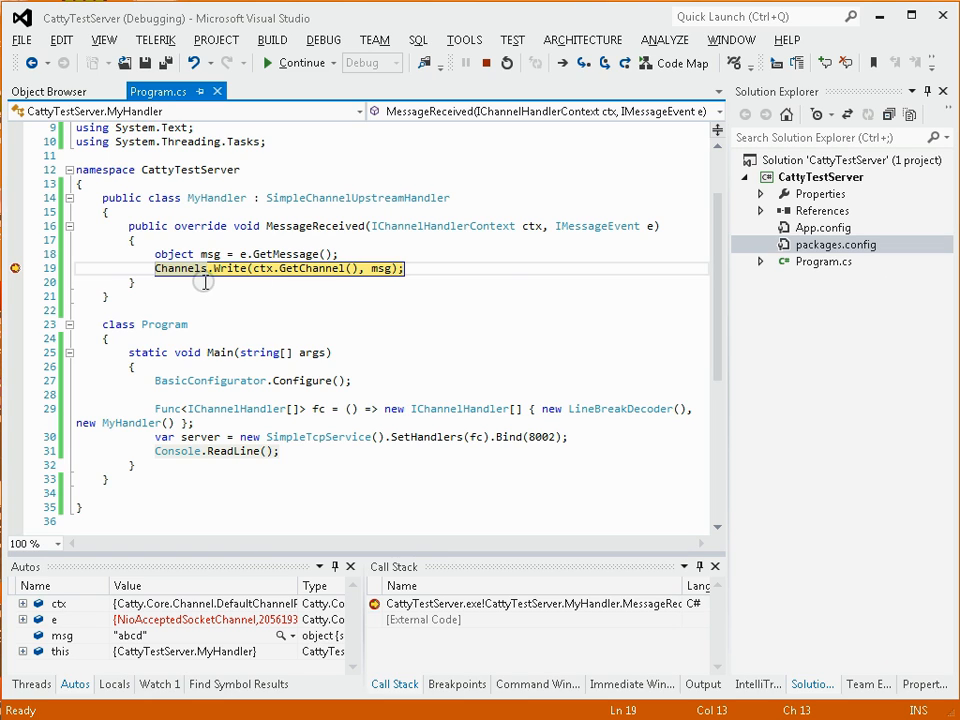
{"action": "mouse_move", "coordinate": [88, 262]}
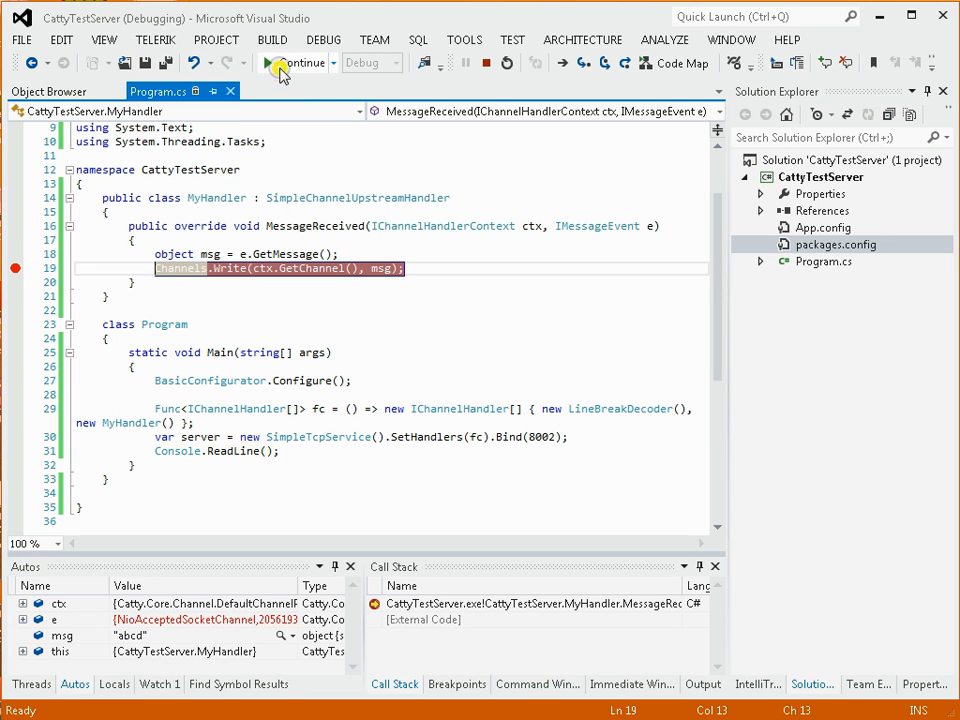
Continue past msg "1234", remove the line 19 breakpoint and stop debugging.
{"action": "left_click", "coordinate": [296, 62]}
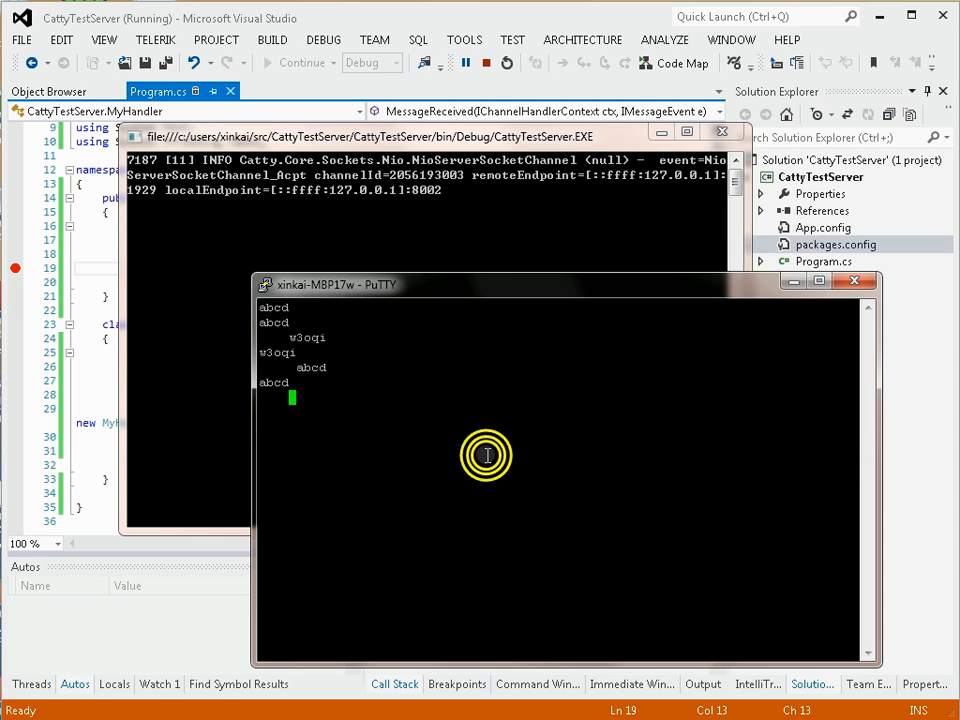
{"action": "type", "text": "1"}
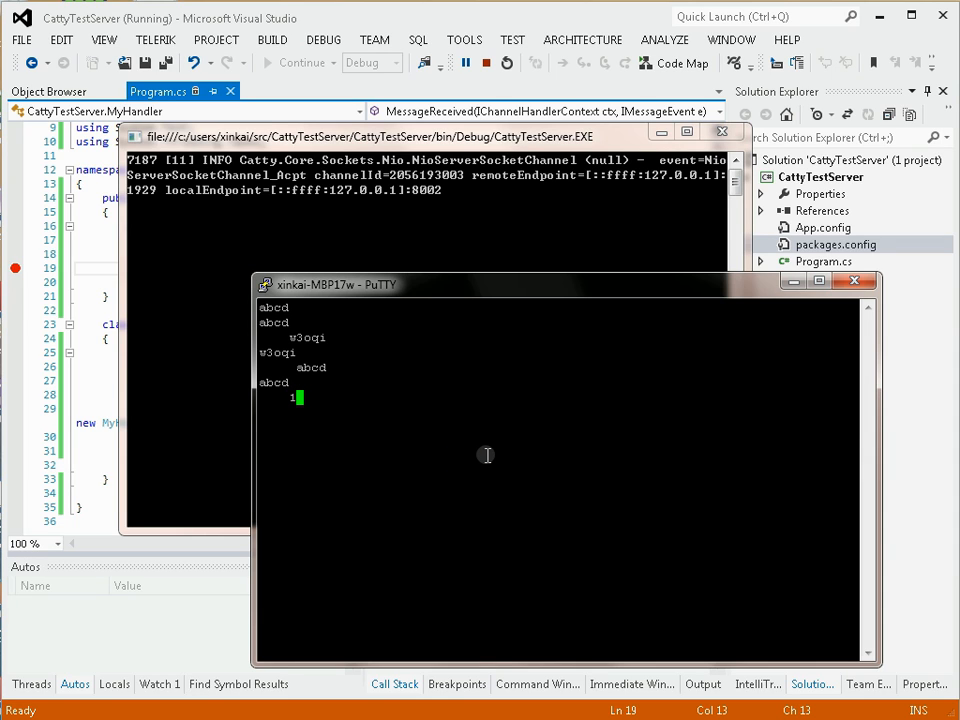
{"action": "type", "text": "1234"}
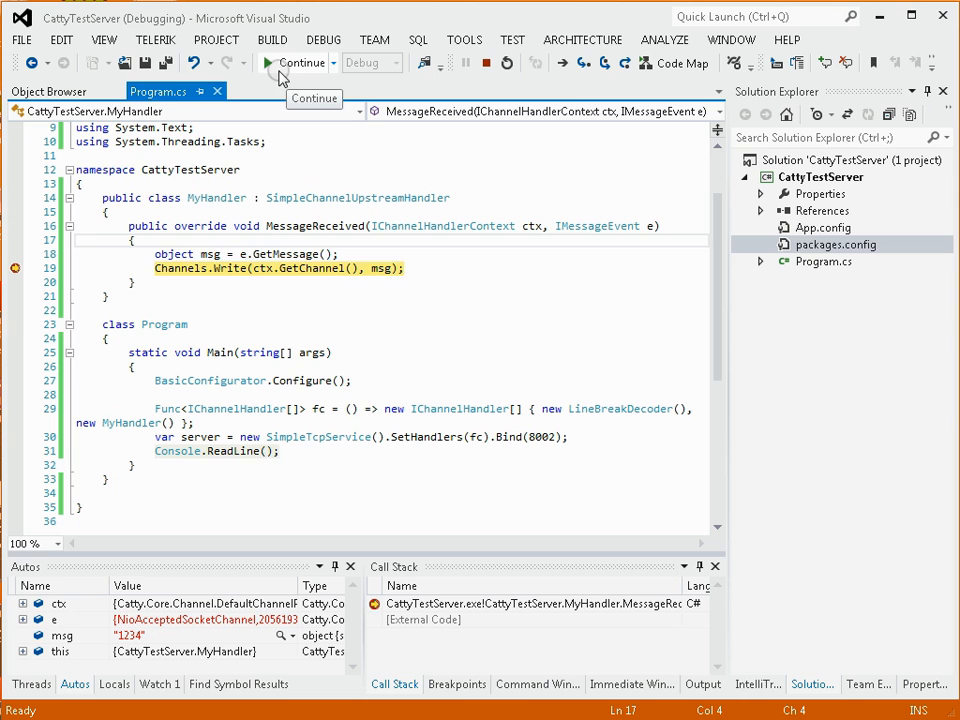
{"action": "left_click", "coordinate": [295, 62]}
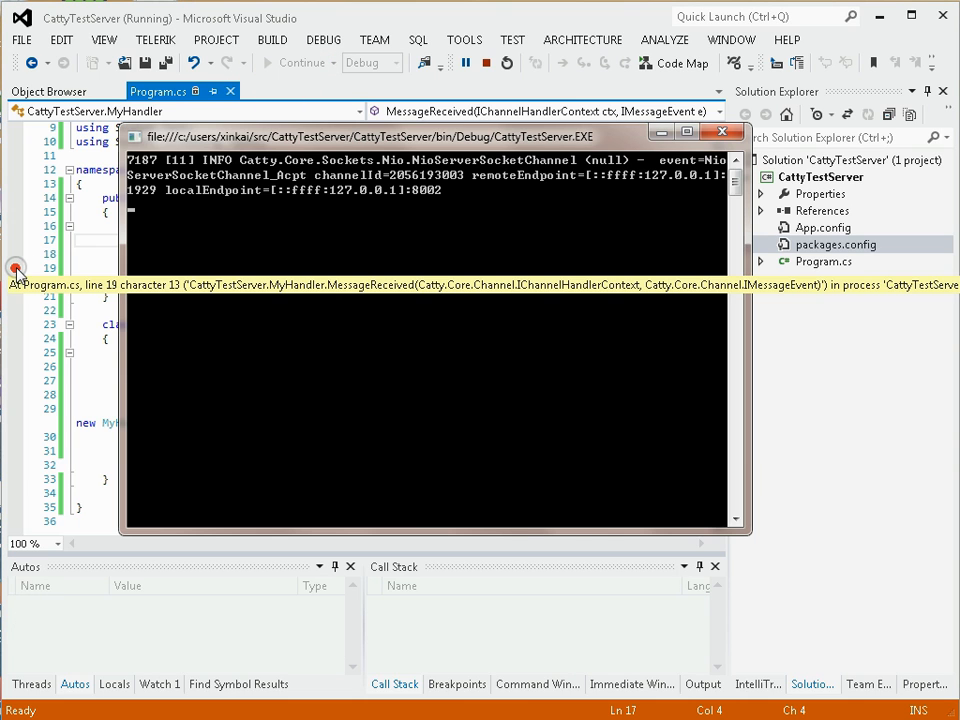
{"action": "left_click", "coordinate": [487, 62]}
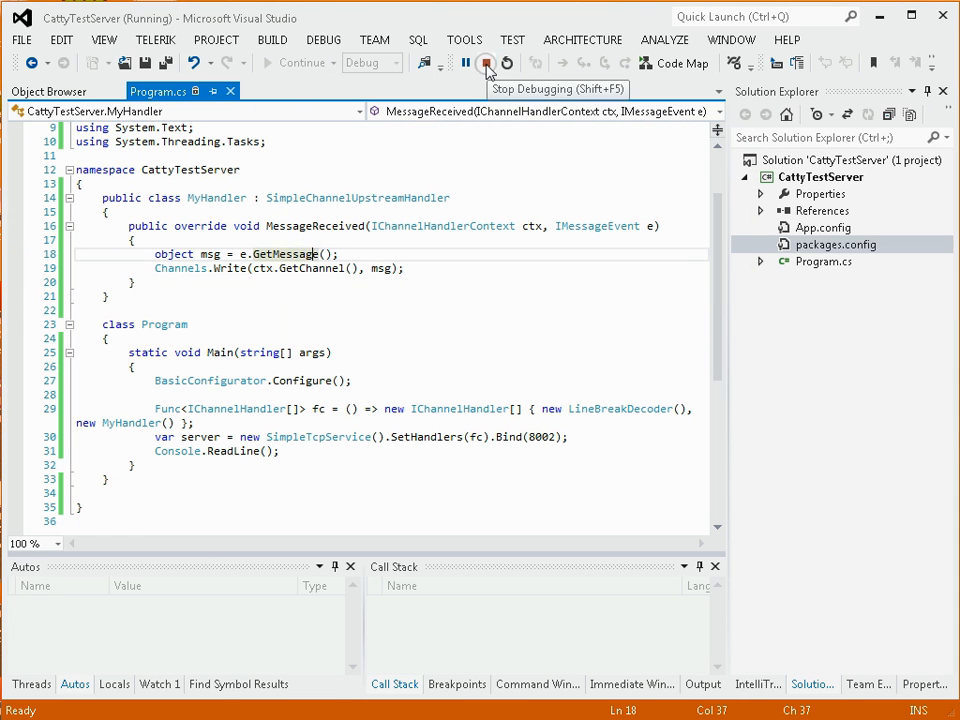
{"action": "left_click", "coordinate": [487, 63]}
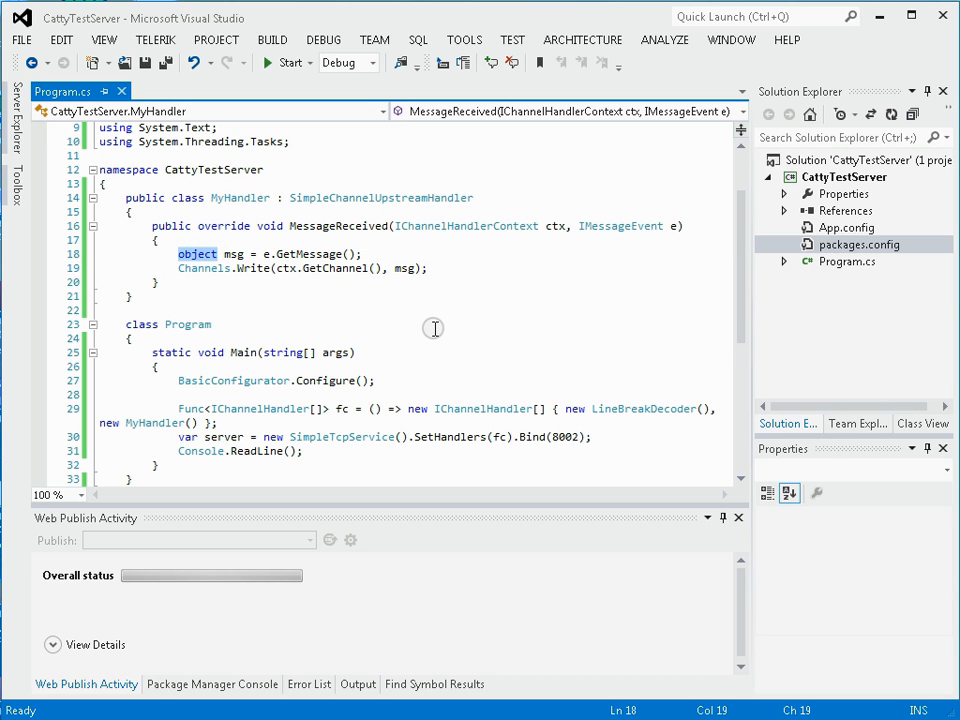
Make msg a string via 'as string' and wrap the write in if (msg != null).
{"action": "type", "text": "string"}
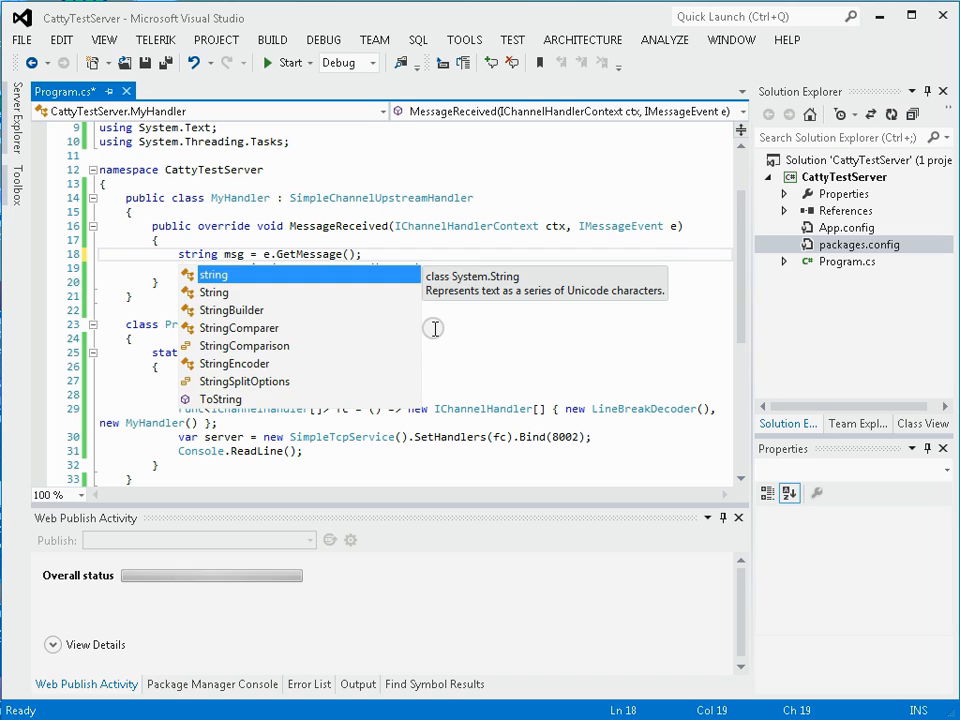
{"action": "type", "text": "Channels.Write(ctx.GetChannel(), msg);"}
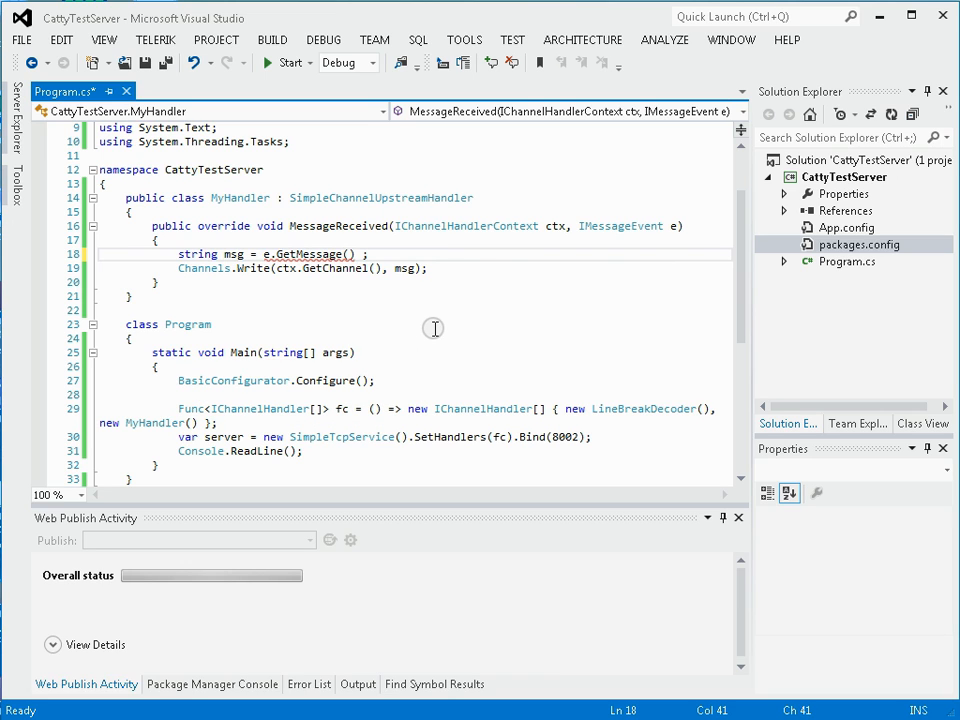
{"action": "type", "text": "as string"}
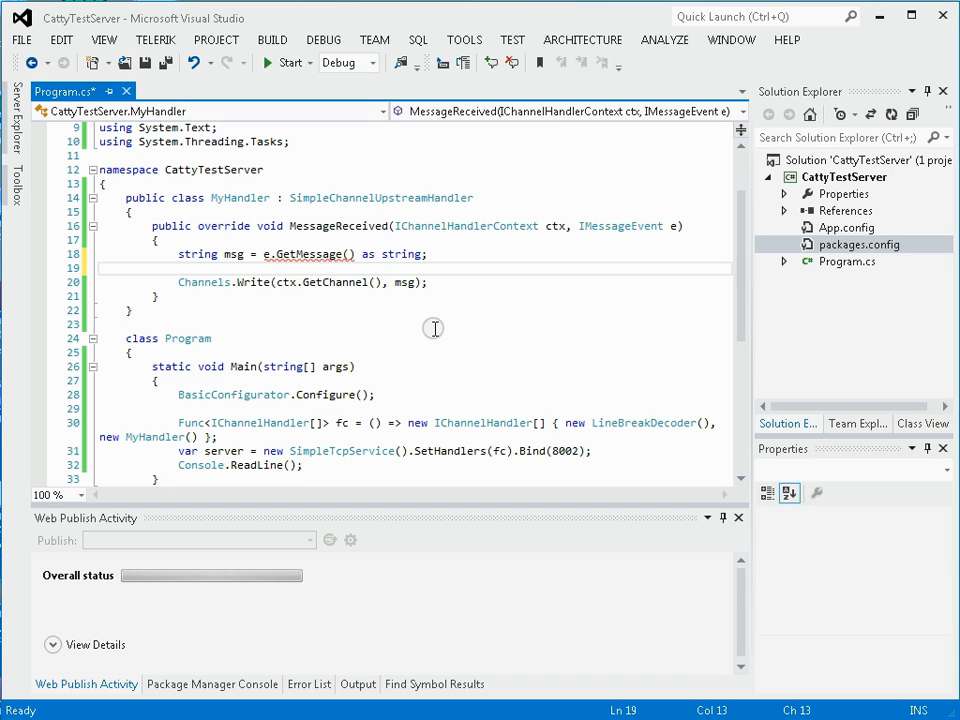
{"action": "type", "text": "if("}
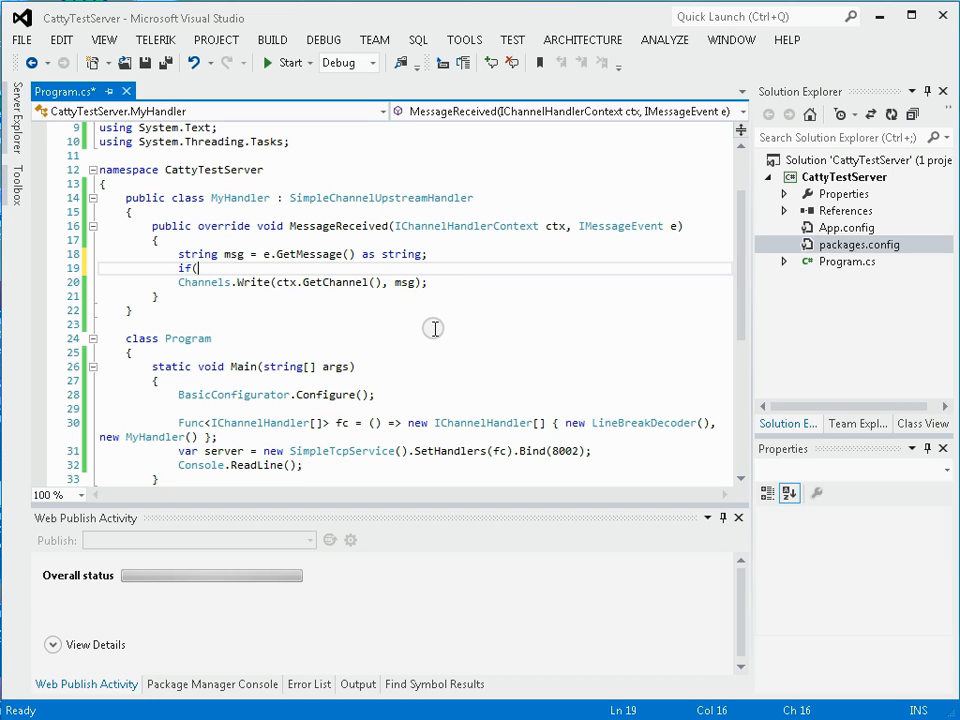
{"action": "type", "text": "msg"}
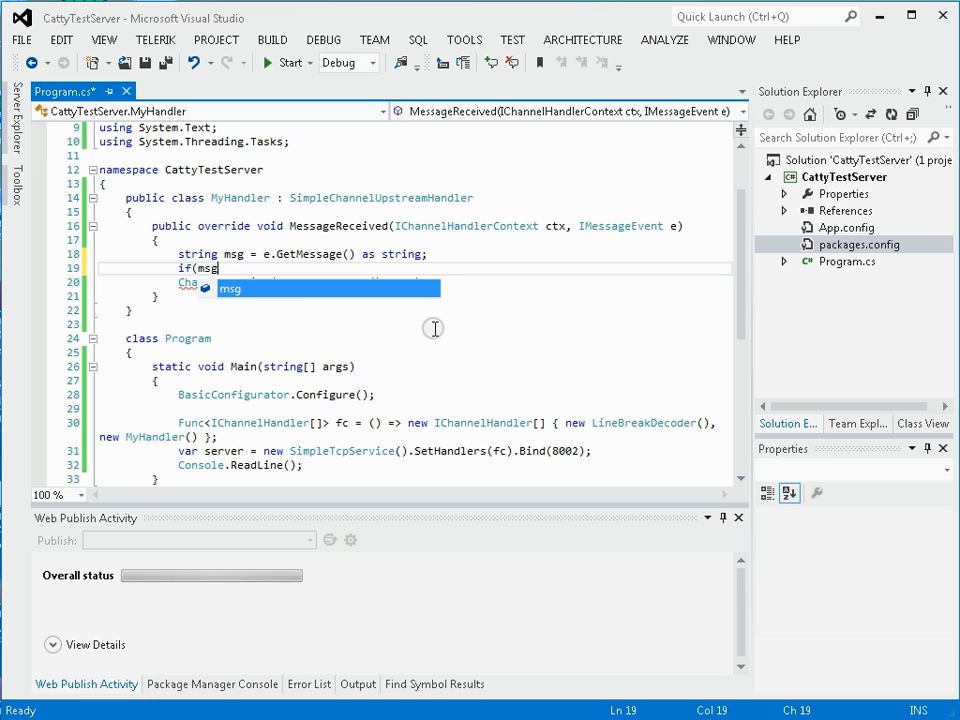
{"action": "type", "text": "!= null"}
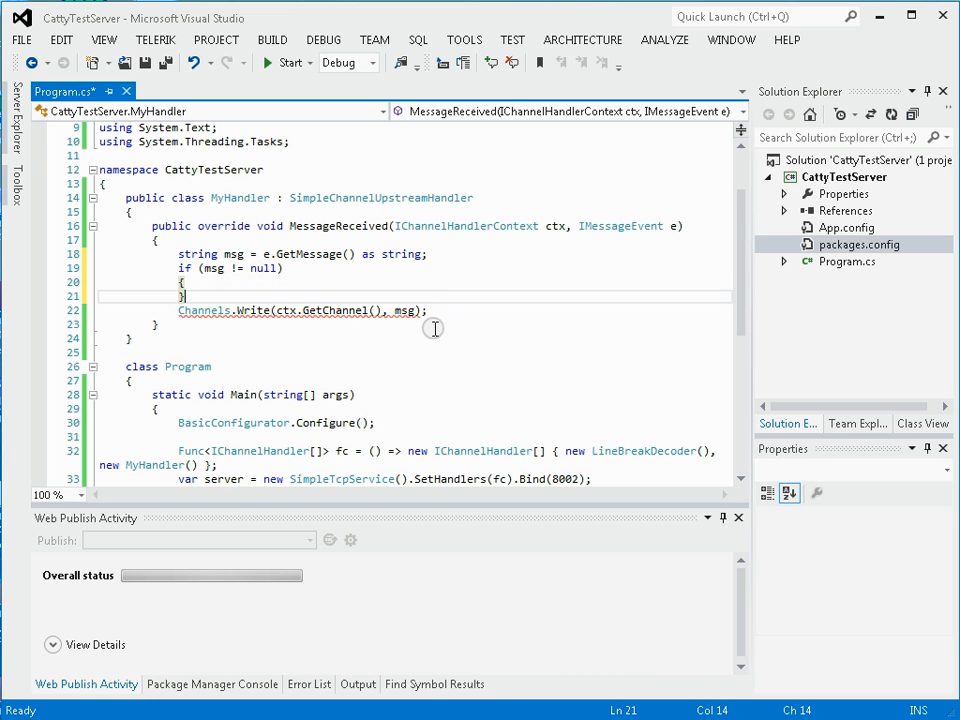
{"action": "type", "text": "var split ="}
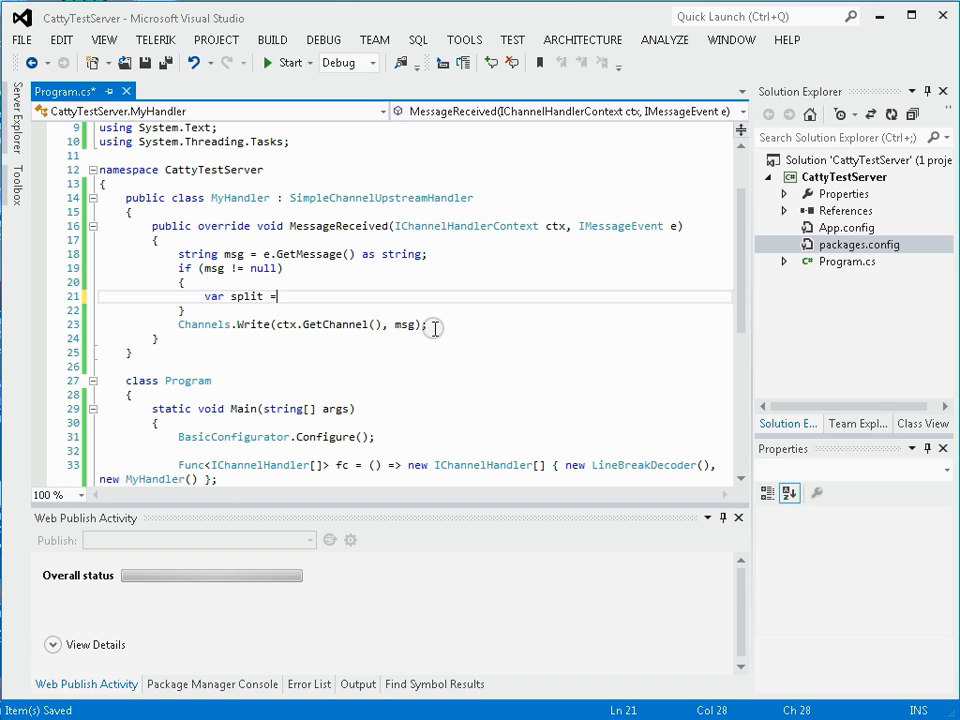
Split msg on ':' into split, draft return "" + split[0], and begin an int declaration.
{"action": "type", "text": "msg"}
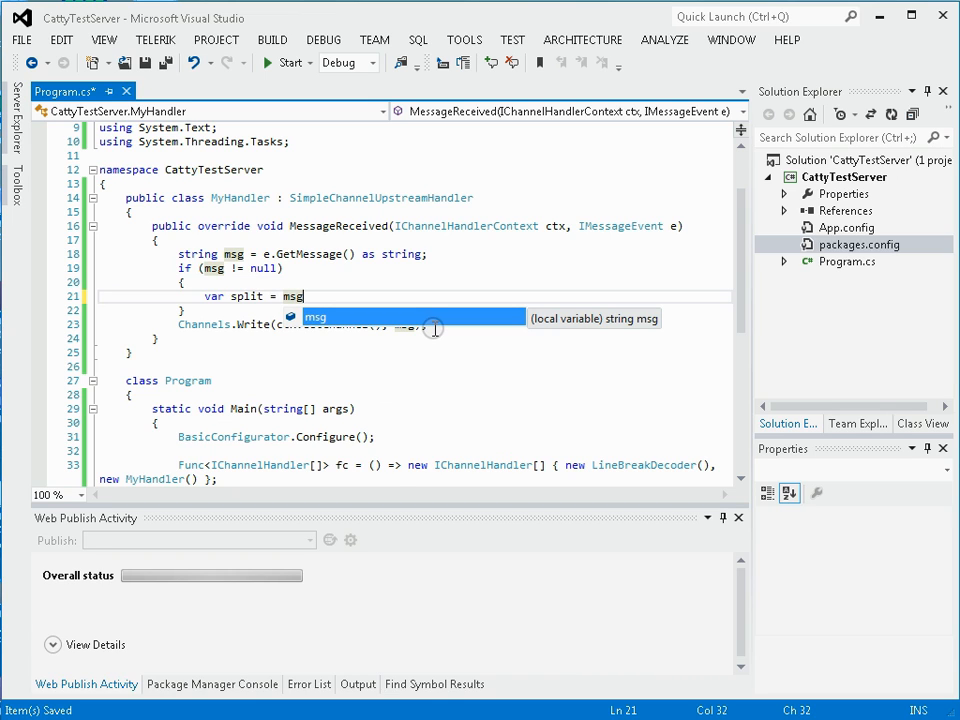
{"action": "type", "text": "."}
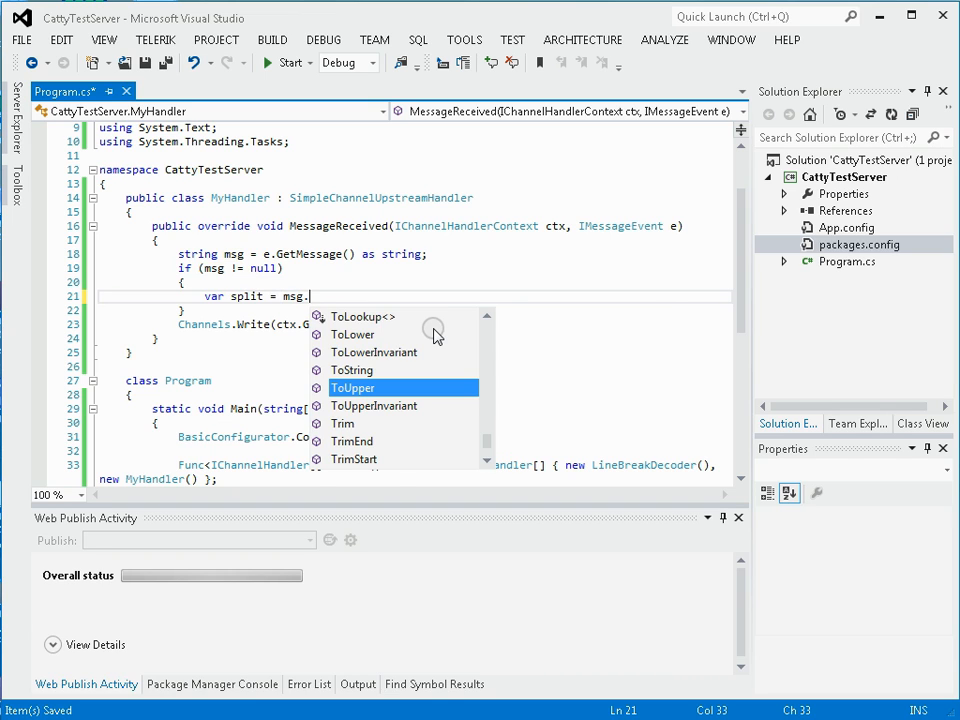
{"action": "type", "text": "Split('"}
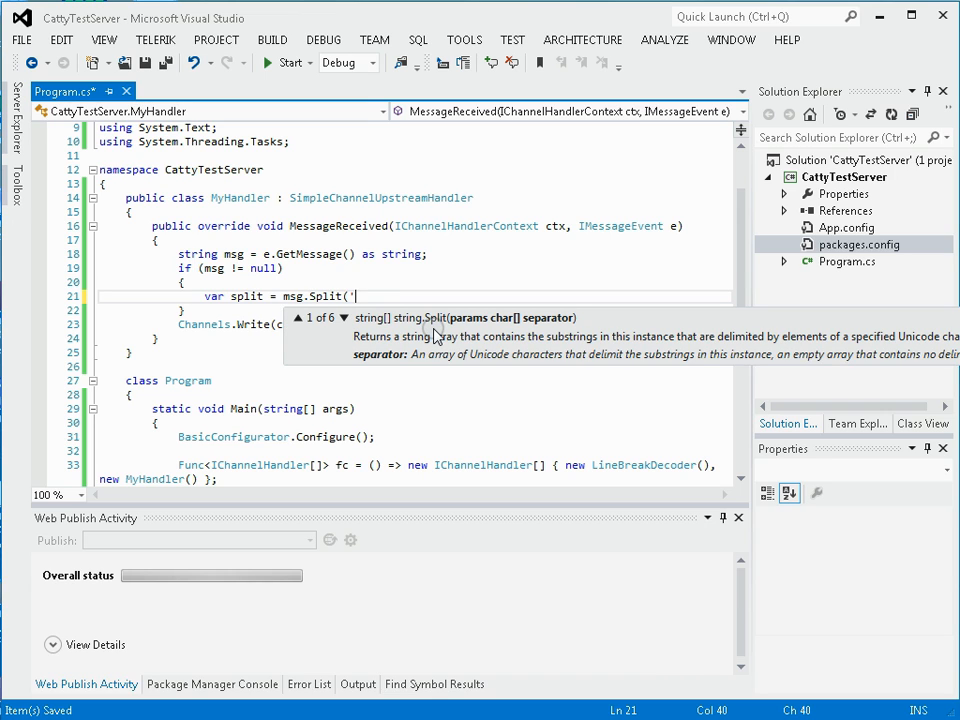
{"action": "type", "text": "'"}
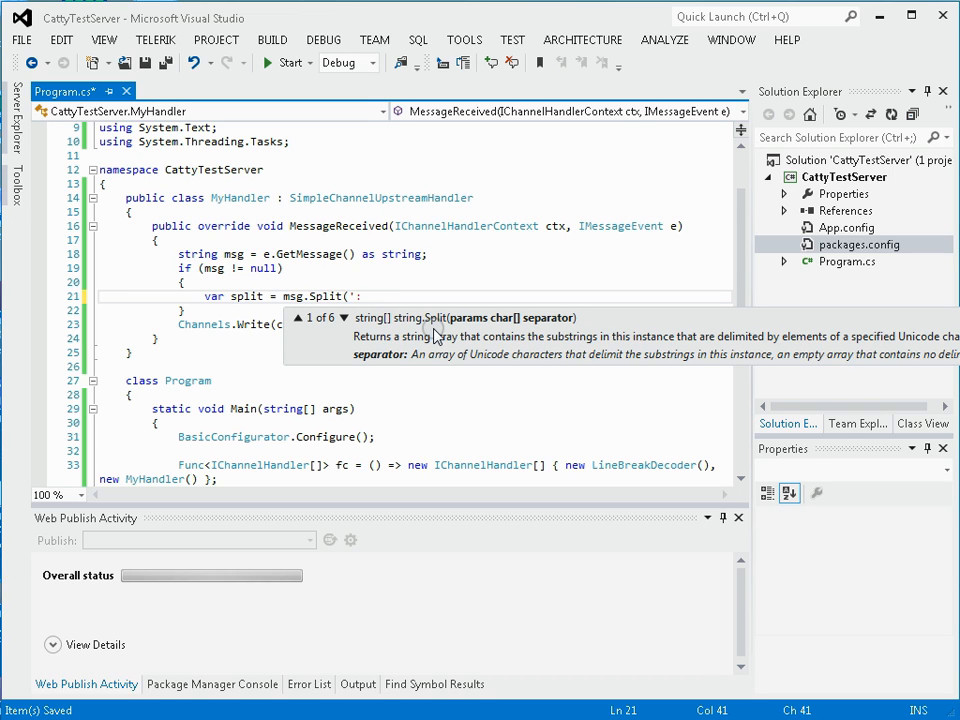
{"action": "type", "text": "');"}
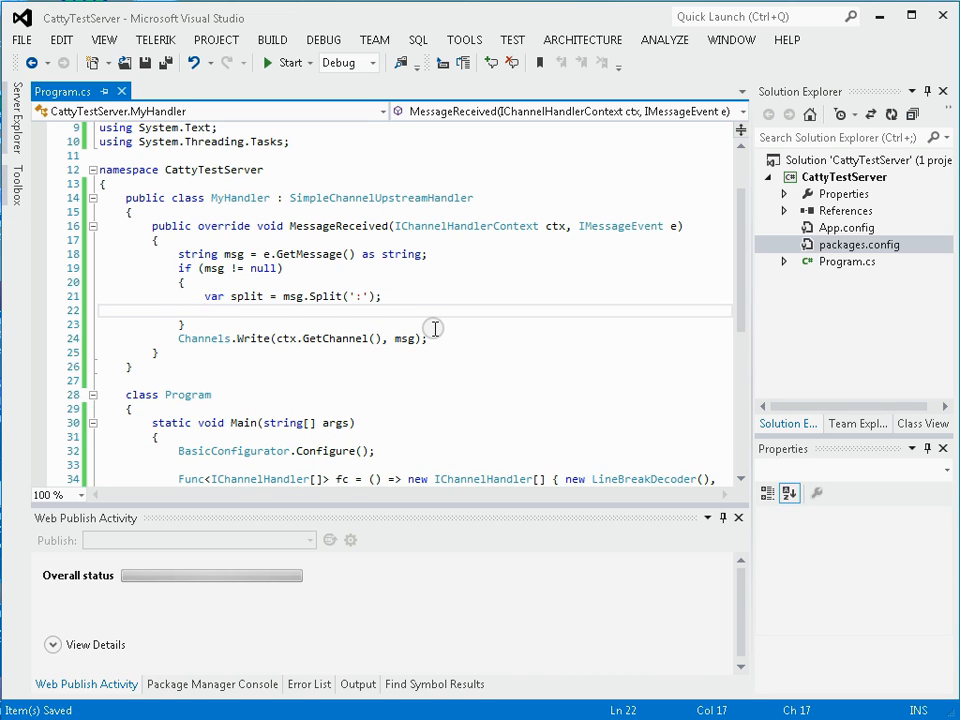
{"action": "type", "text": "return"}
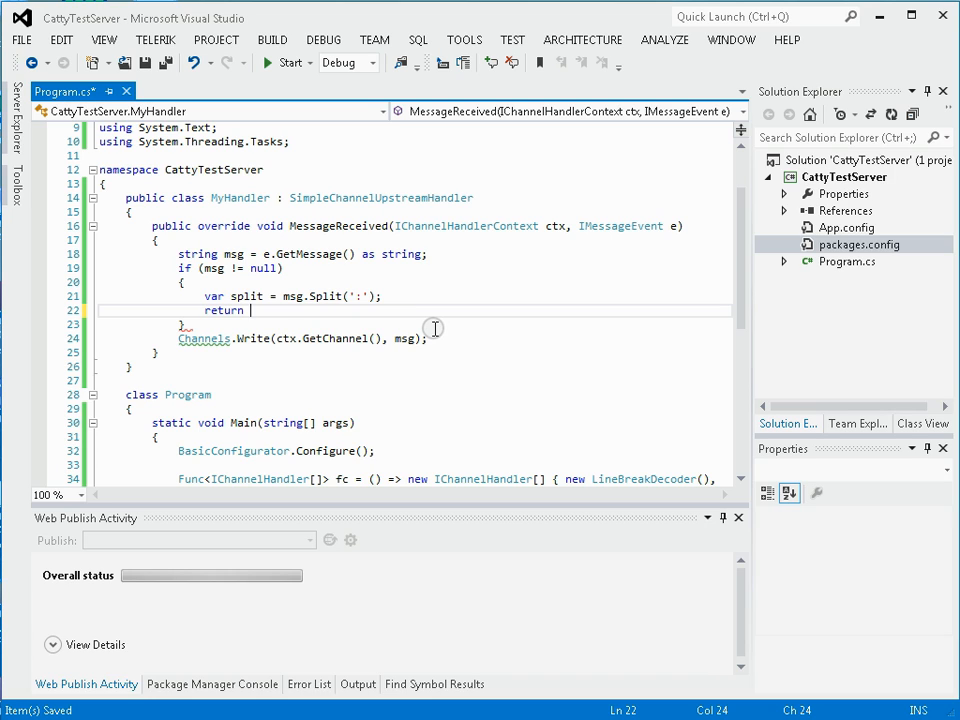
{"action": "type", "text": "\"\" + split[0"}
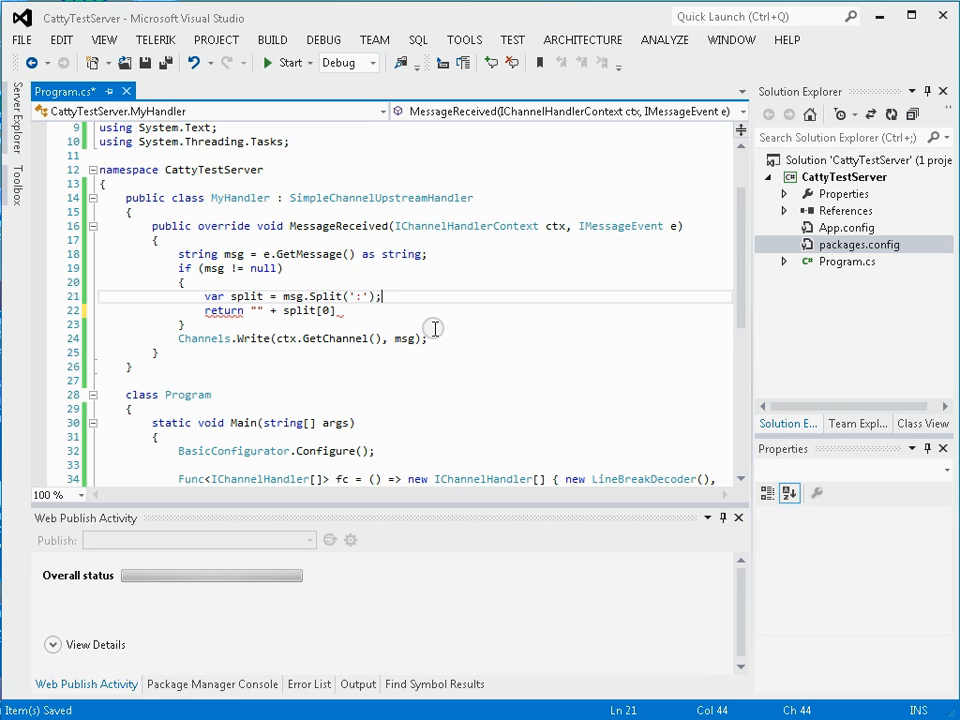
{"action": "type", "text": "int l ="}
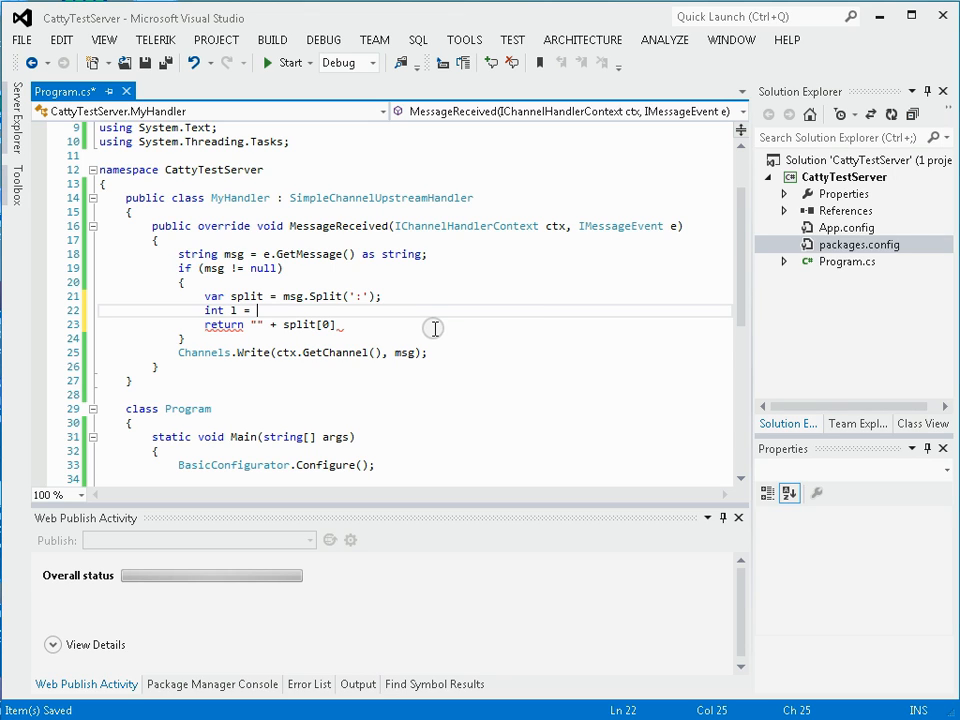
Parse split[0] and split[1] into l and r, set msg to "" + (l + r), and save.
{"action": "type", "text": "split[0"}
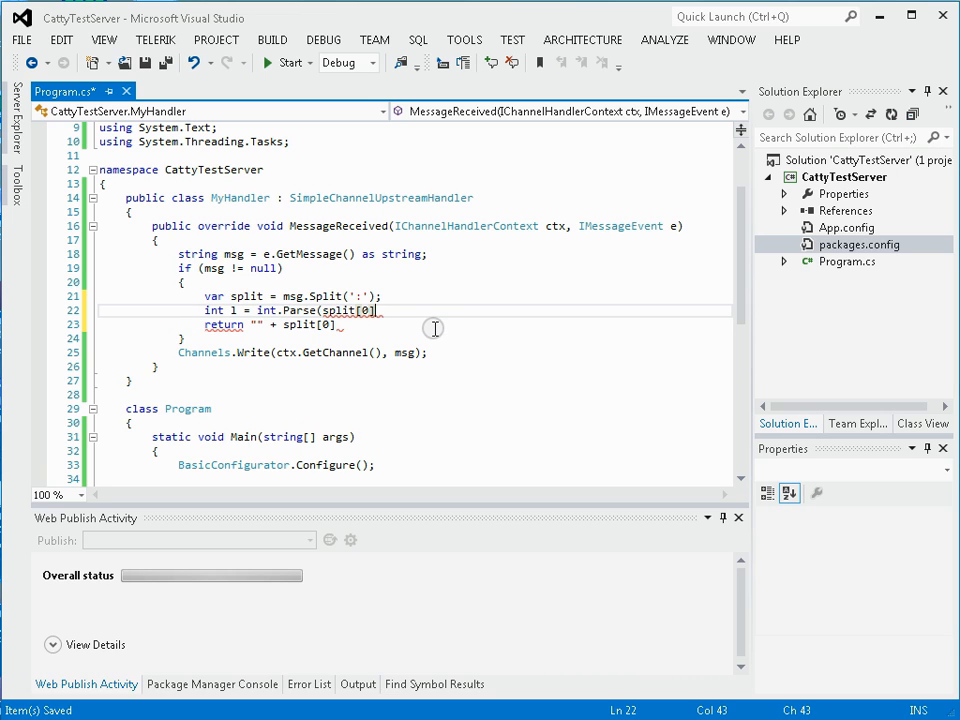
{"action": "type", "text": "int r = int.Parse("}
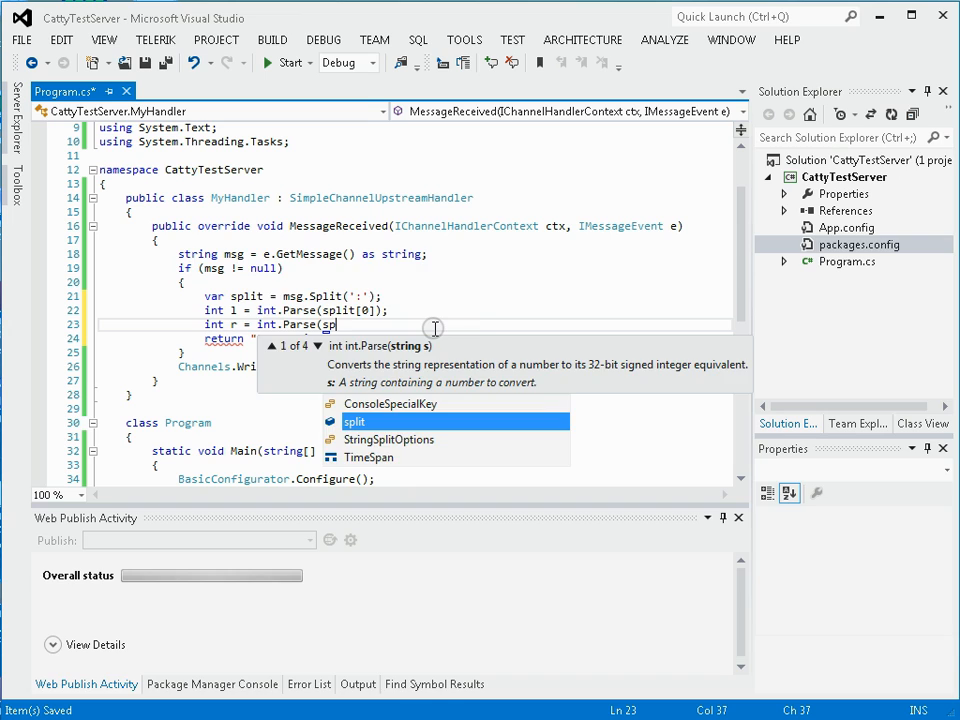
{"action": "type", "text": "split["}
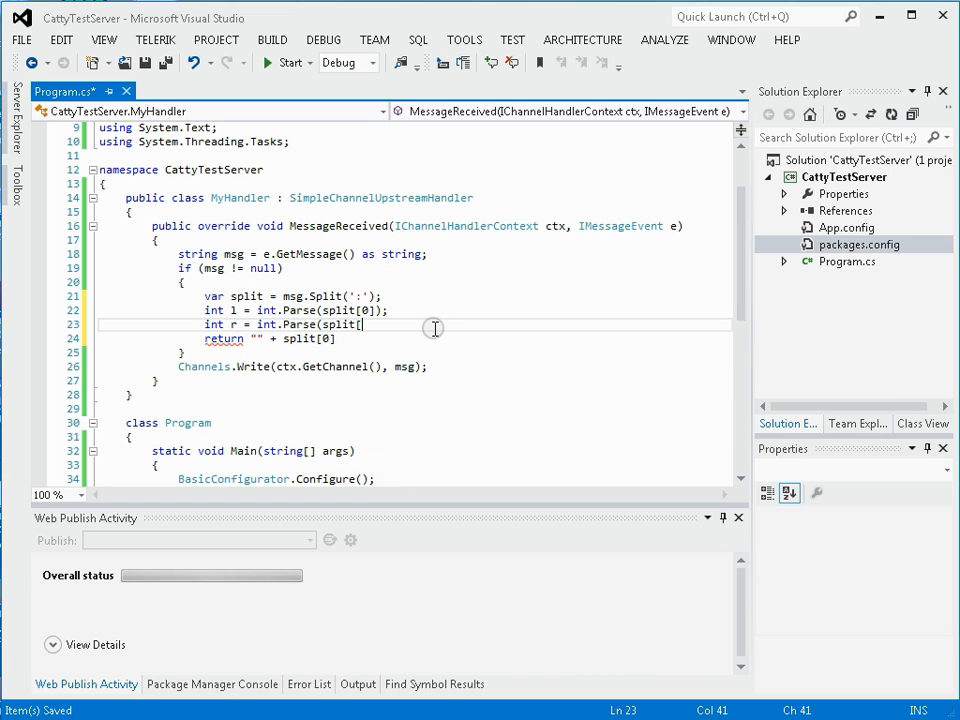
{"action": "type", "text": "1]);"}
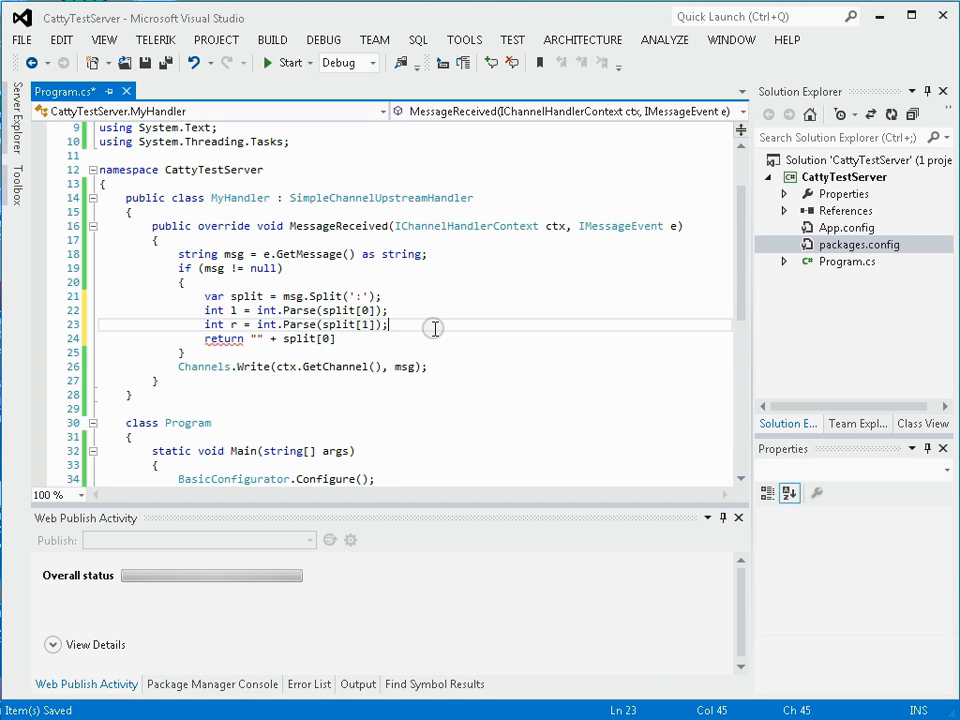
{"action": "key", "text": "BackSpace"}
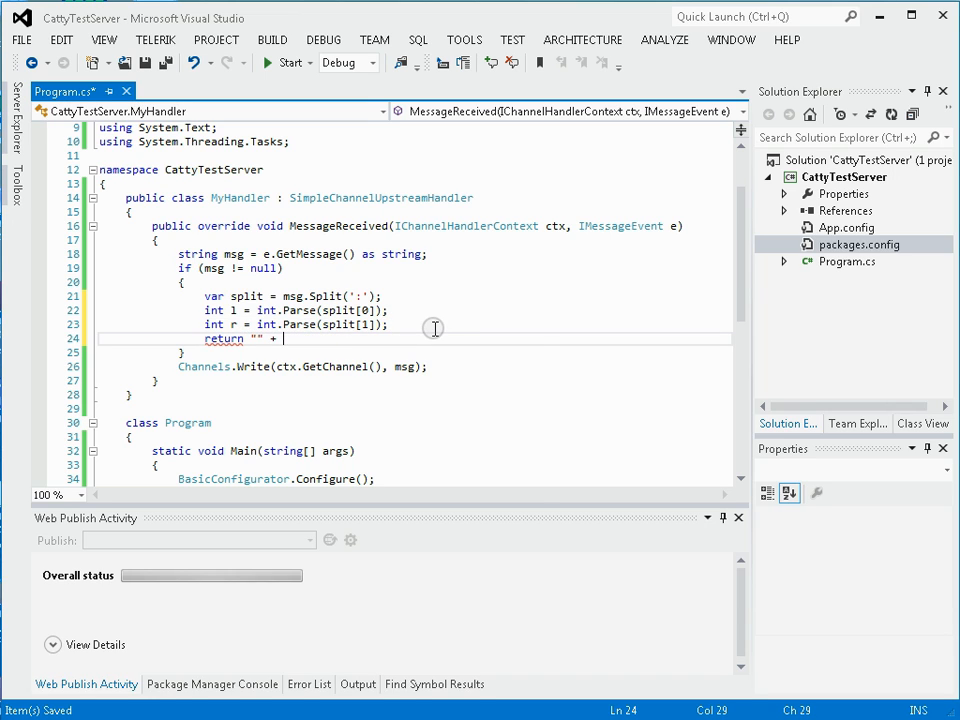
{"action": "type", "text": "(1 +"}
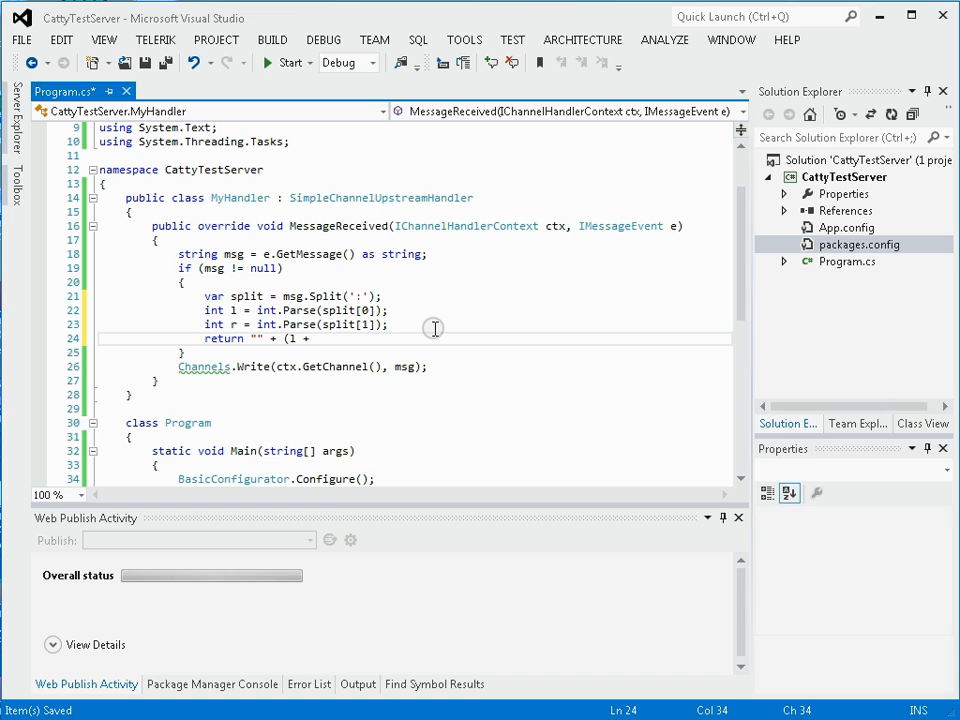
{"action": "type", "text": "r);"}
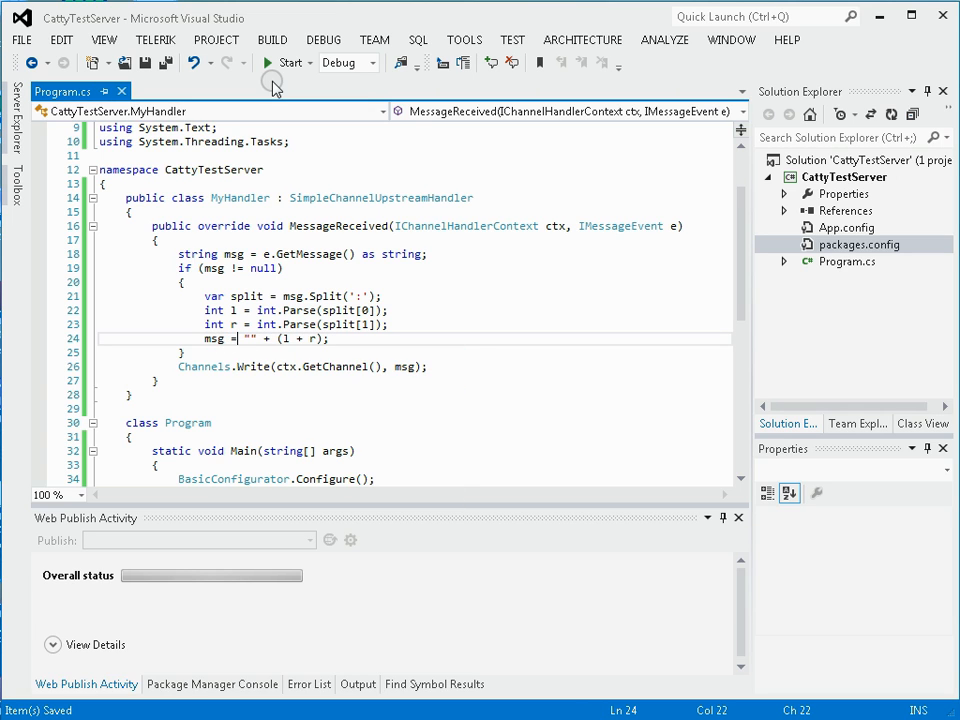
Rerun the server and send 1:2 and 100:23 in PuTTY, receiving 3 and 123.
{"action": "left_click", "coordinate": [287, 62]}
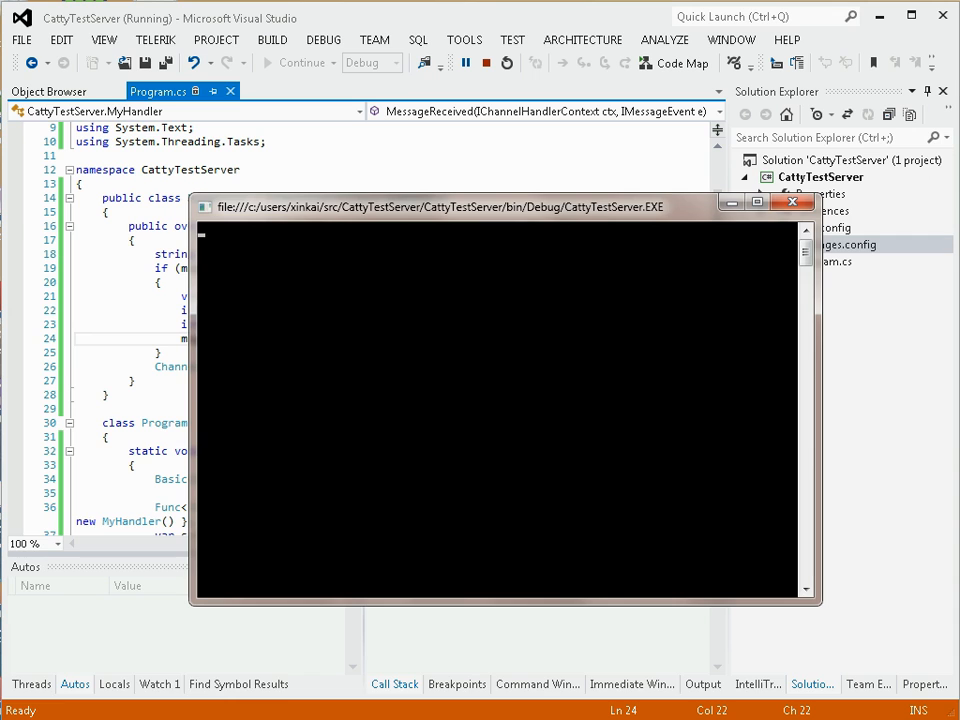
{"action": "left_click", "coordinate": [12, 713]}
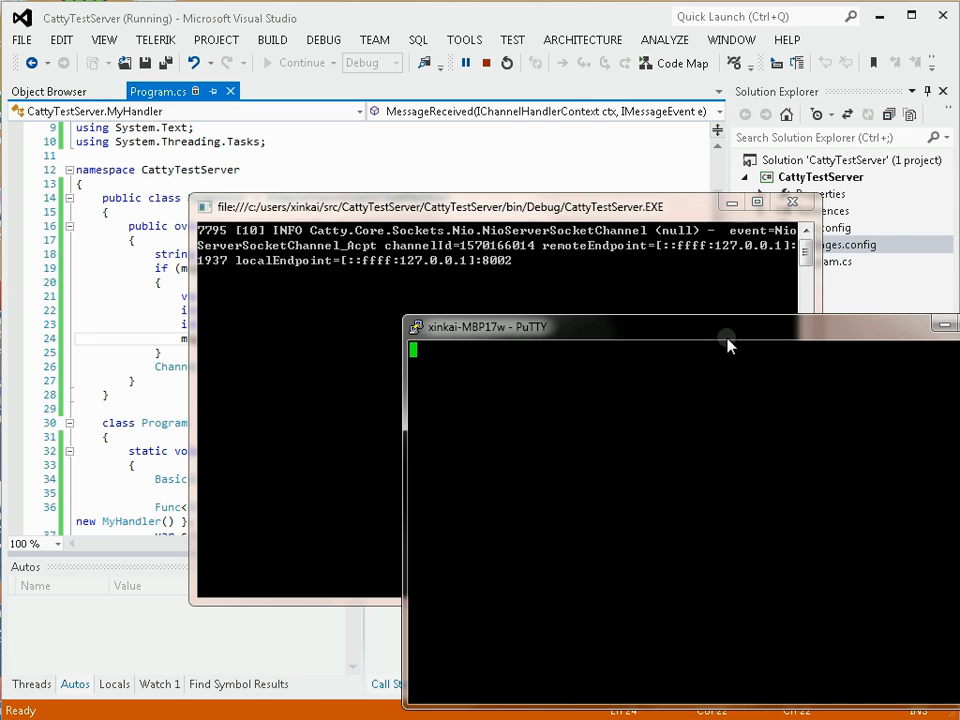
{"action": "mouse_move", "coordinate": [737, 451]}
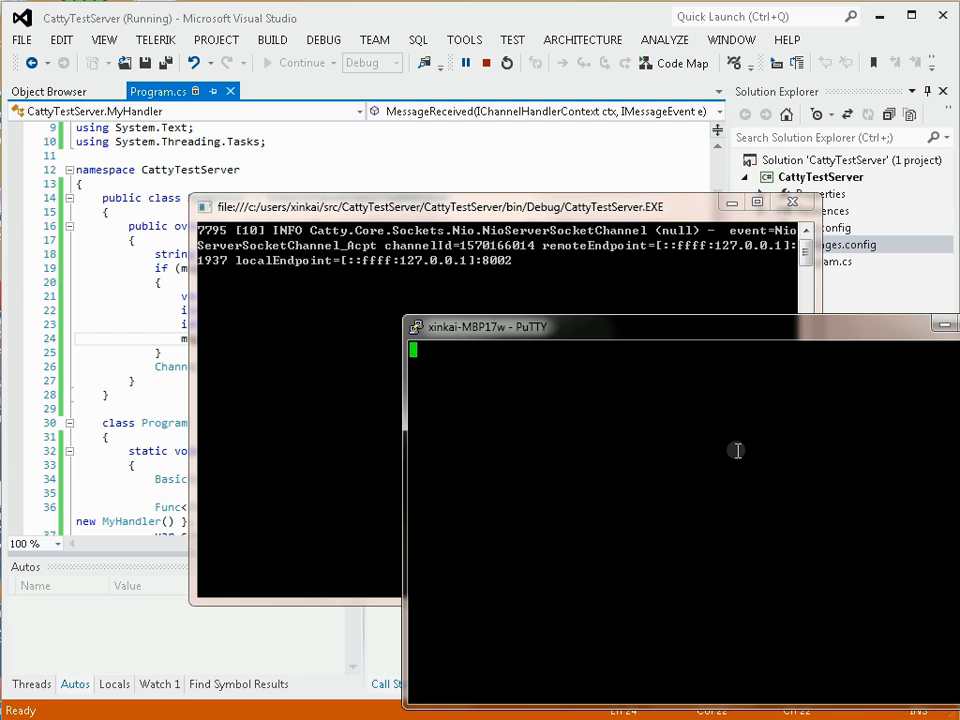
{"action": "type", "text": "1:2"}
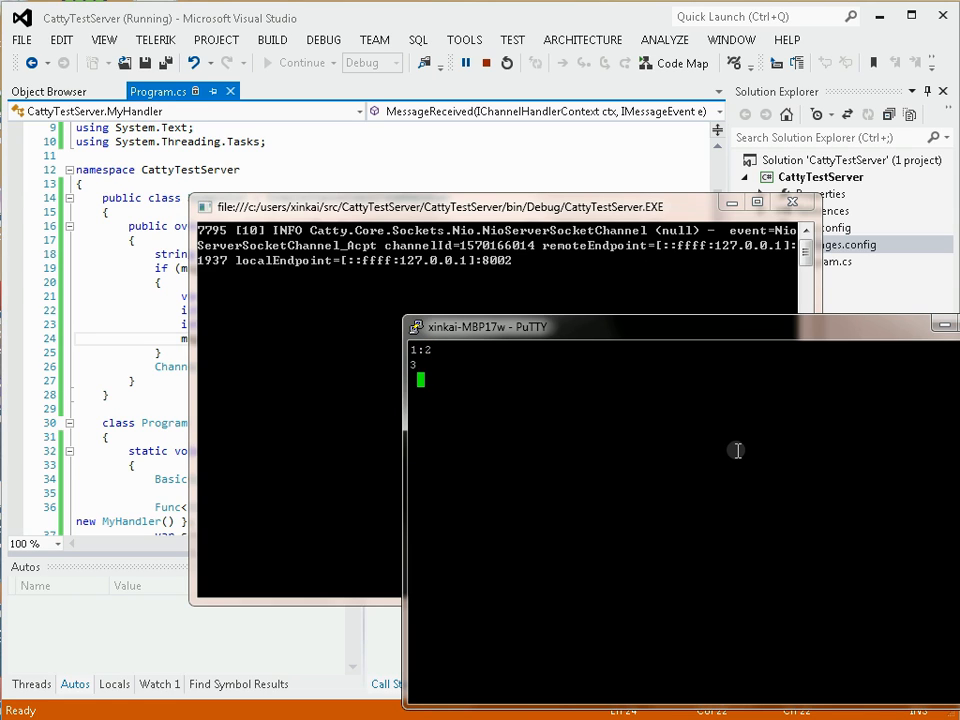
{"action": "type", "text": "100:23"}
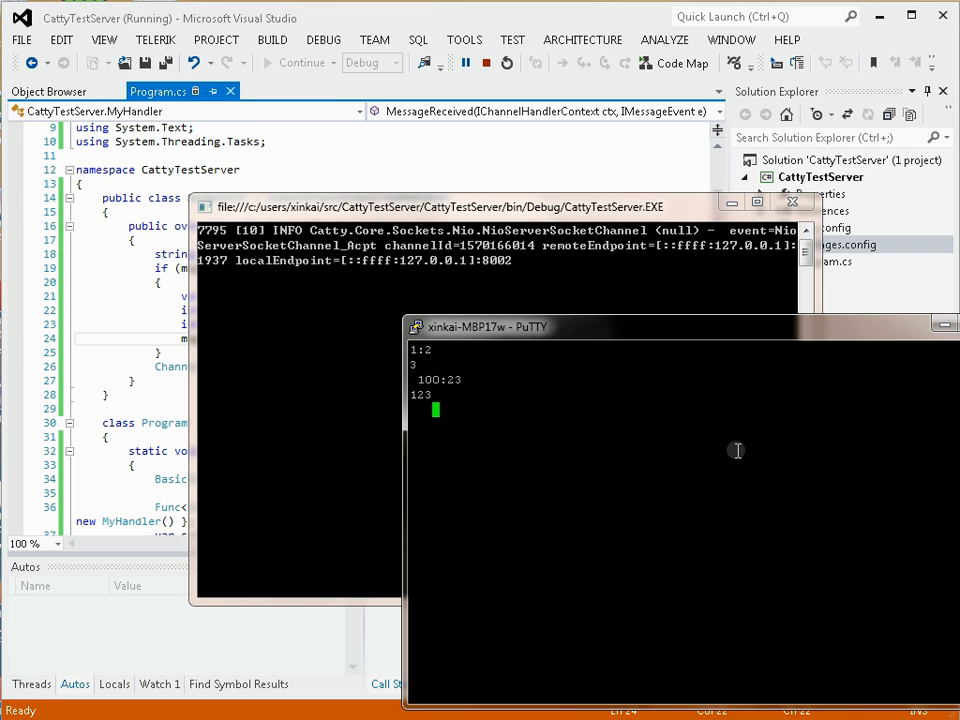
{"action": "mouse_move", "coordinate": [715, 335]}
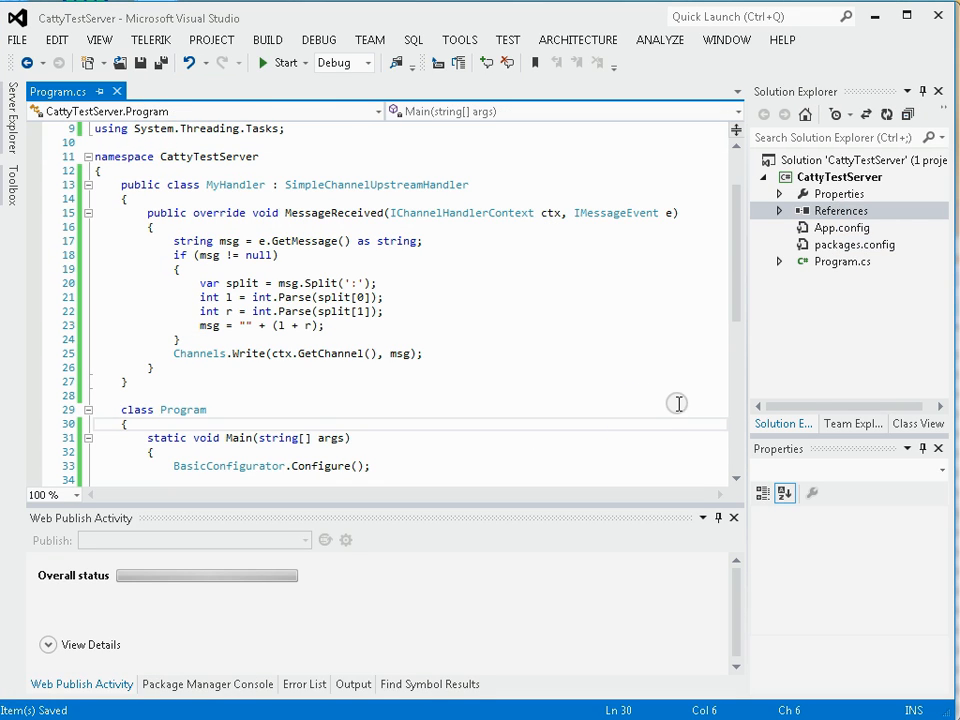
{"action": "scroll", "scroll_direction": "down", "scroll_amount": 3}
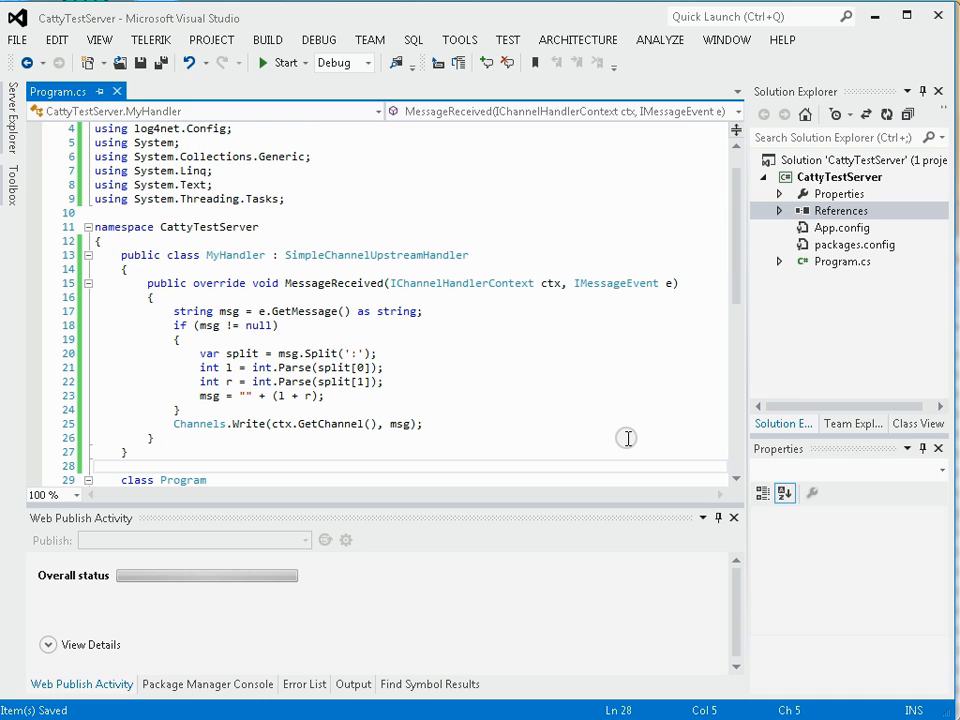
{"action": "scroll", "scroll_direction": "down", "scroll_amount": 3}
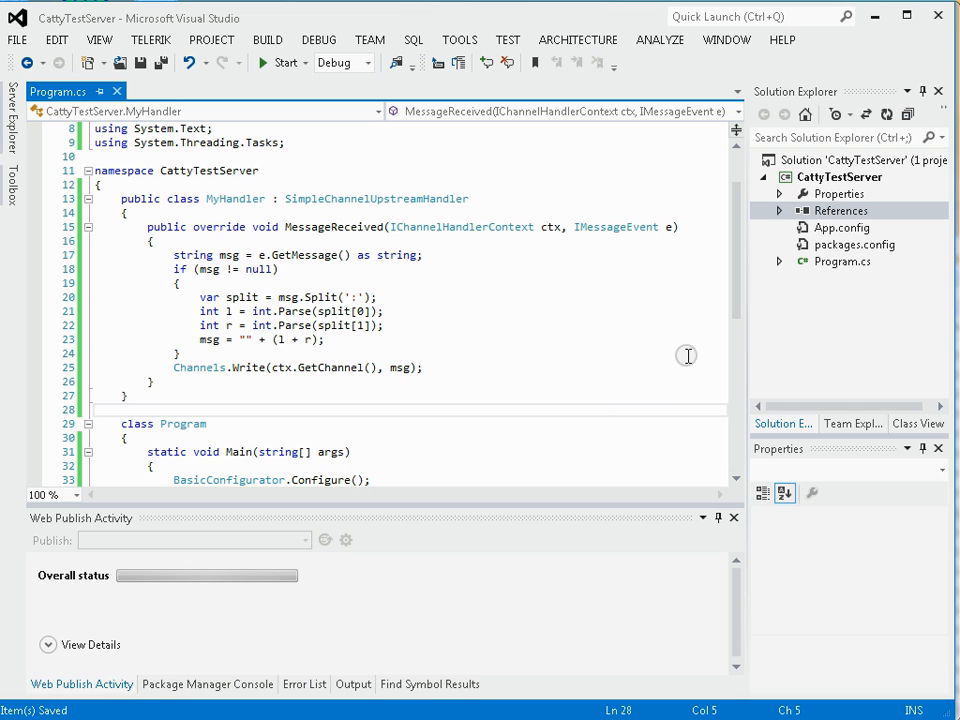
{"action": "scroll", "scroll_direction": "down", "scroll_amount": 3}
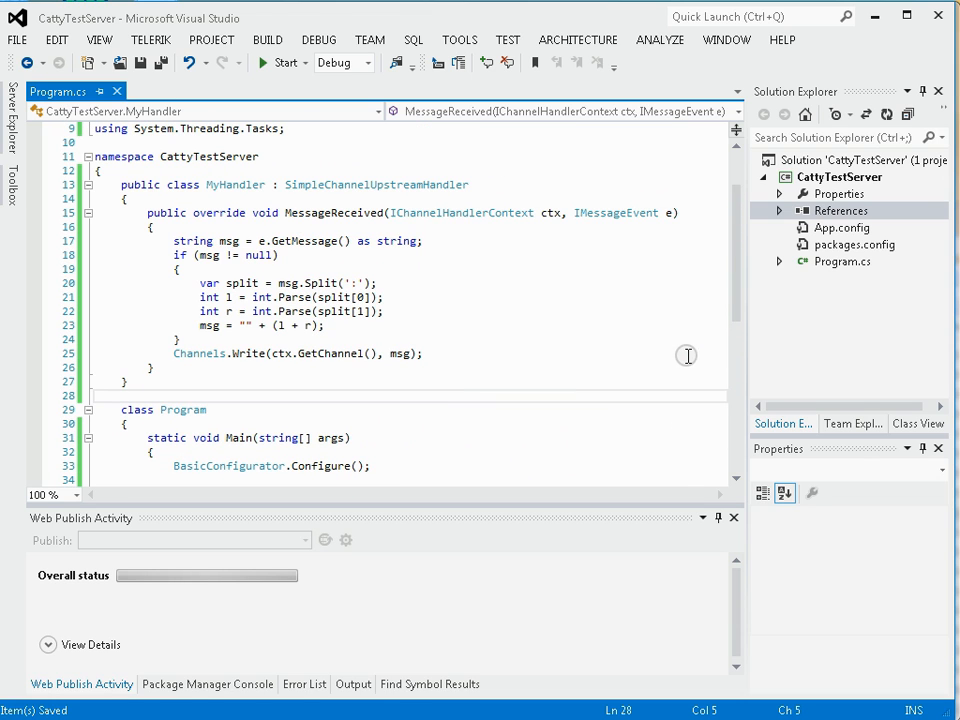
Open NuGet package management for References and search nuget.org online for 'json'.
{"action": "left_click", "coordinate": [842, 210]}
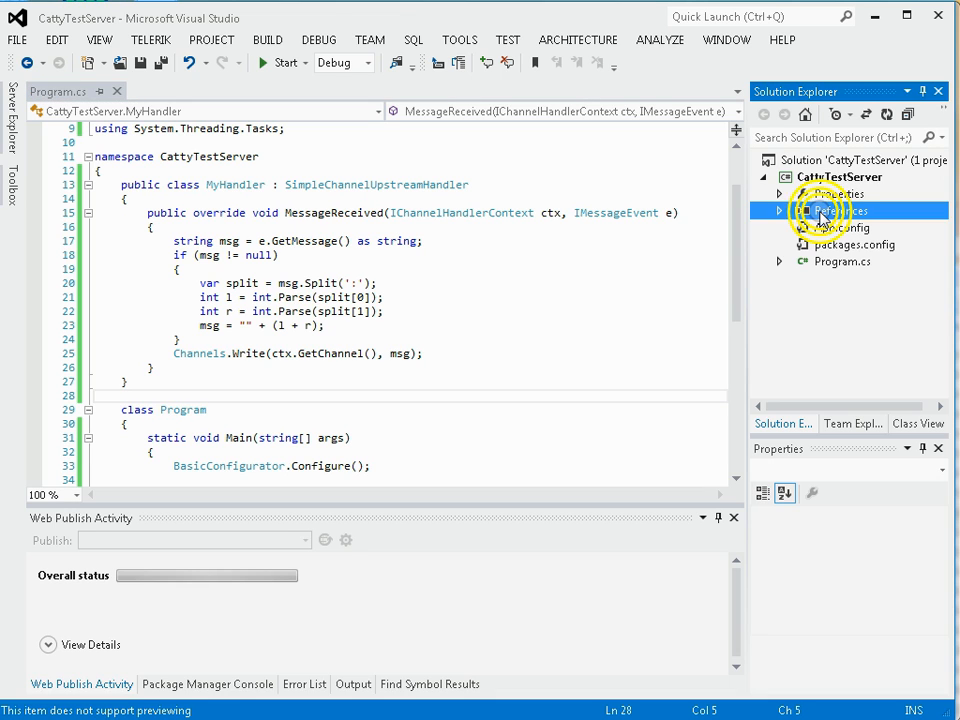
{"action": "right_click", "coordinate": [838, 210]}
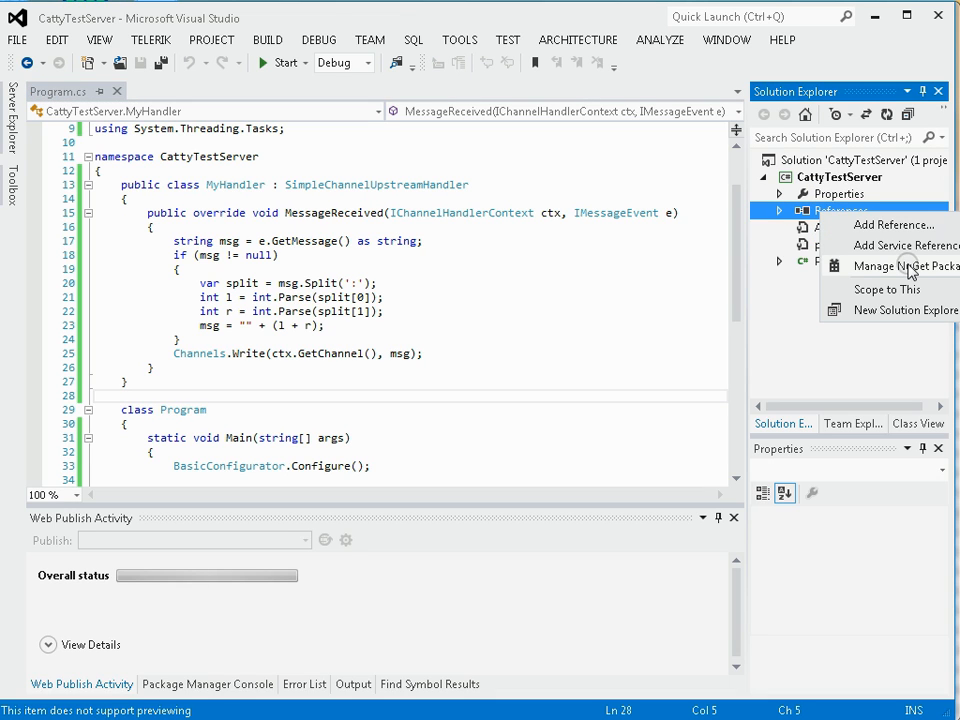
{"action": "left_click", "coordinate": [905, 266]}
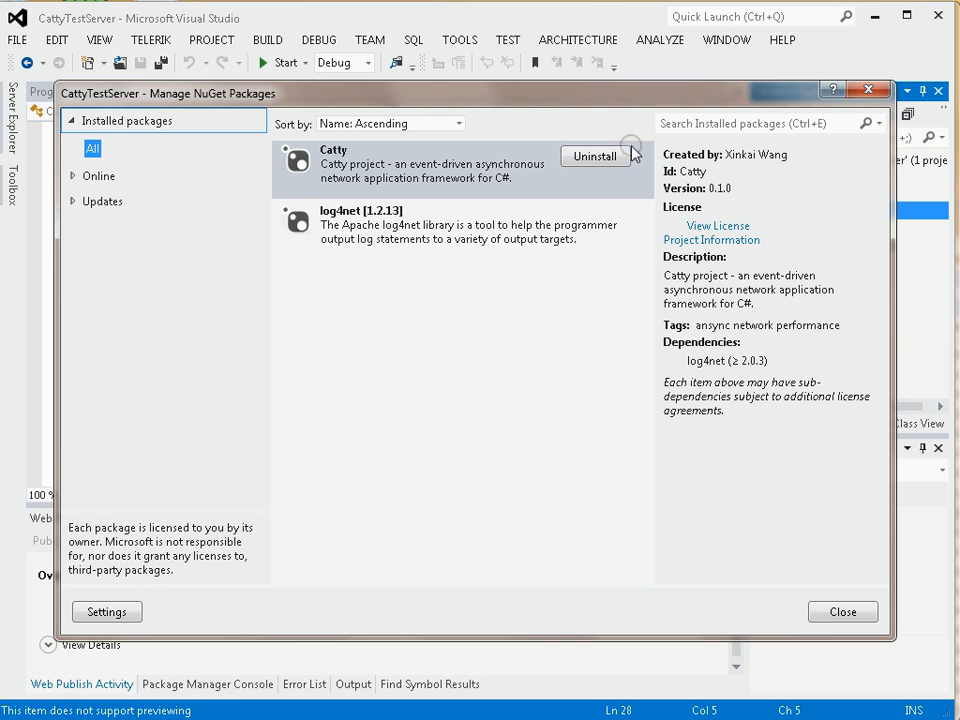
{"action": "left_click", "coordinate": [99, 175]}
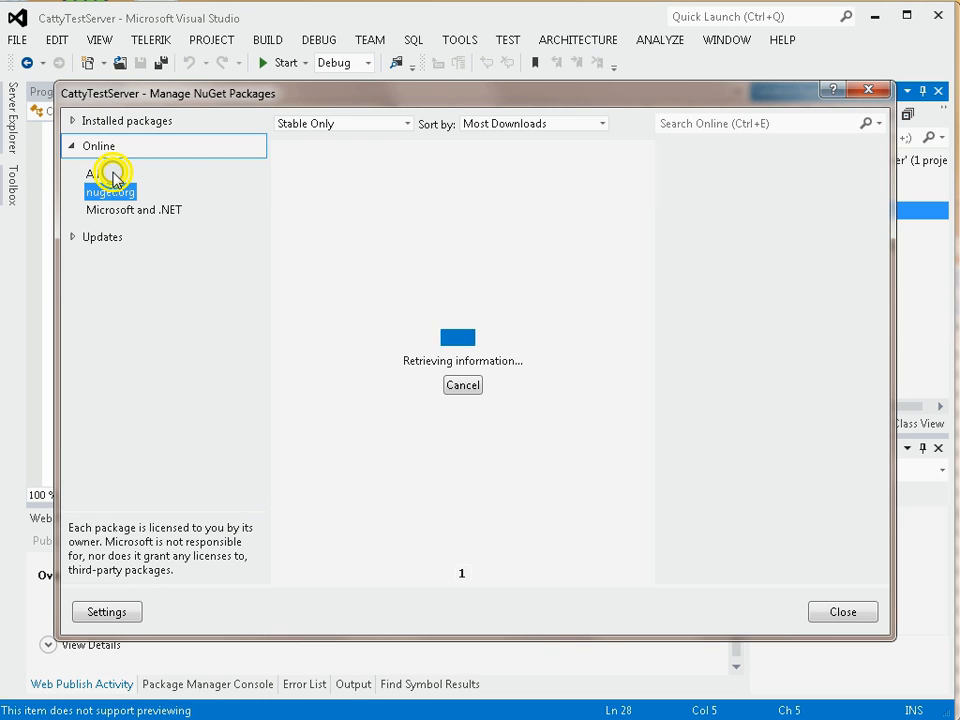
{"action": "left_click", "coordinate": [110, 191]}
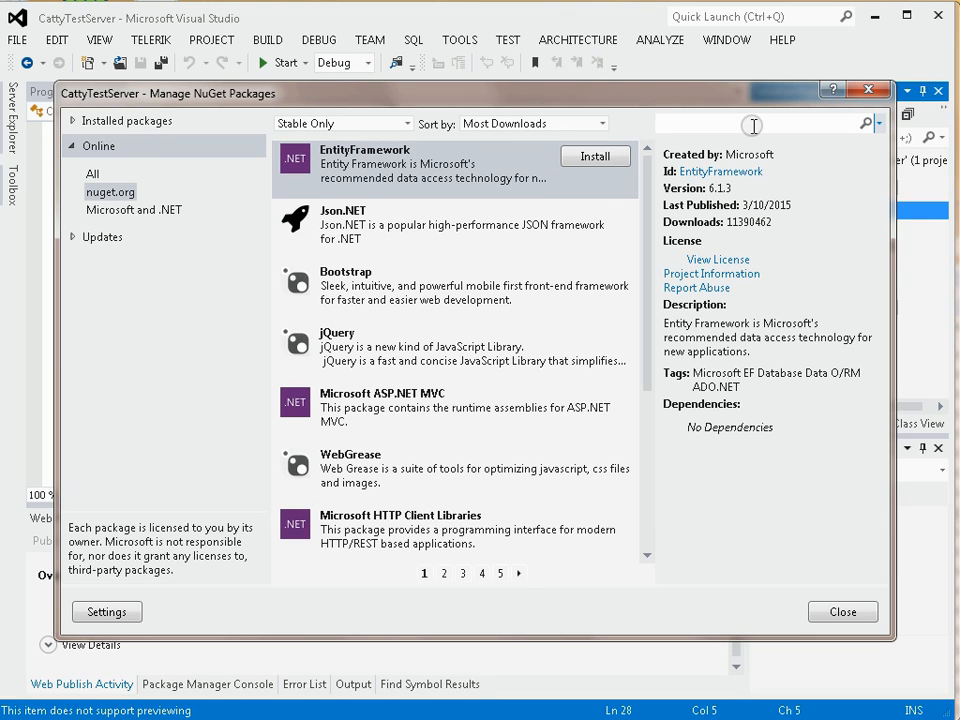
{"action": "left_click", "coordinate": [760, 123]}
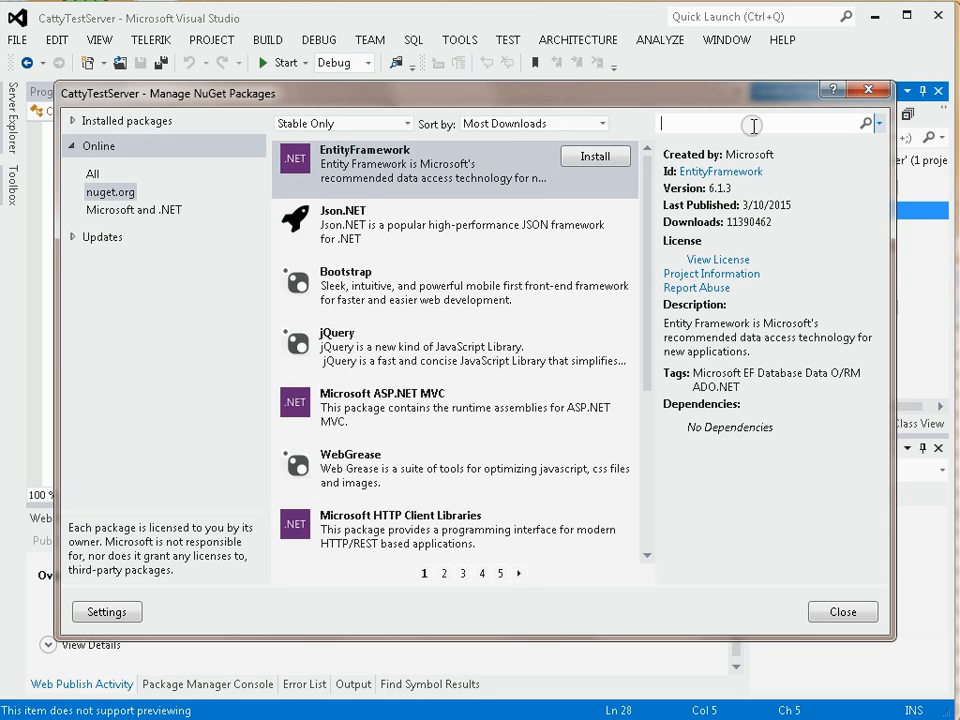
{"action": "type", "text": "jsonRpc"}
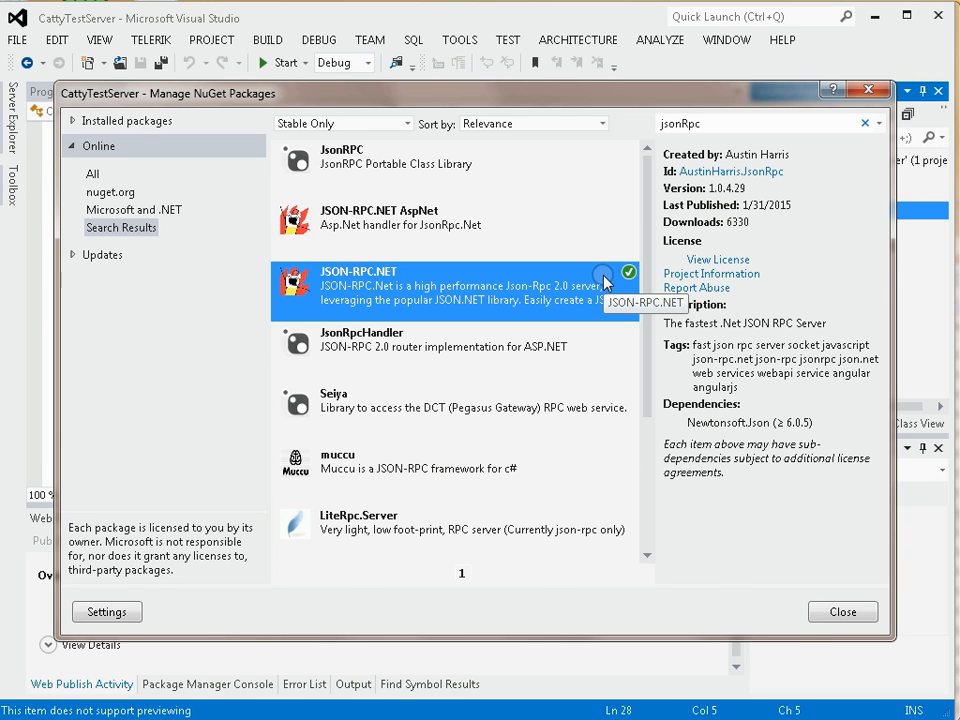
{"action": "mouse_move", "coordinate": [763, 330]}
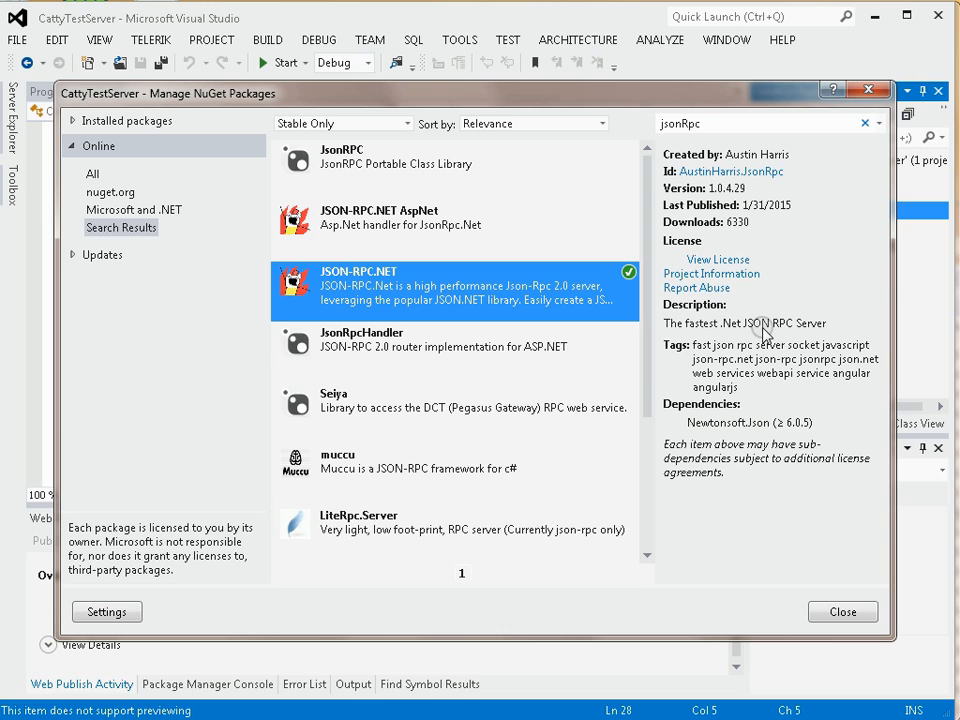
{"action": "mouse_move", "coordinate": [842, 611]}
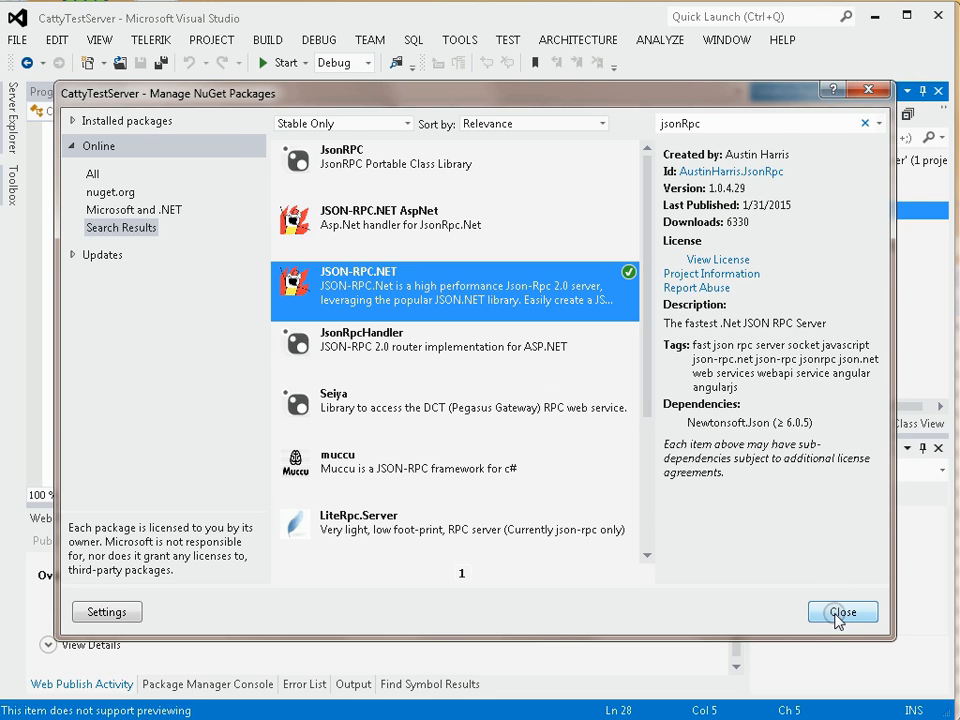
Declare a public Calculator class deriving from JsonRpcService in Program.cs.
{"action": "left_click", "coordinate": [842, 611]}
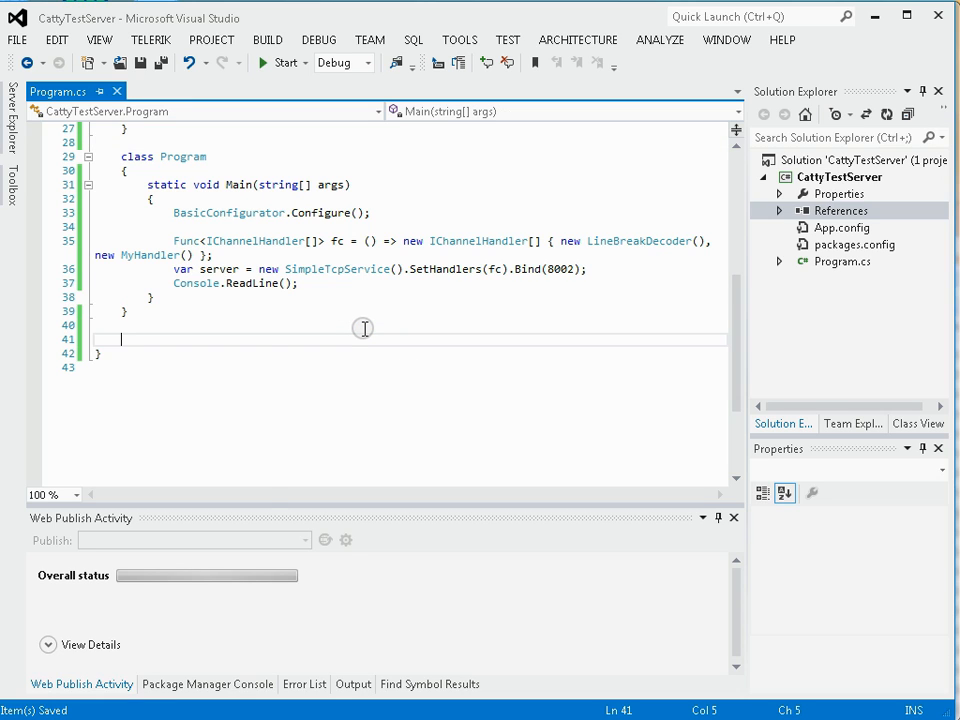
{"action": "type", "text": "public"}
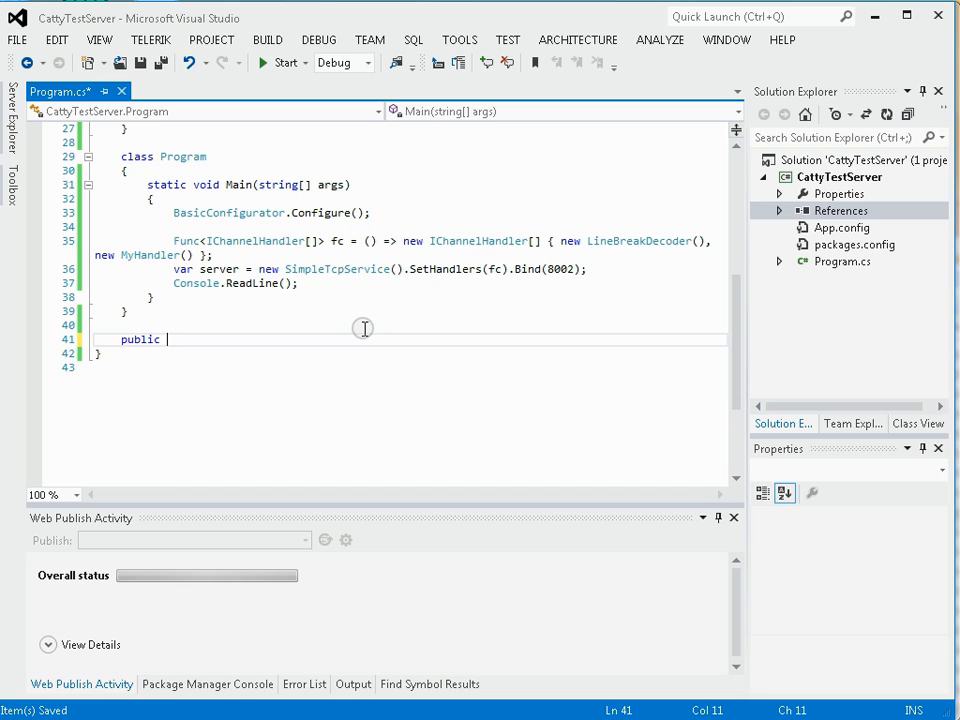
{"action": "type", "text": "class"}
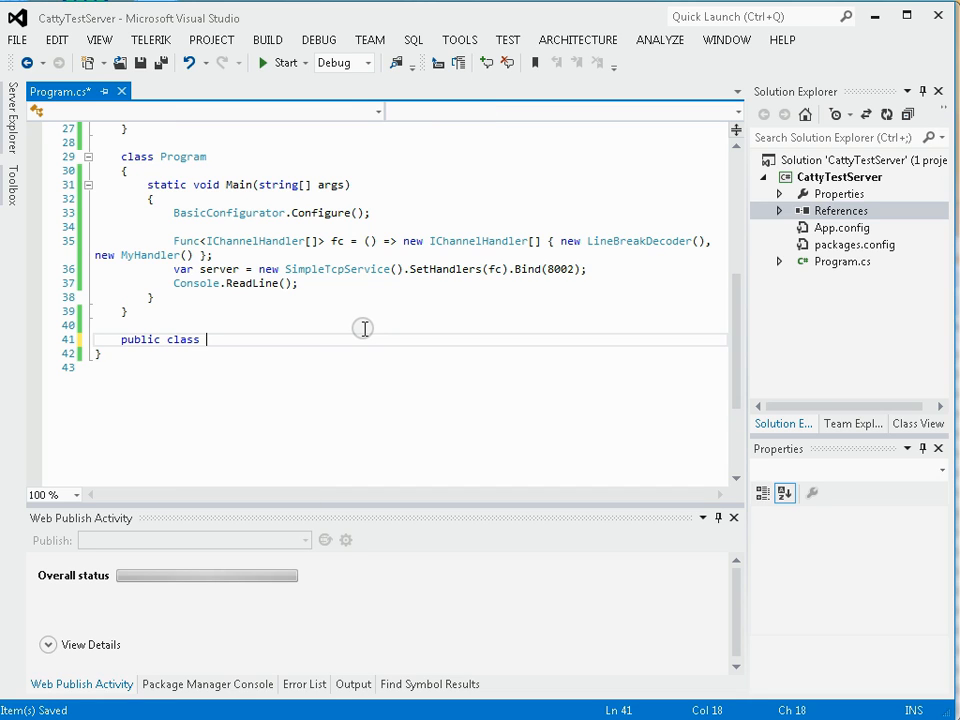
{"action": "type", "text": "Calcu"}
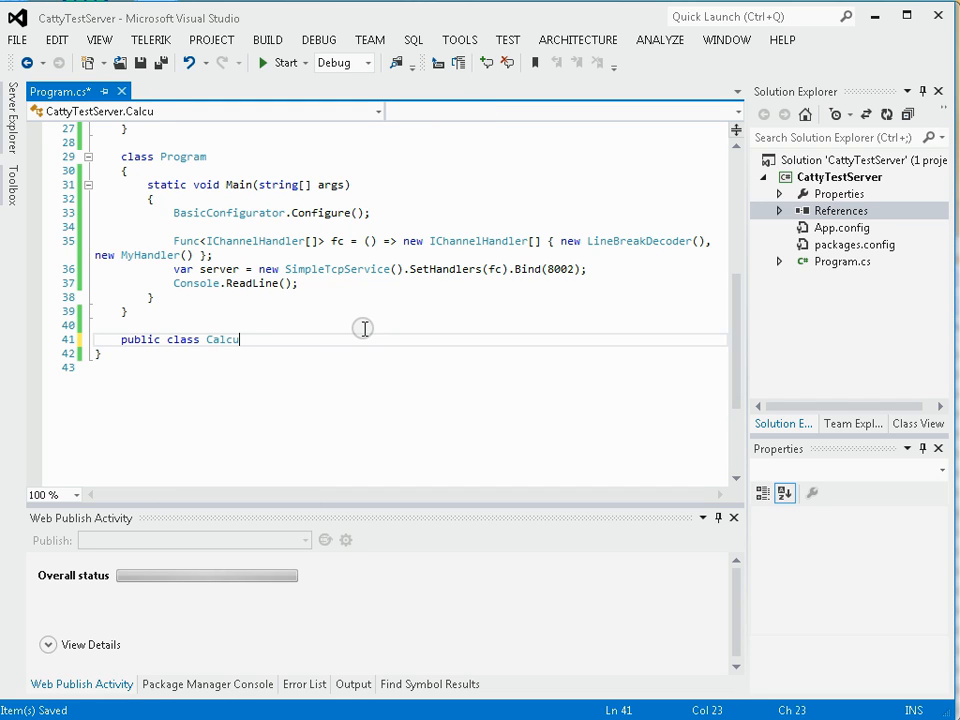
{"action": "type", "text": "lator"}
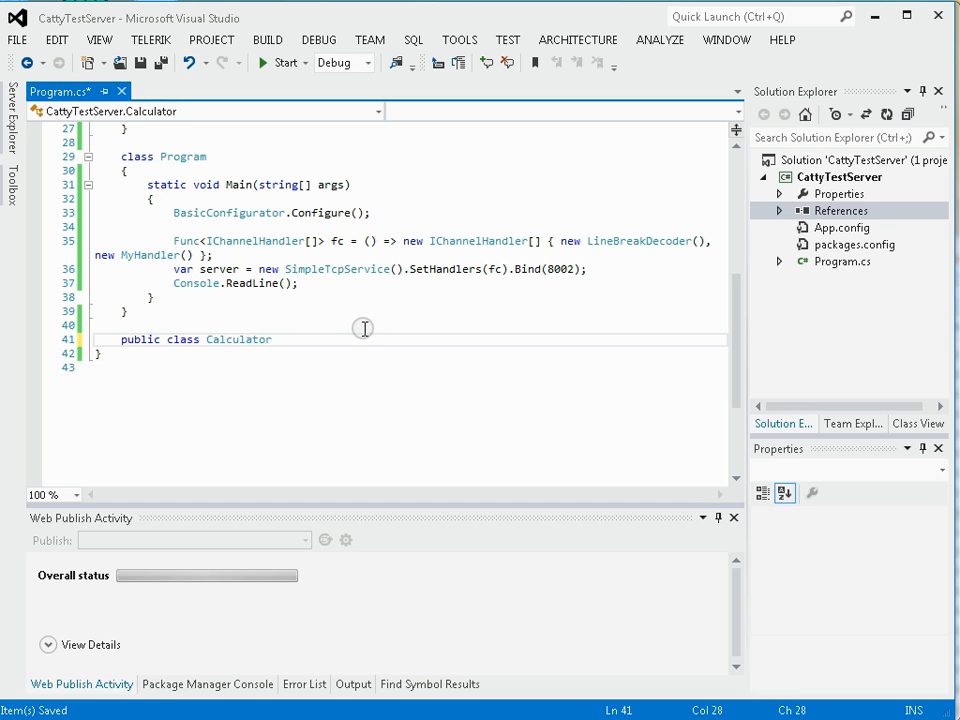
{"action": "type", "text": ":"}
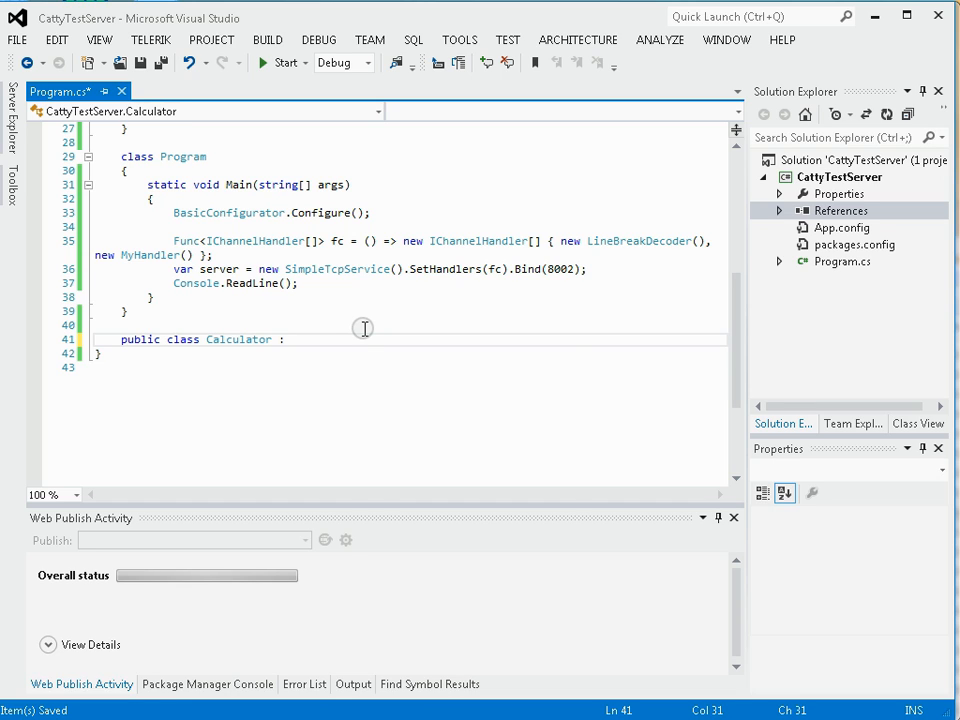
{"action": "type", "text": "JsonRo"}
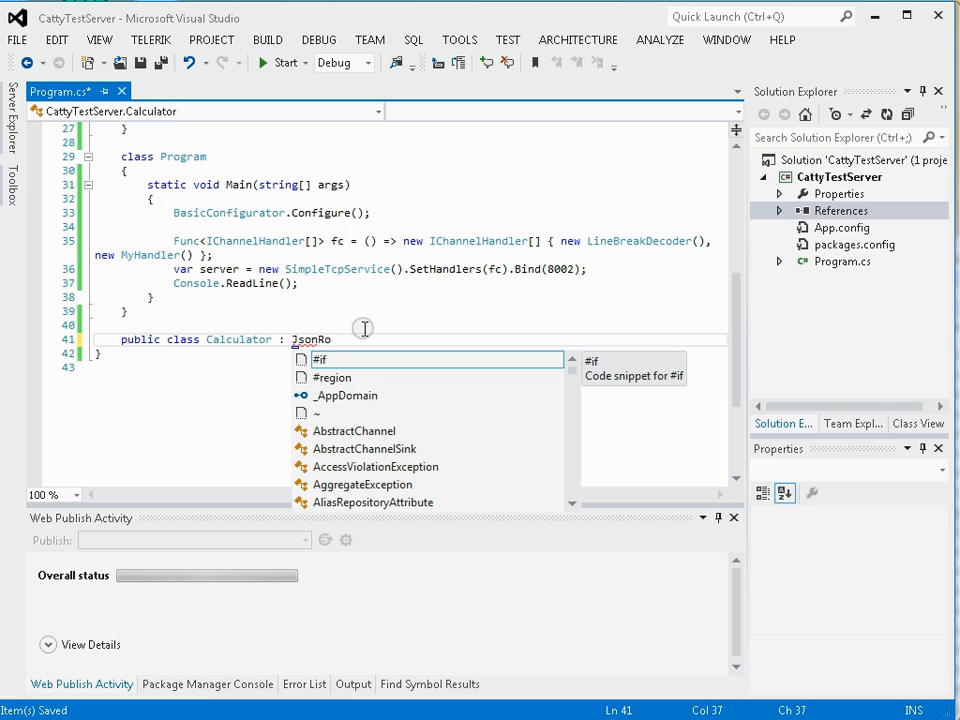
{"action": "type", "text": "sServ"}
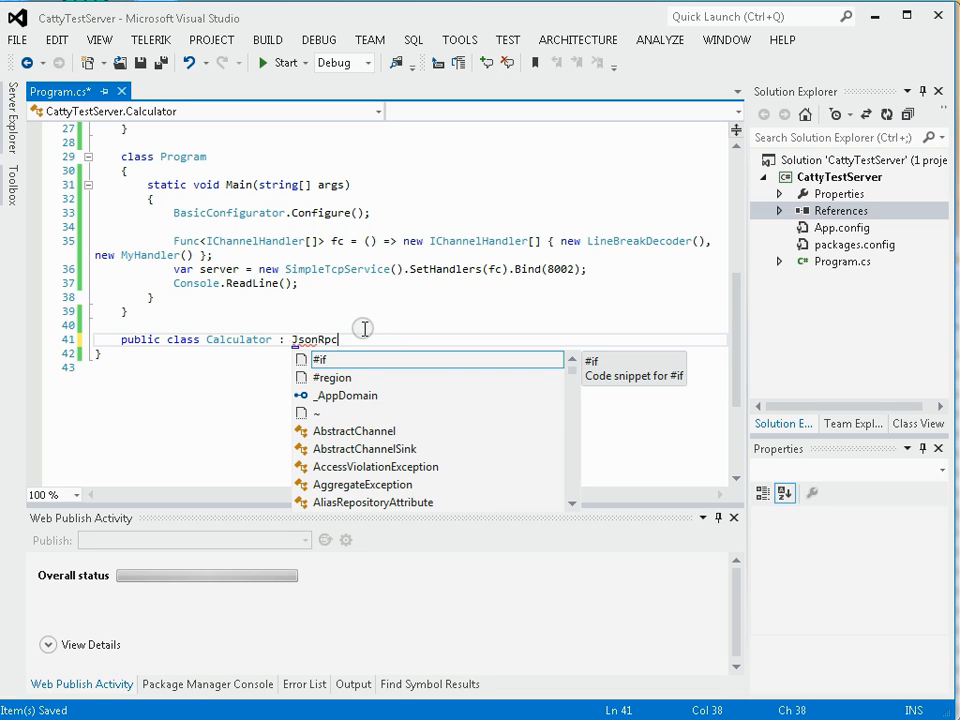
{"action": "type", "text": "Service"}
{"action": "type", "text": "["}
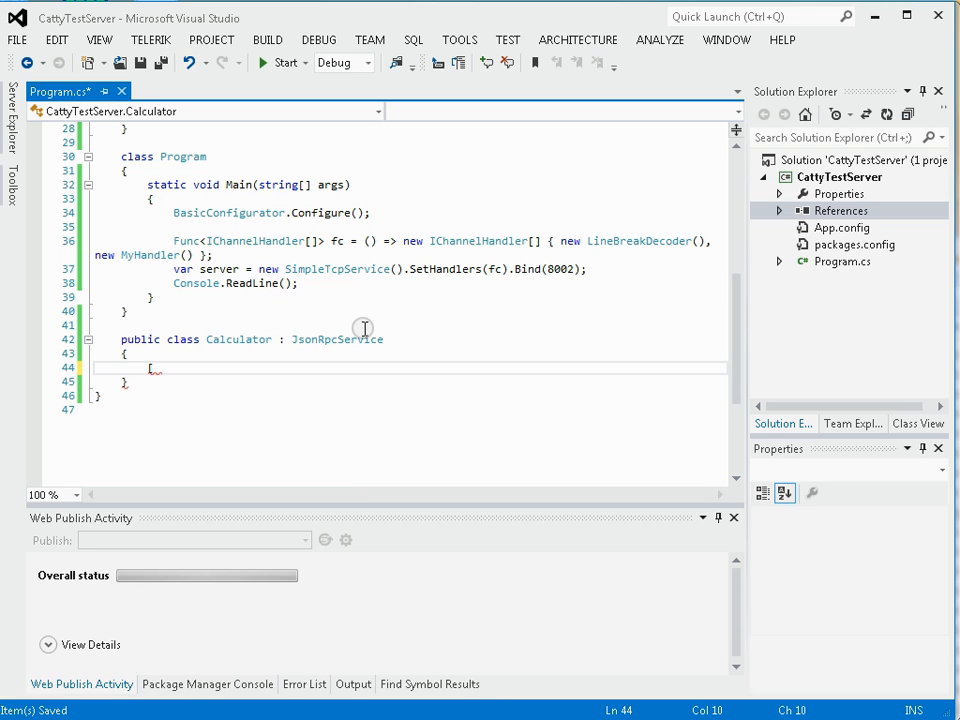
Add a JsonRpcMethod add taking two doubles whose body returns l + r.
{"action": "type", "text": "JsonRpcMethod]"}
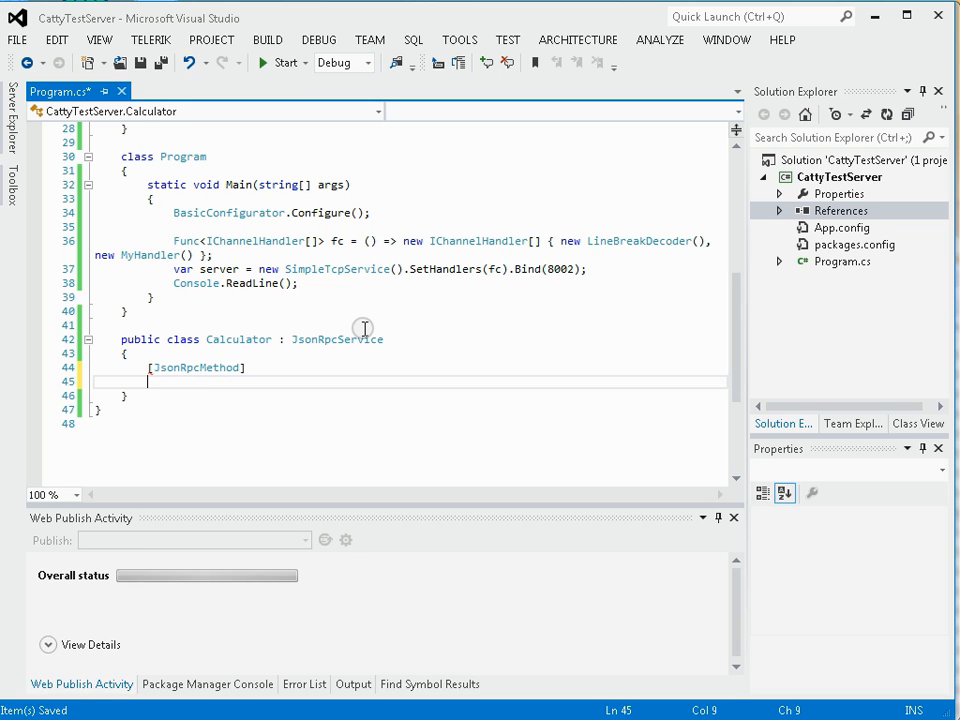
{"action": "type", "text": "prua"}
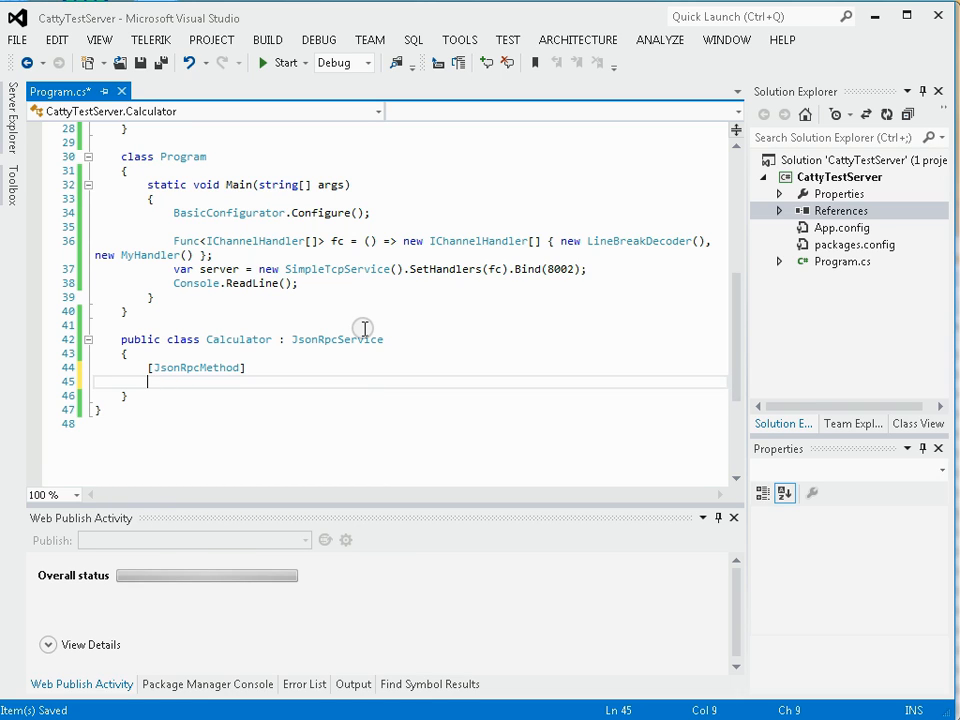
{"action": "type", "text": "private double add"}
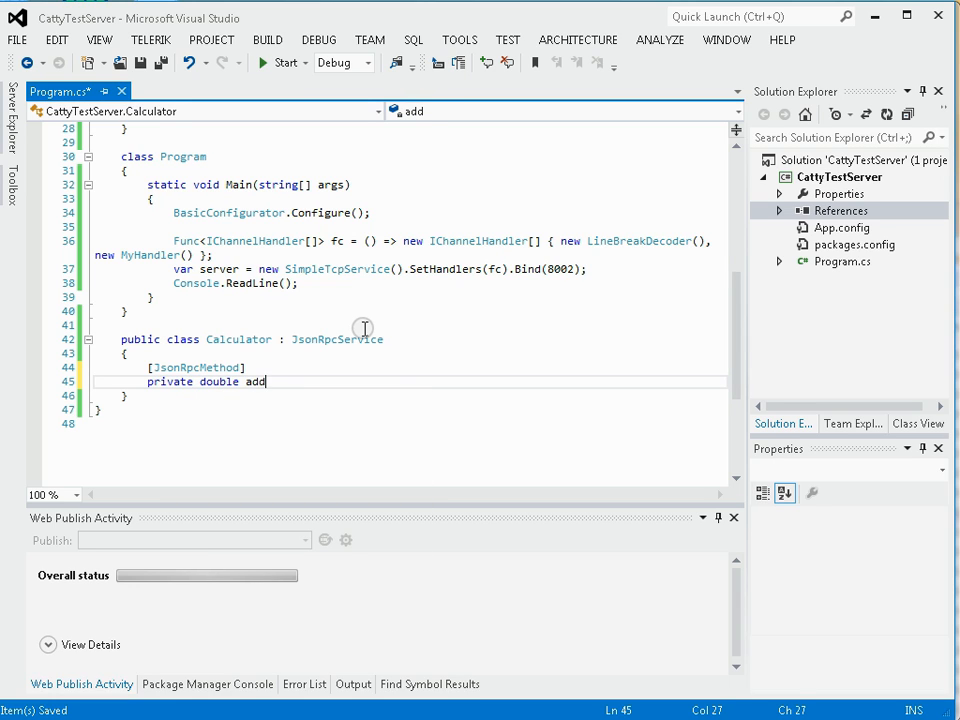
{"action": "type", "text": "(doubel"}
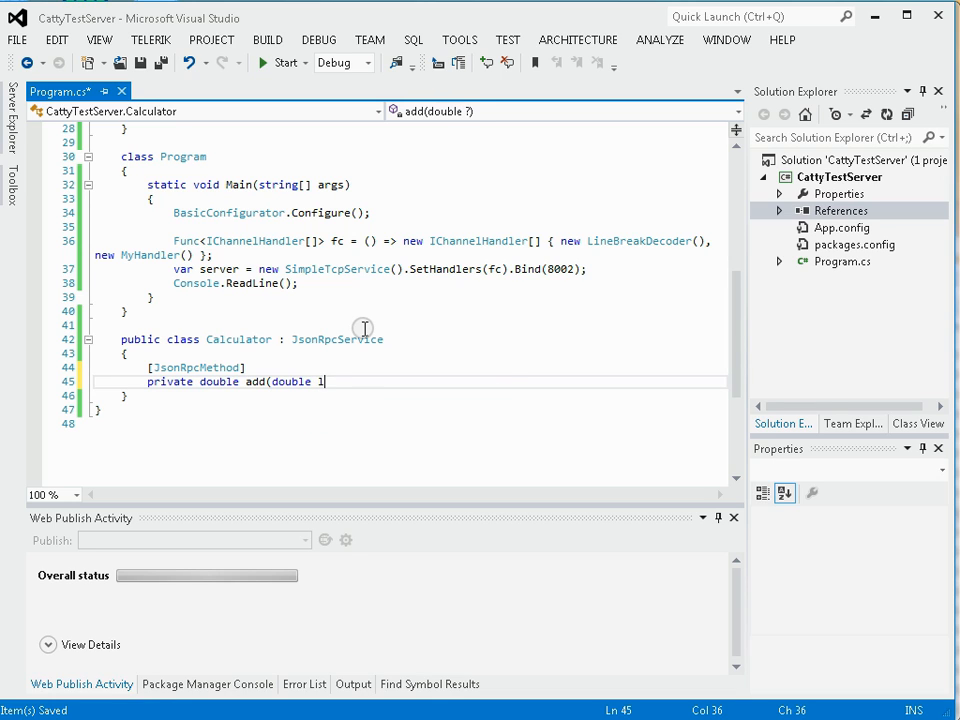
{"action": "type", "text": ", double r"}
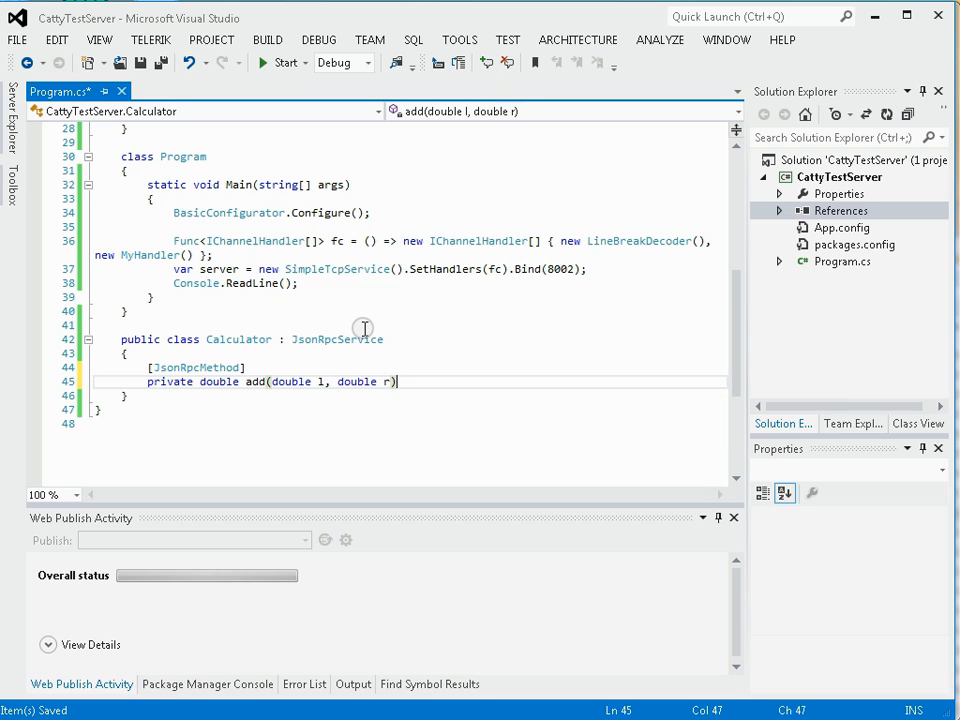
{"action": "key", "text": "enter"}
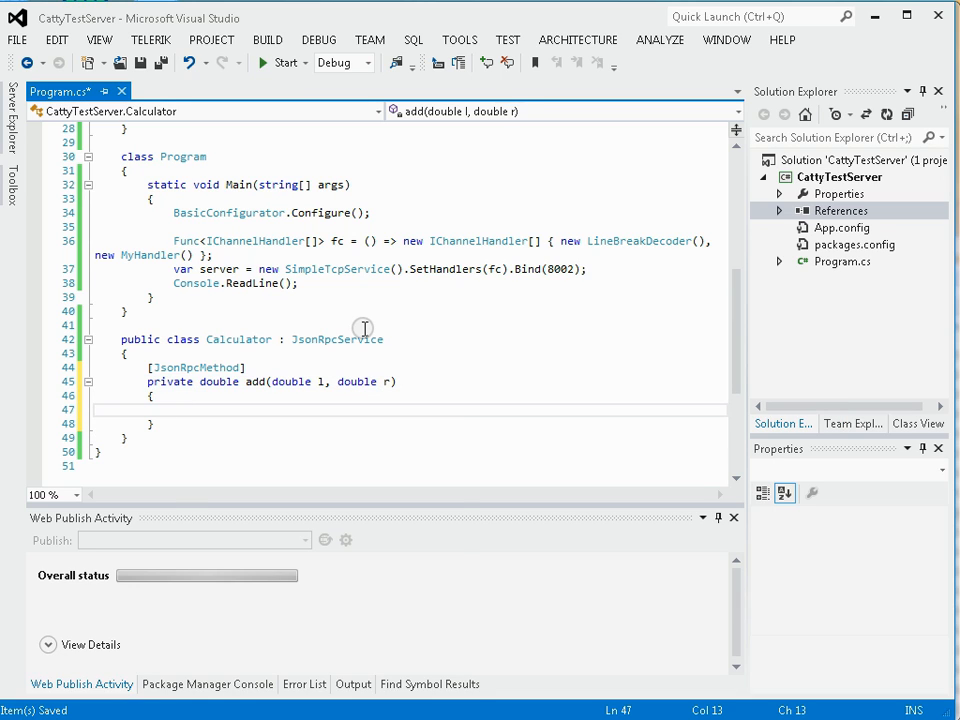
{"action": "type", "text": "return l"}
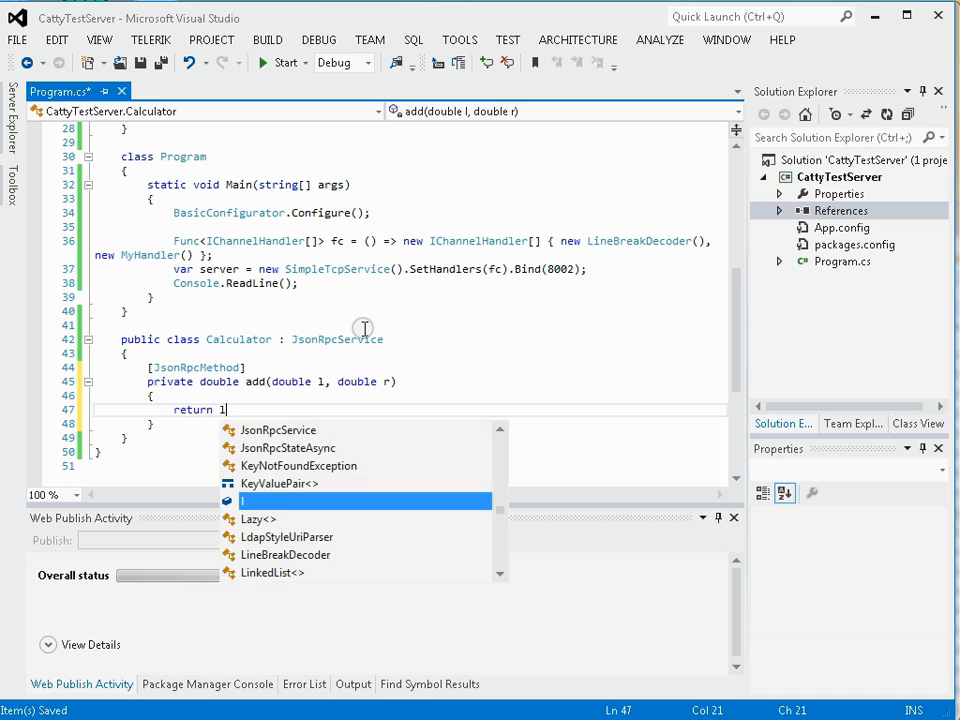
{"action": "type", "text": "+ r;"}
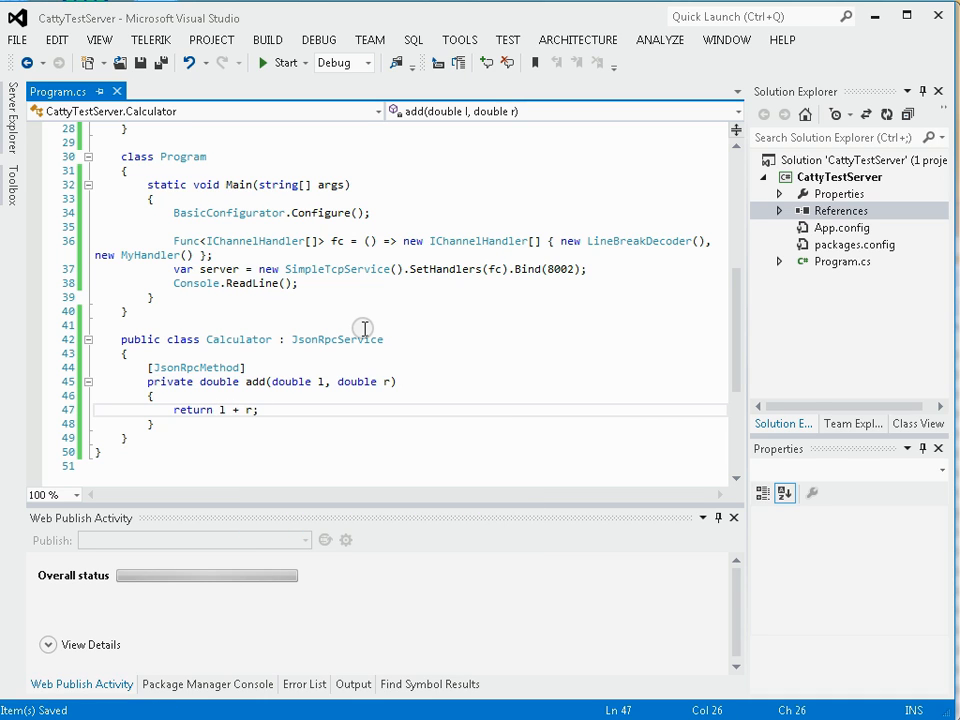
Add 'static Calculator cal = new Calculator();' at the top of the Program class.
{"action": "left_click", "coordinate": [318, 198]}
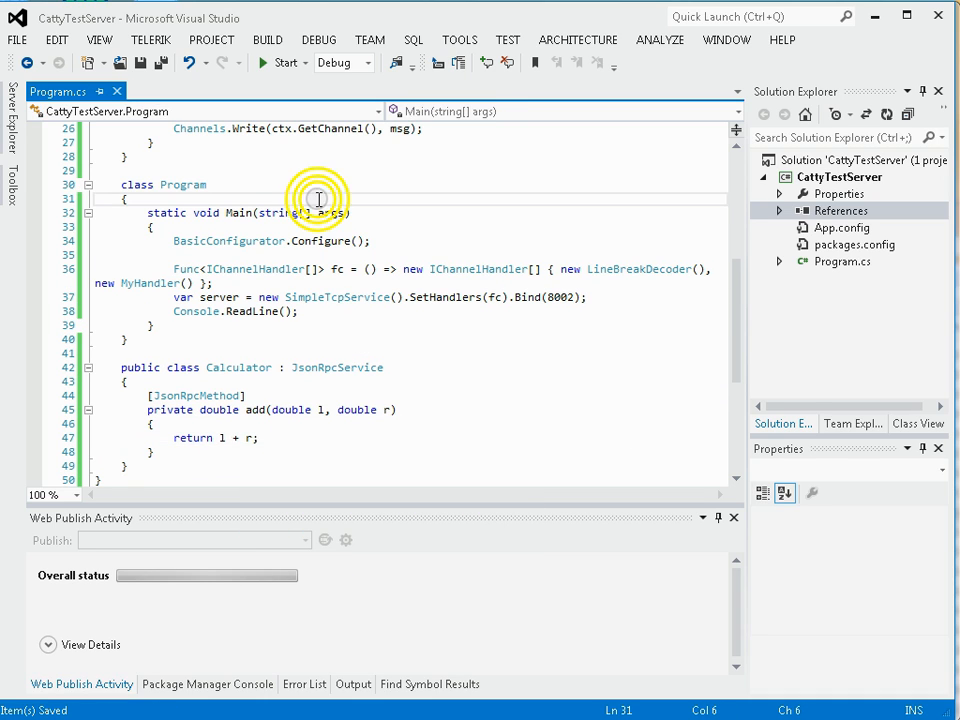
{"action": "type", "text": "static"}
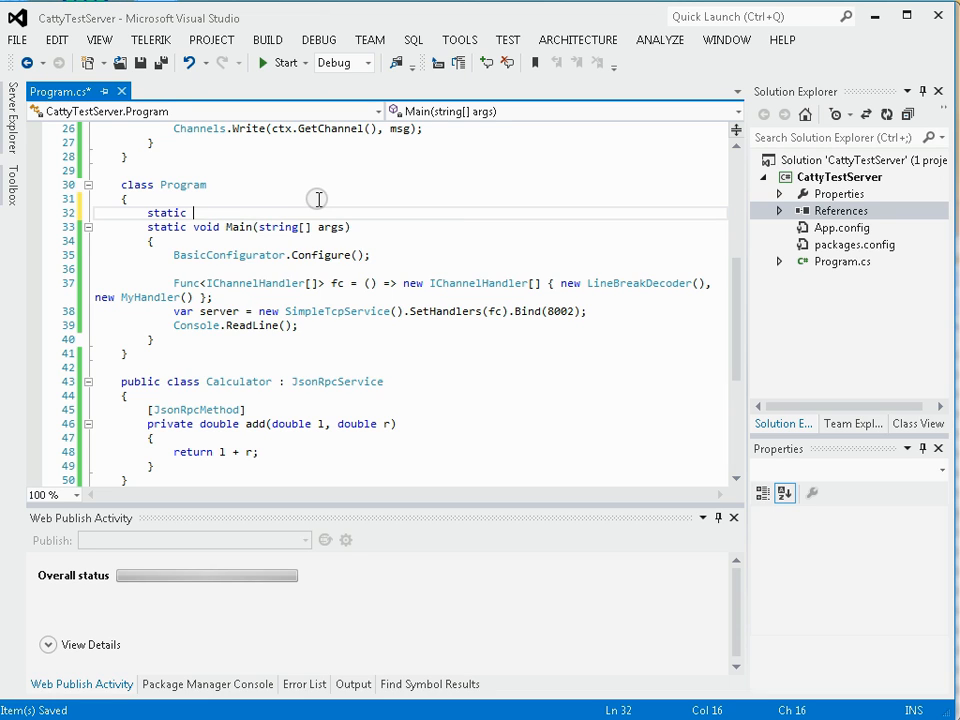
{"action": "type", "text": "cal"}
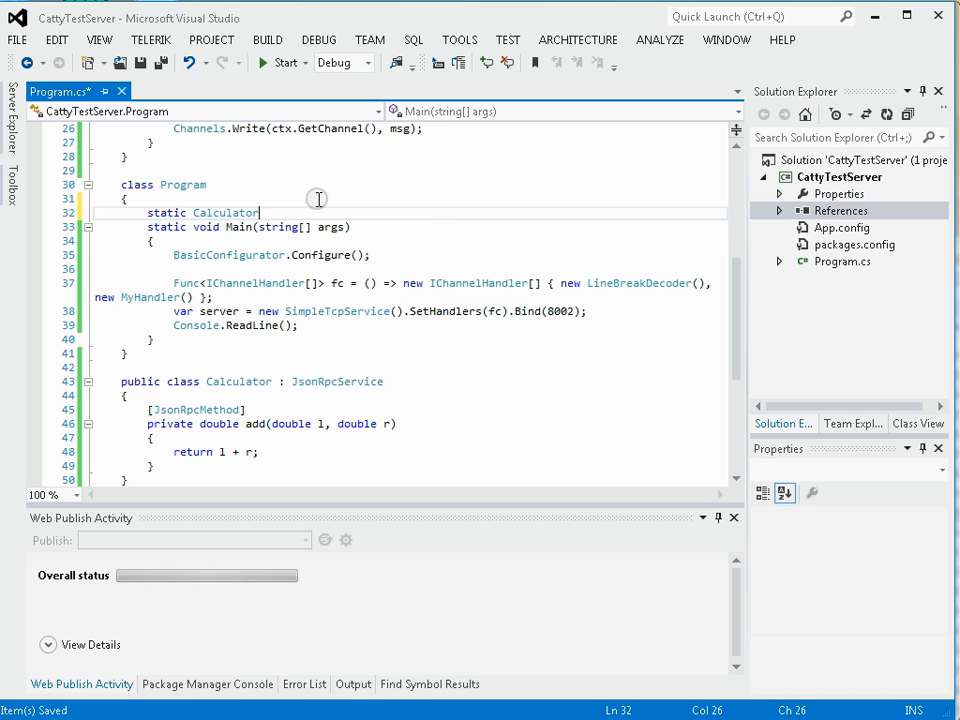
{"action": "type", "text": "cal ="}
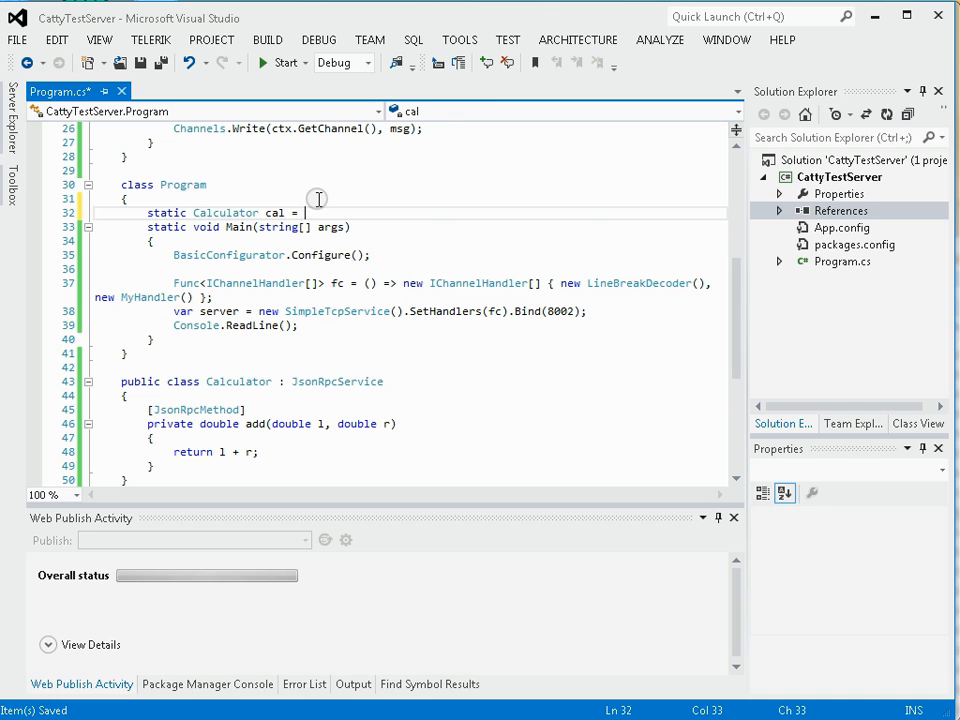
{"action": "type", "text": "new Calculator("}
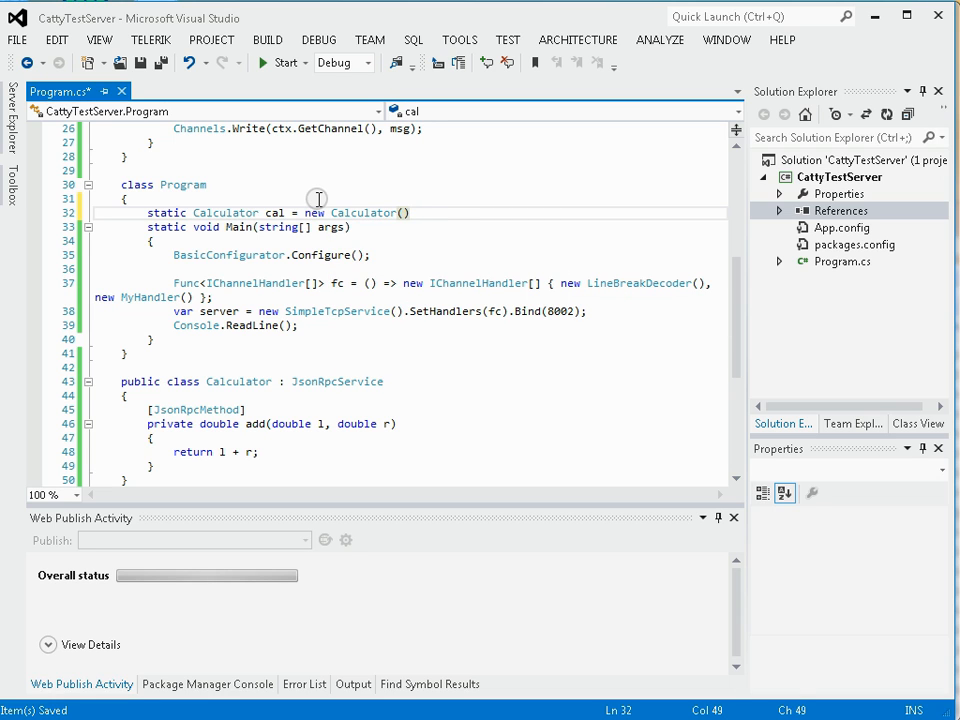
{"action": "type", "text": ";"}
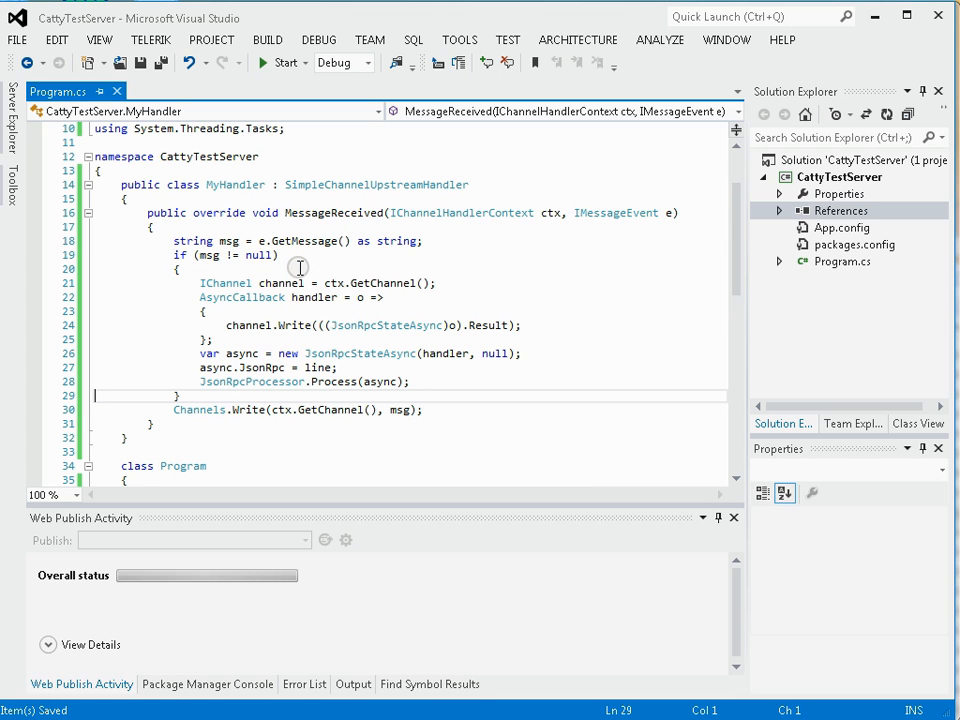
{"action": "mouse_move", "coordinate": [248, 325]}
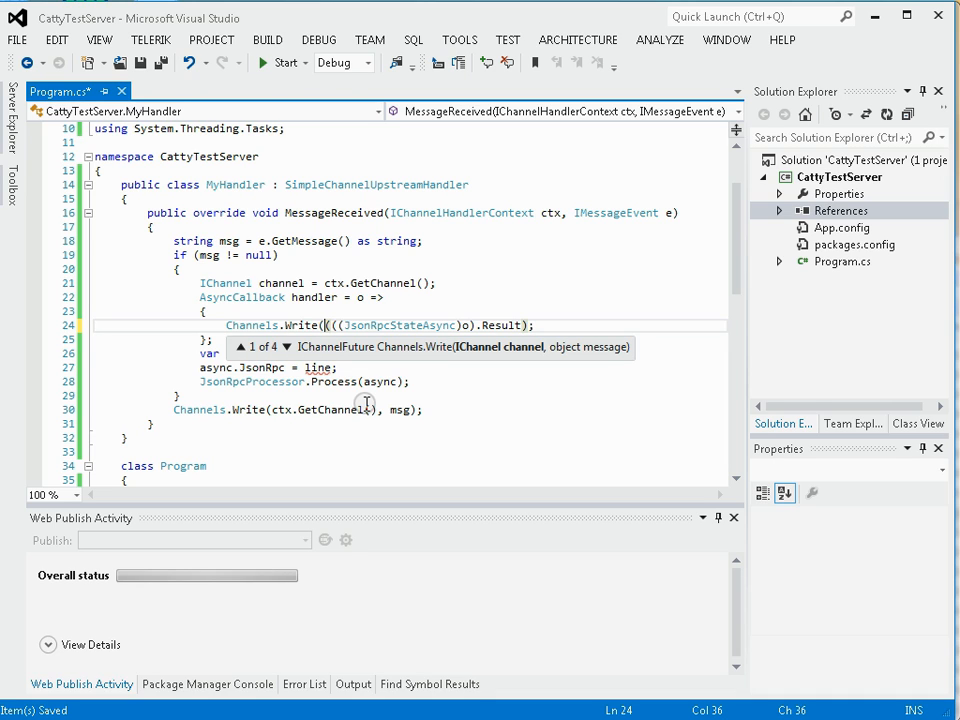
Write the callback result to ctx.GetChannel() and pass msg instead of line to async.JsonRpc.
{"action": "type", "text": "ctx.GetChannel(),"}
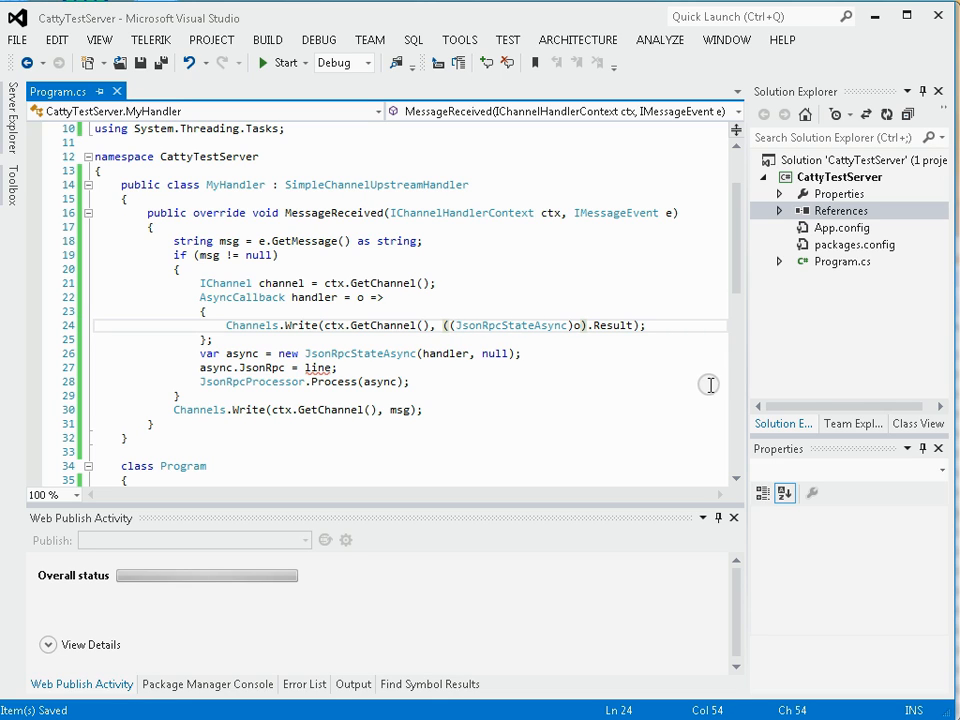
{"action": "left_click", "coordinate": [318, 367]}
{"action": "type", "text": "msg"}
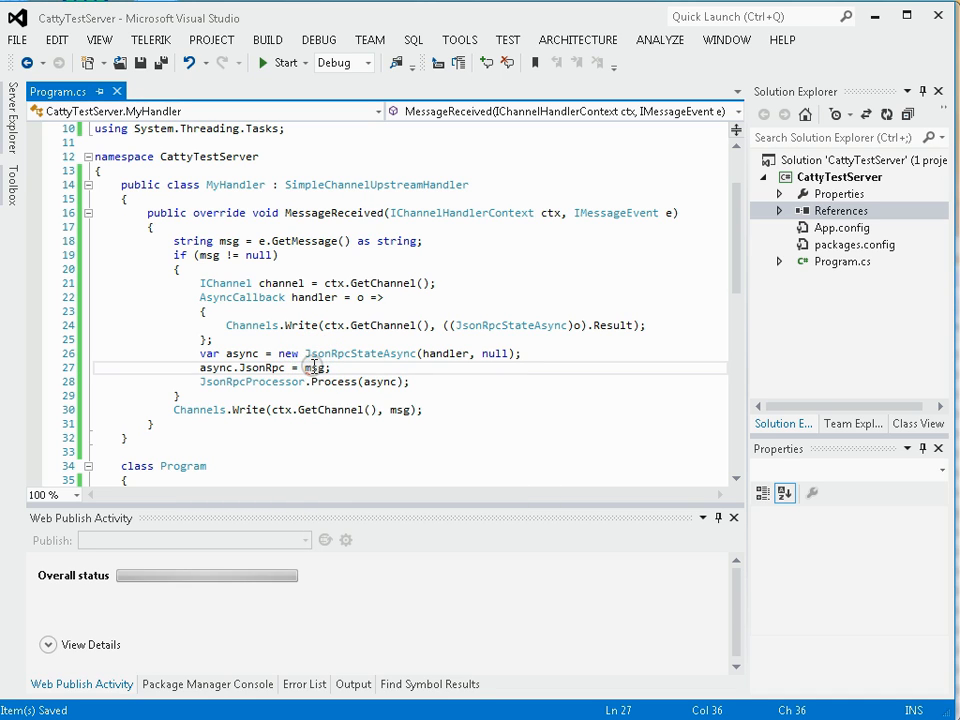
{"action": "mouse_move", "coordinate": [350, 360]}
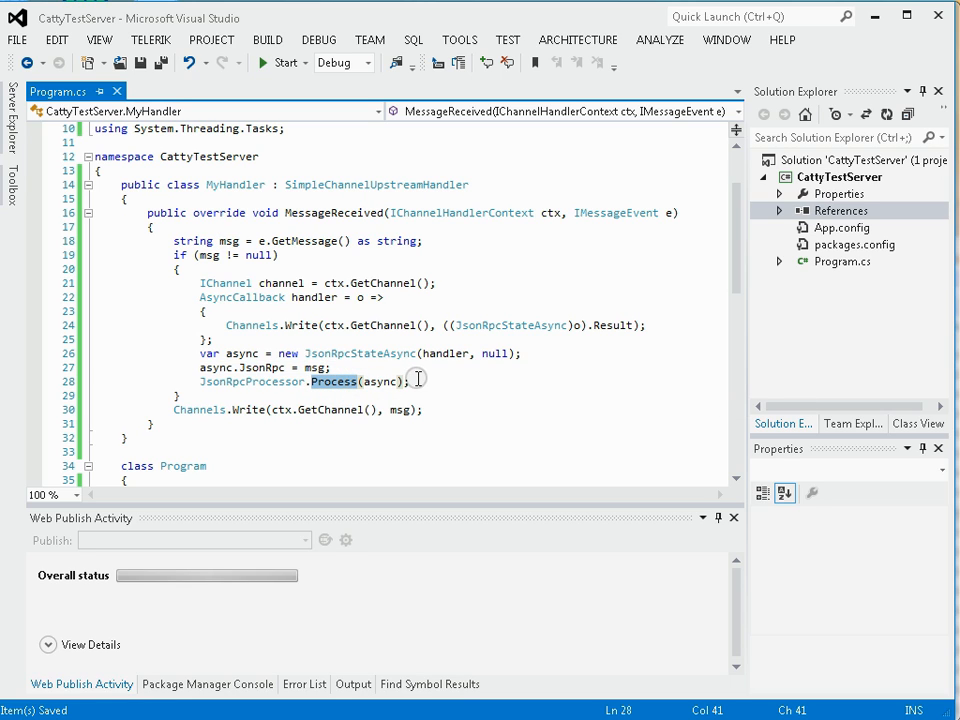
{"action": "mouse_move", "coordinate": [315, 320]}
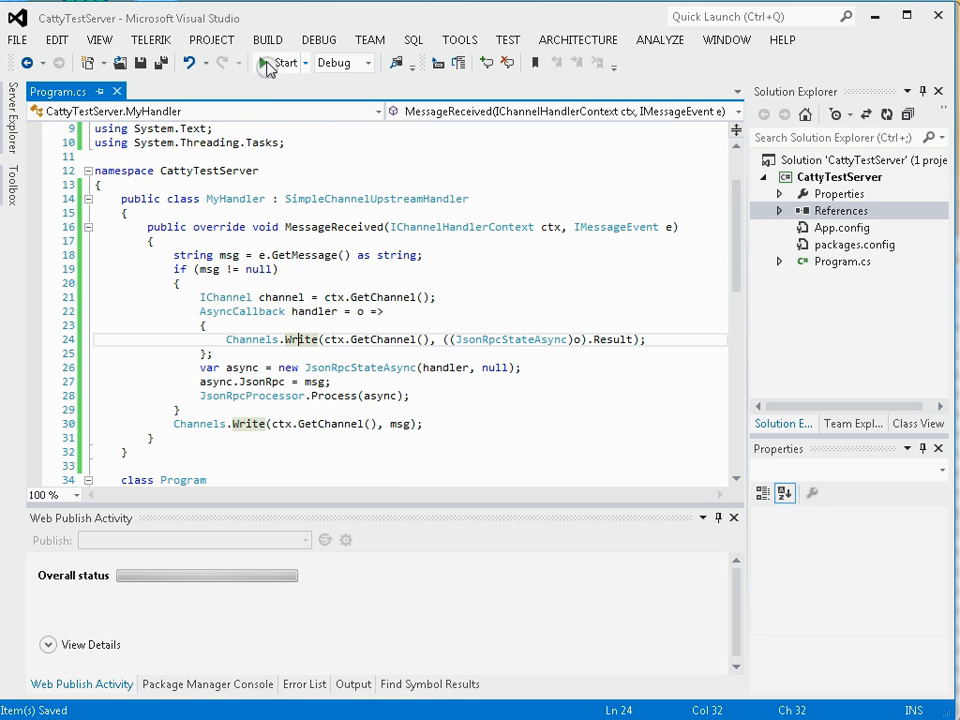
Start debugging CattyTestServer and open a PuTTY session to localhost port 8002.
{"action": "left_click", "coordinate": [283, 62]}
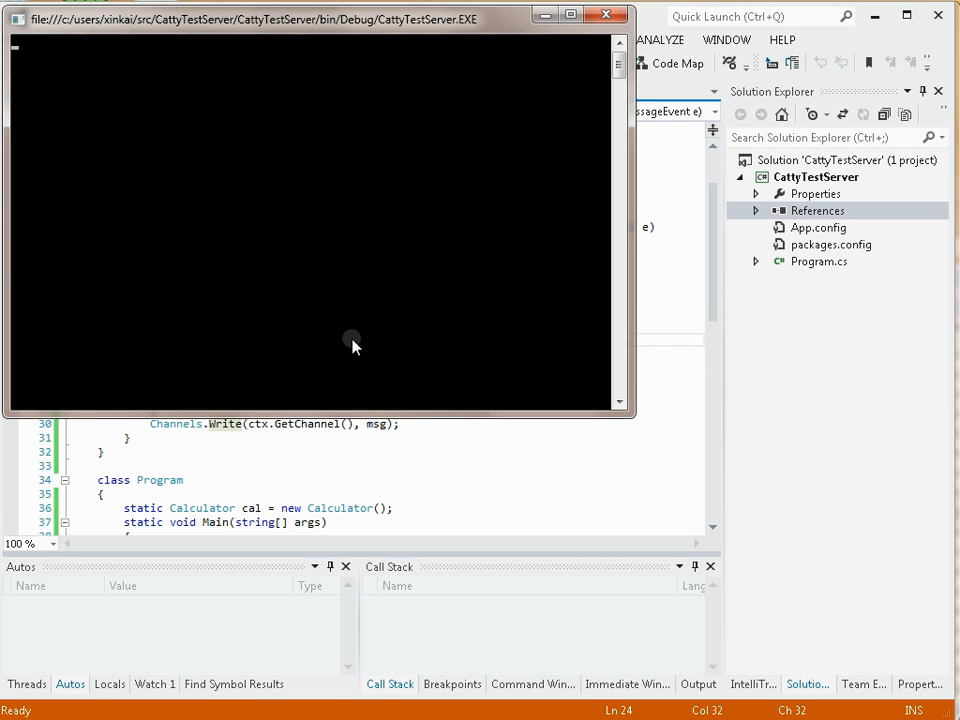
{"action": "left_click", "coordinate": [10, 712]}
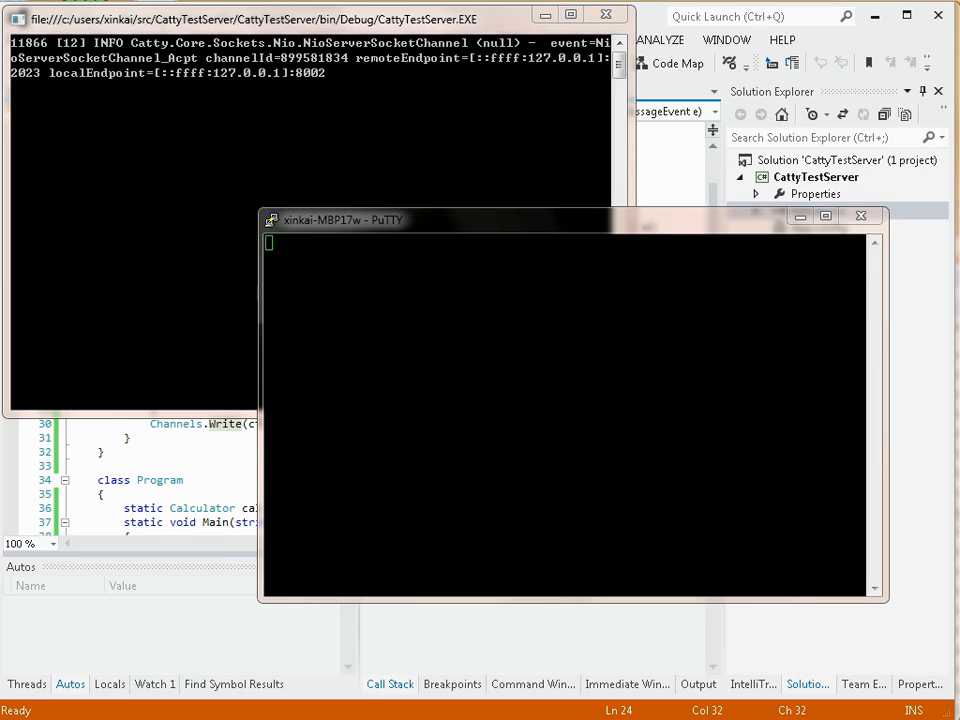
Send {"Method":"add","params":[1,2],"id":2} from PuTTY to get result 3.0.
{"action": "type", "text": "{\"Method\":\"add\",\"params\":[1,2],\"id\":2}"}
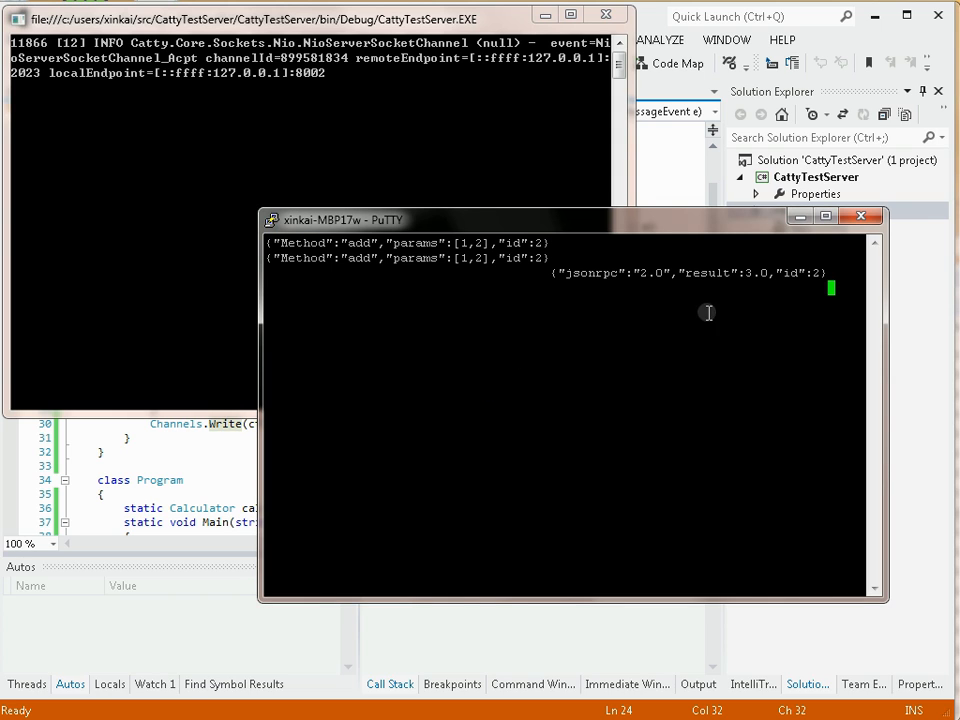
{"action": "mouse_move", "coordinate": [753, 277]}
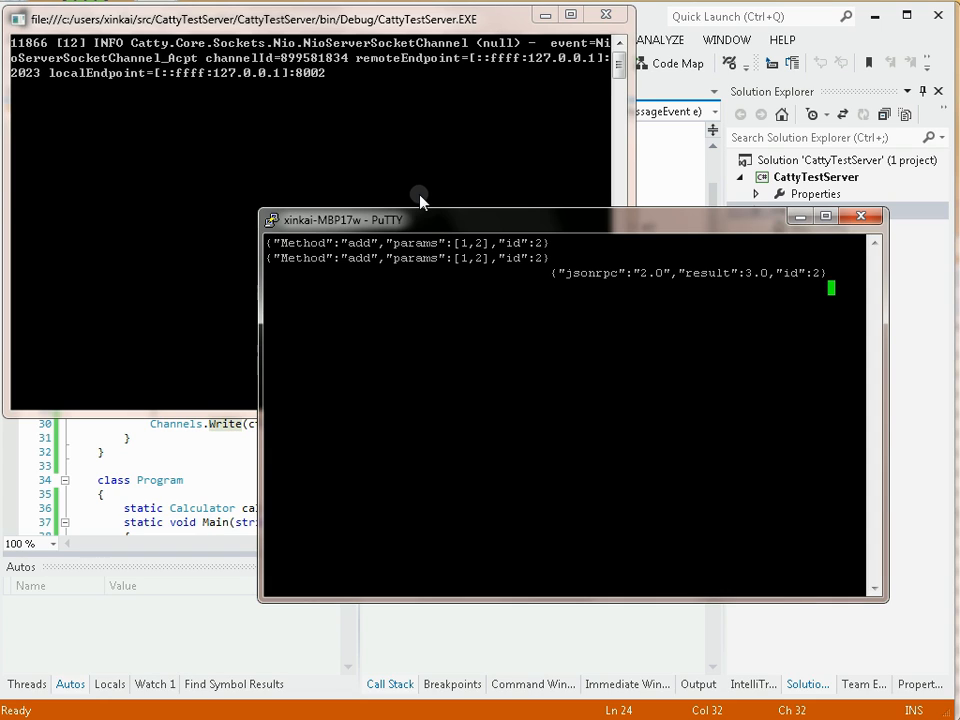
{"action": "mouse_move", "coordinate": [663, 291]}
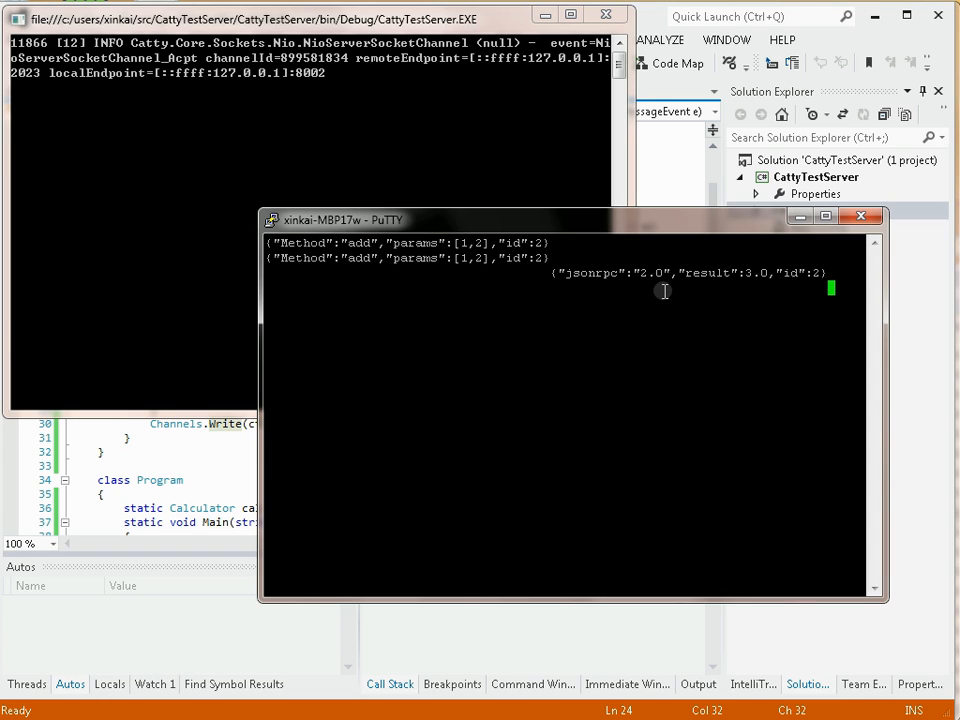
{"action": "mouse_move", "coordinate": [518, 458]}
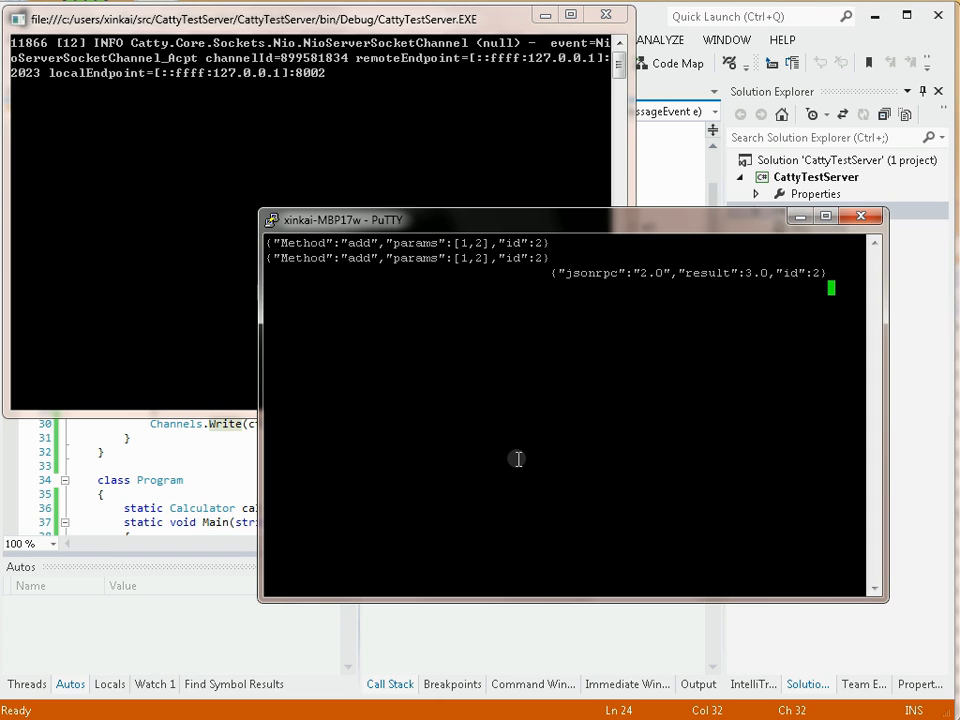
{"action": "mouse_move", "coordinate": [618, 460]}
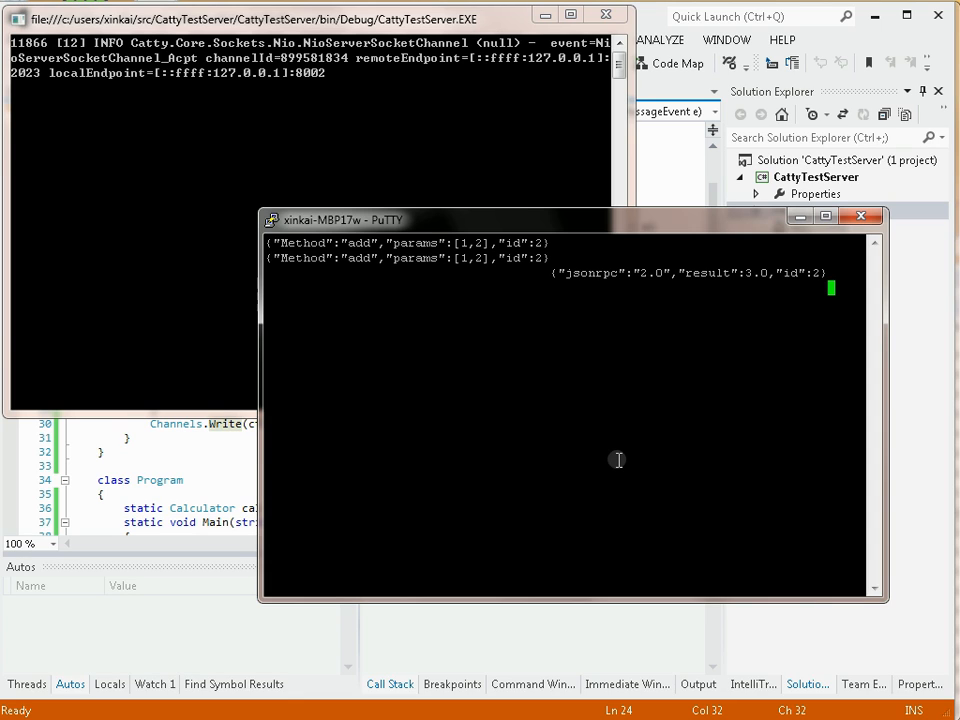
{"action": "mouse_move", "coordinate": [585, 430]}
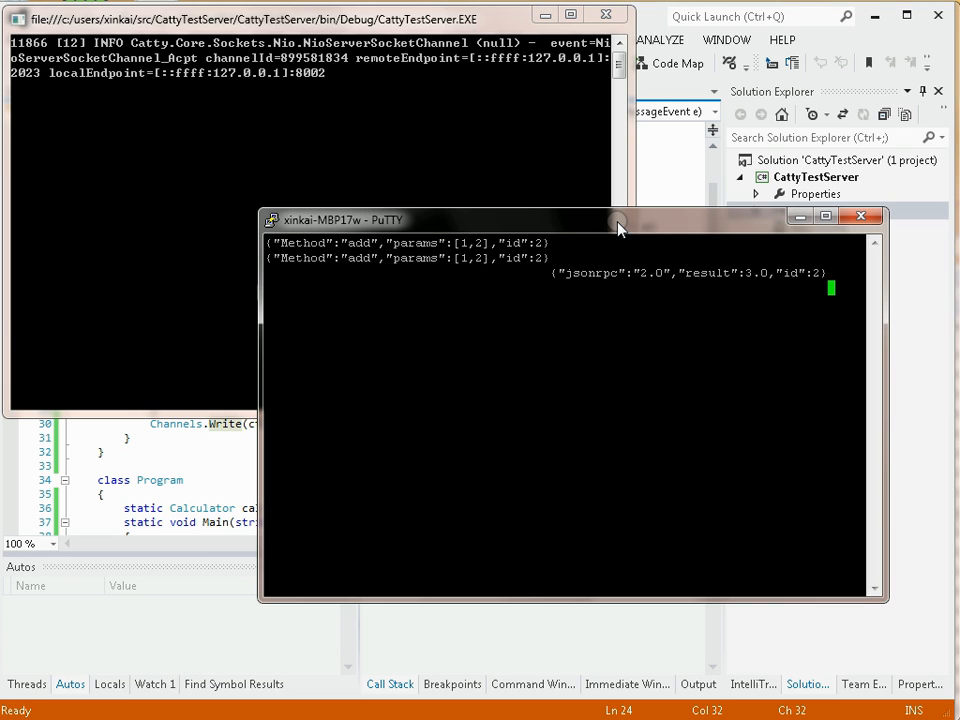
{"action": "mouse_move", "coordinate": [590, 227]}
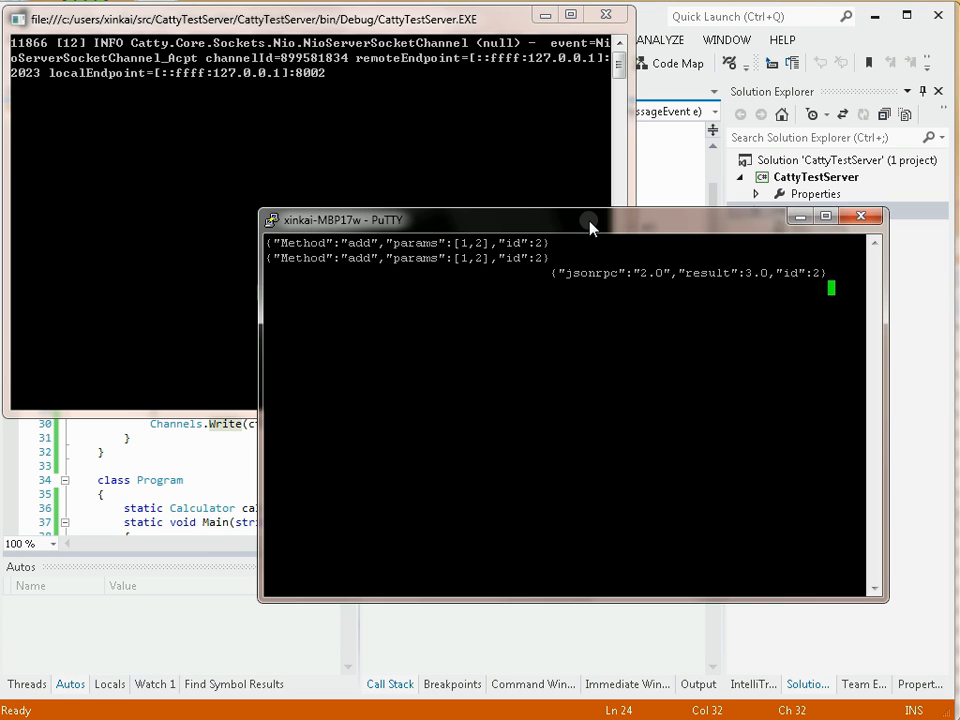